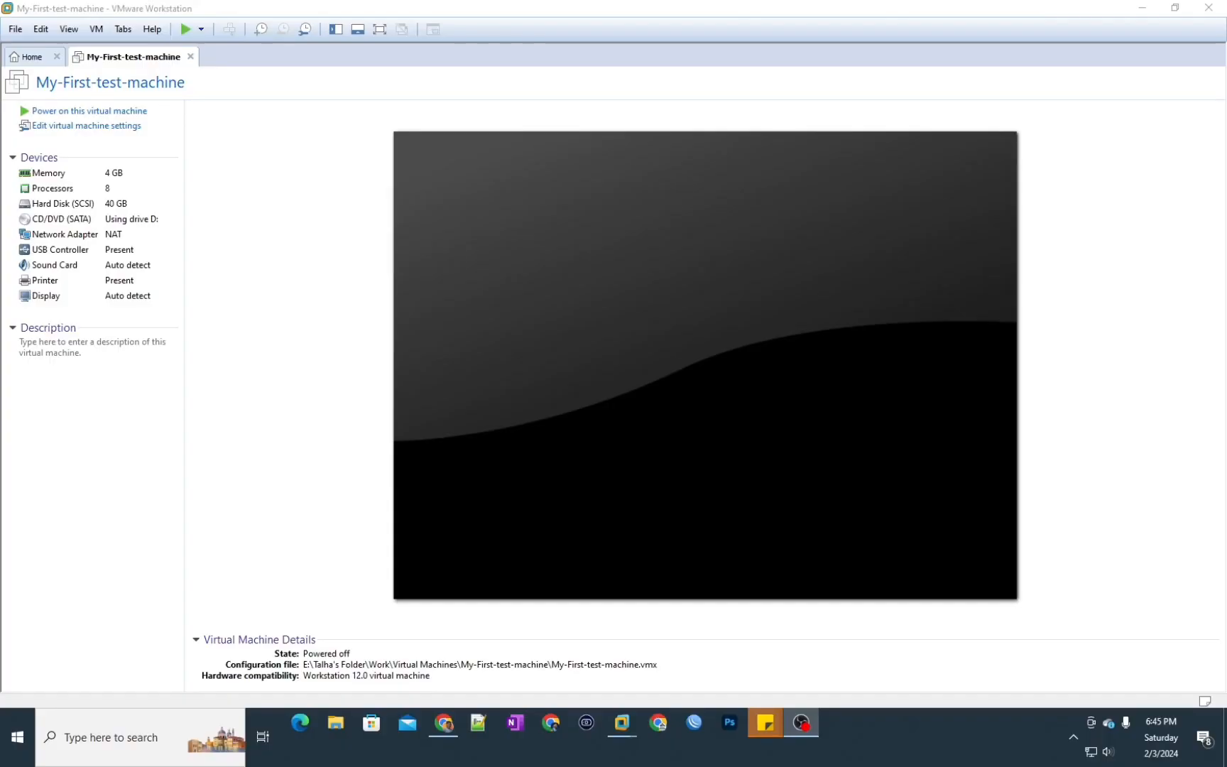
{"action": "mouse_move", "coordinate": [213, 311]}
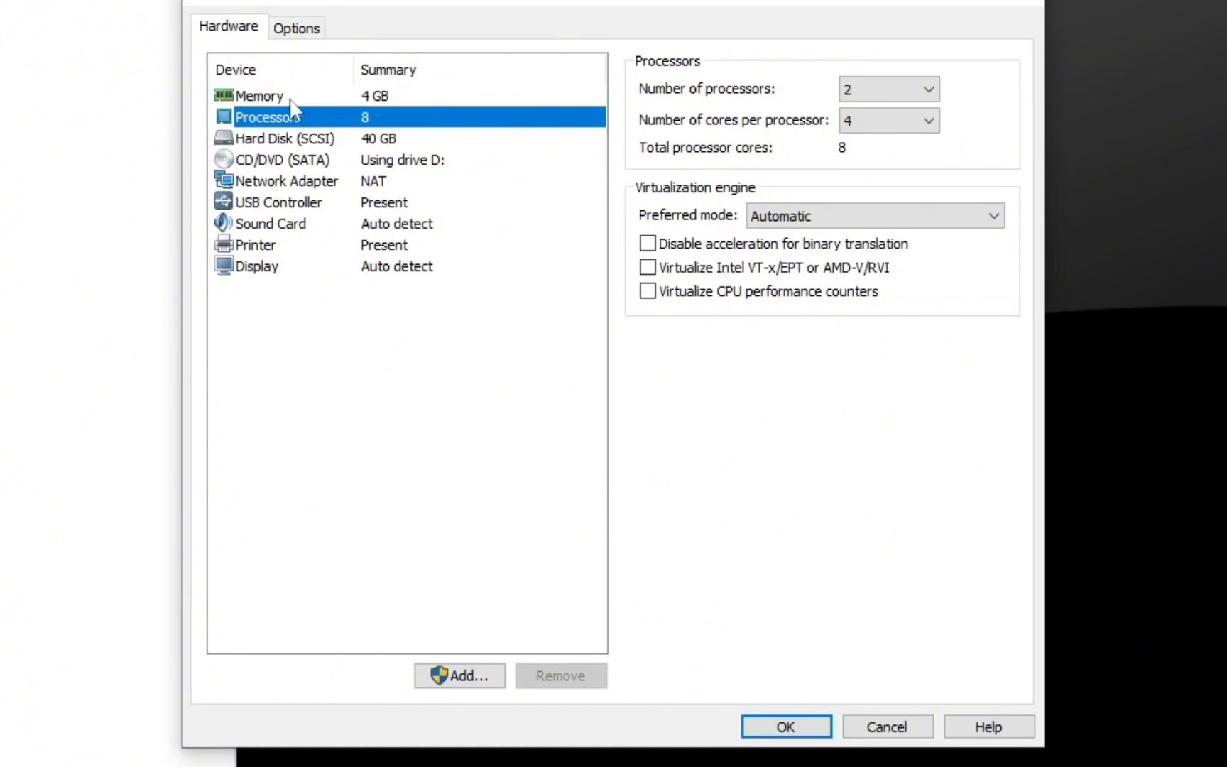
Adjust the Memory slider, then enter 2048 MB as the virtual machine's memory.
{"action": "left_click", "coordinate": [259, 95]}
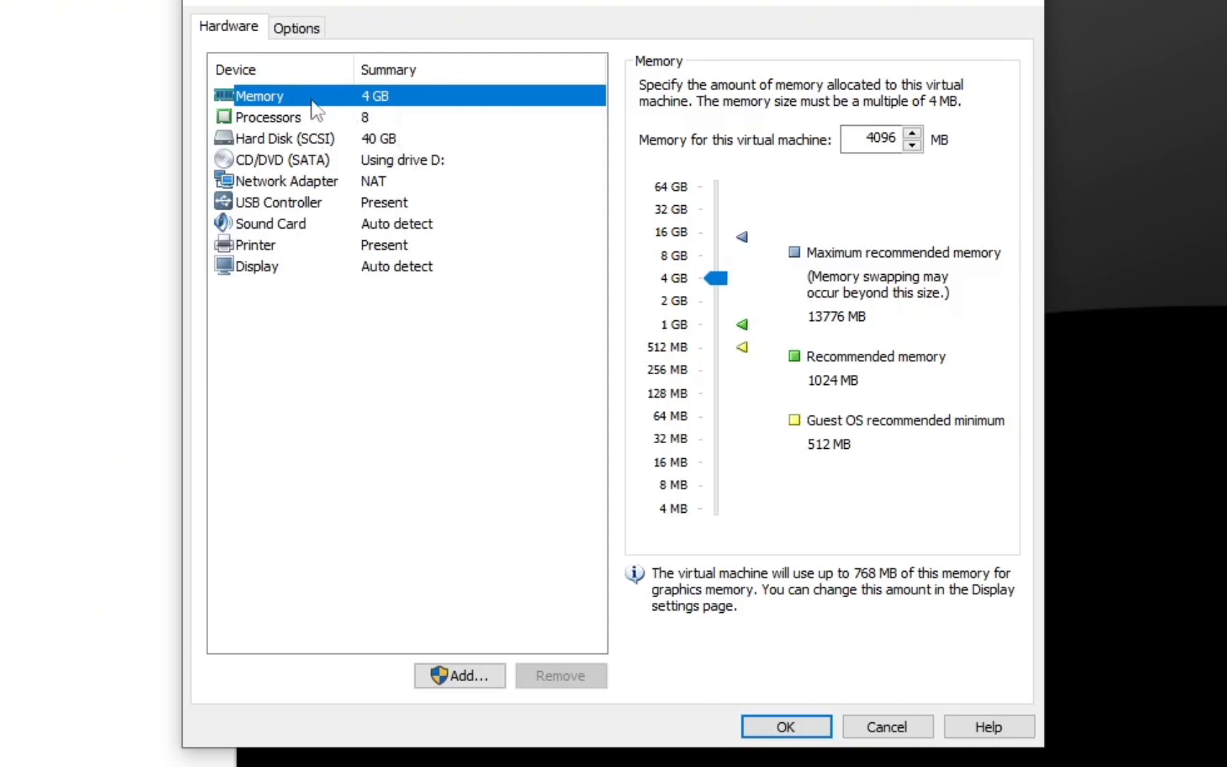
{"action": "left_click_drag", "start_coordinate": [714, 278], "coordinate": [720, 305]}
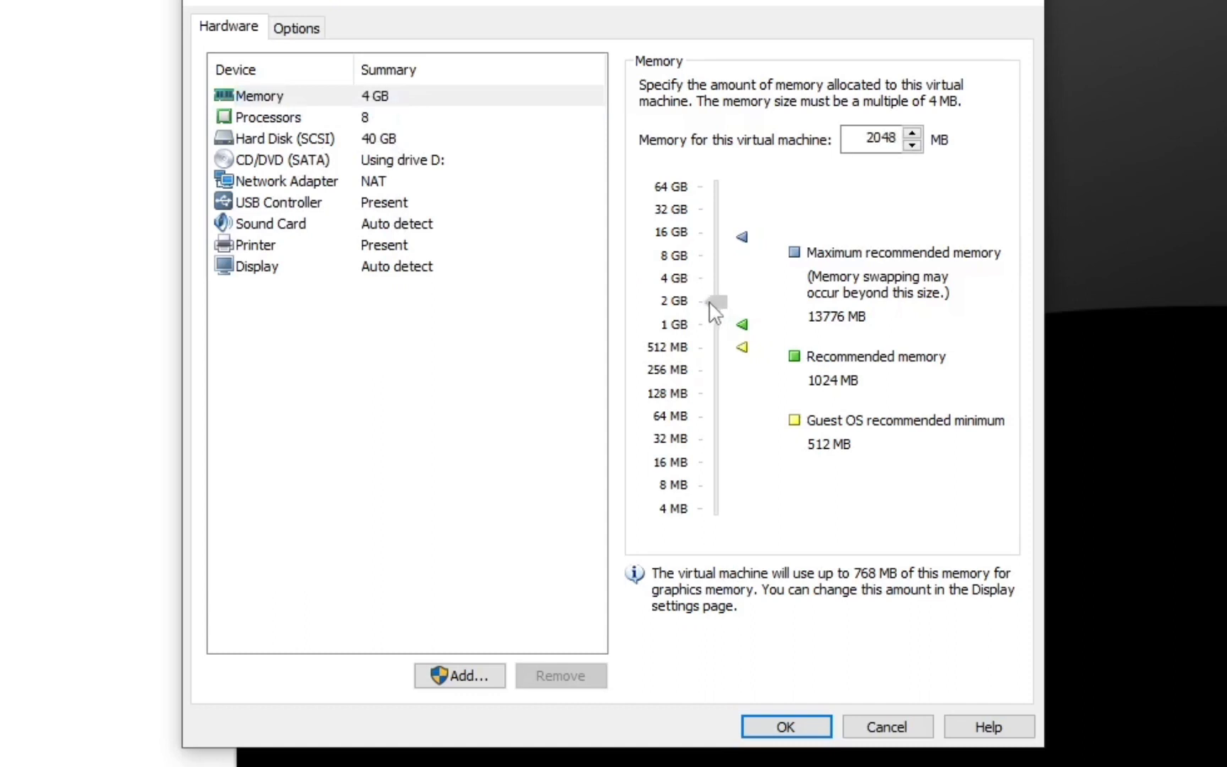
{"action": "left_click_drag", "start_coordinate": [714, 301], "coordinate": [715, 323]}
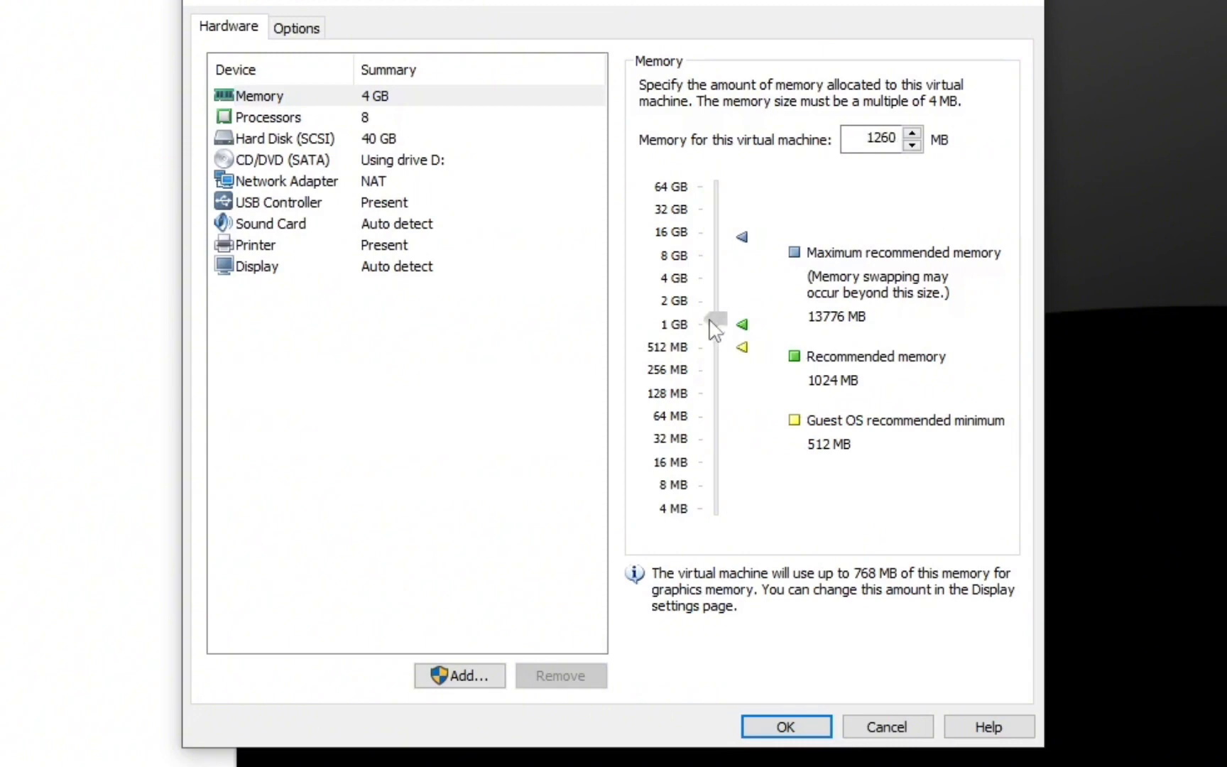
{"action": "left_click_drag", "start_coordinate": [714, 321], "coordinate": [715, 291]}
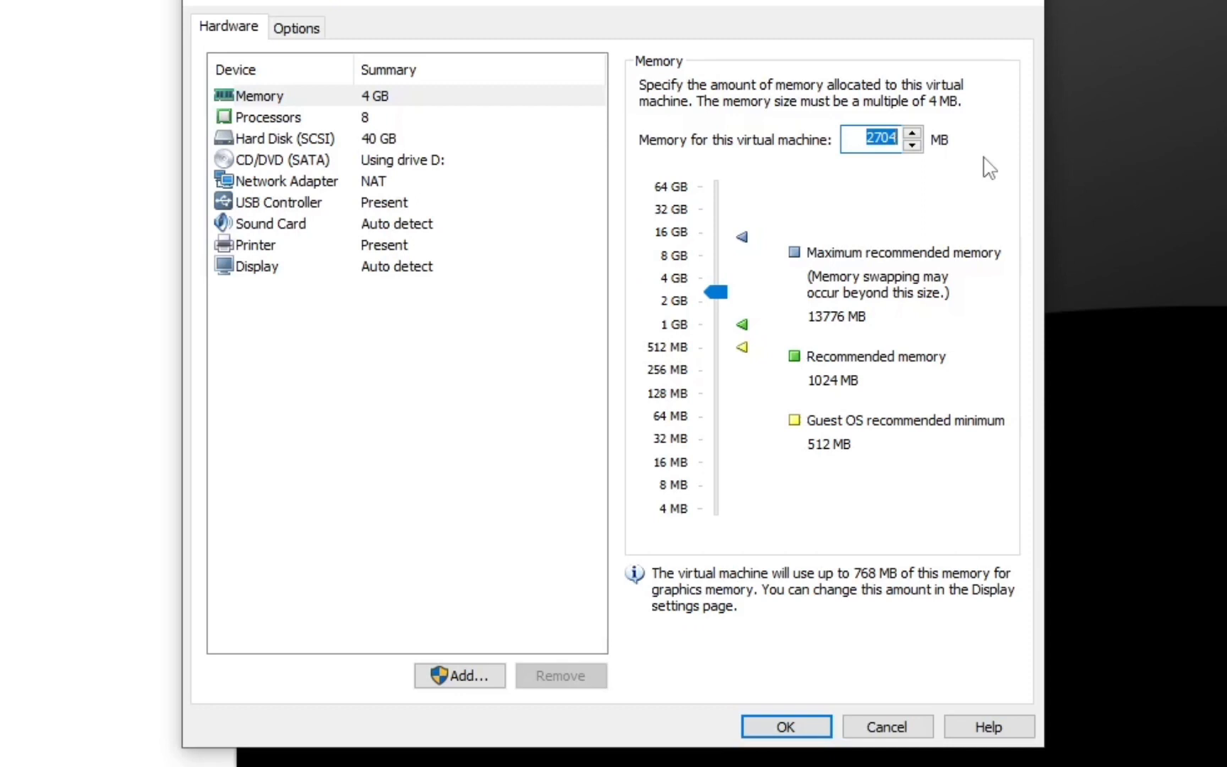
{"action": "type", "text": "1024"}
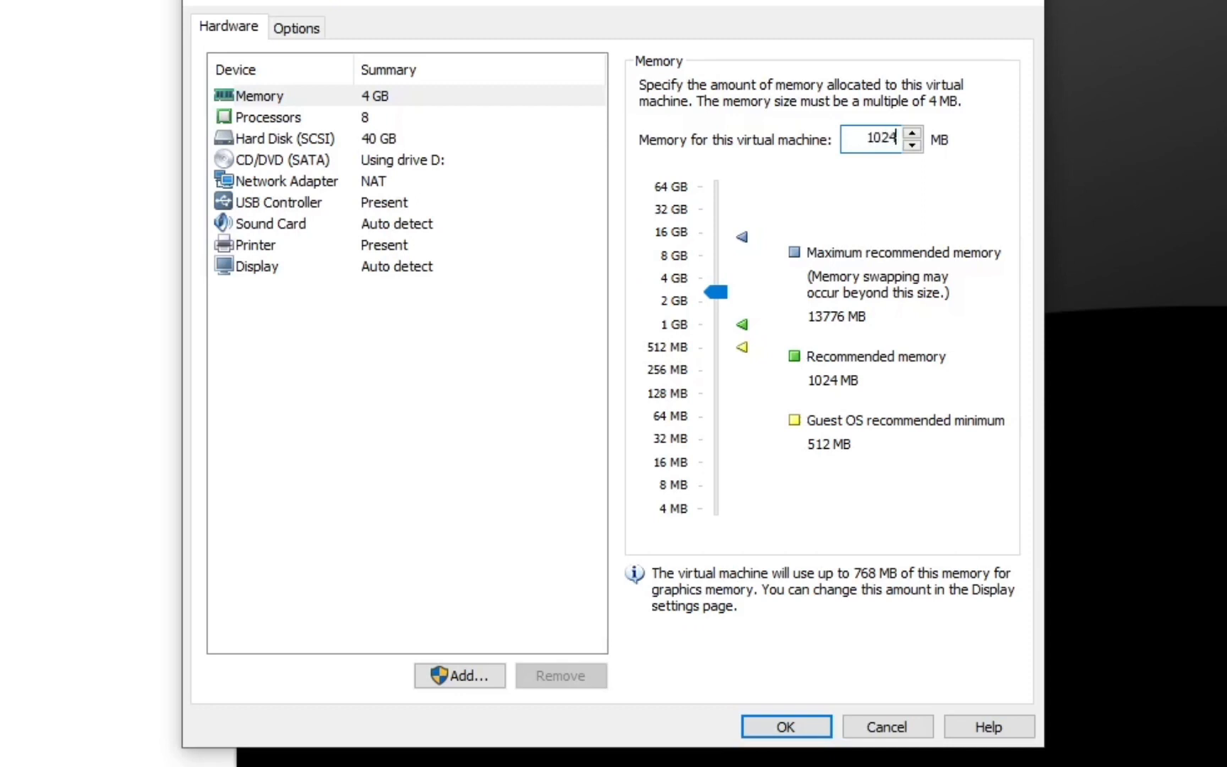
{"action": "key", "text": "ctrl+a"}
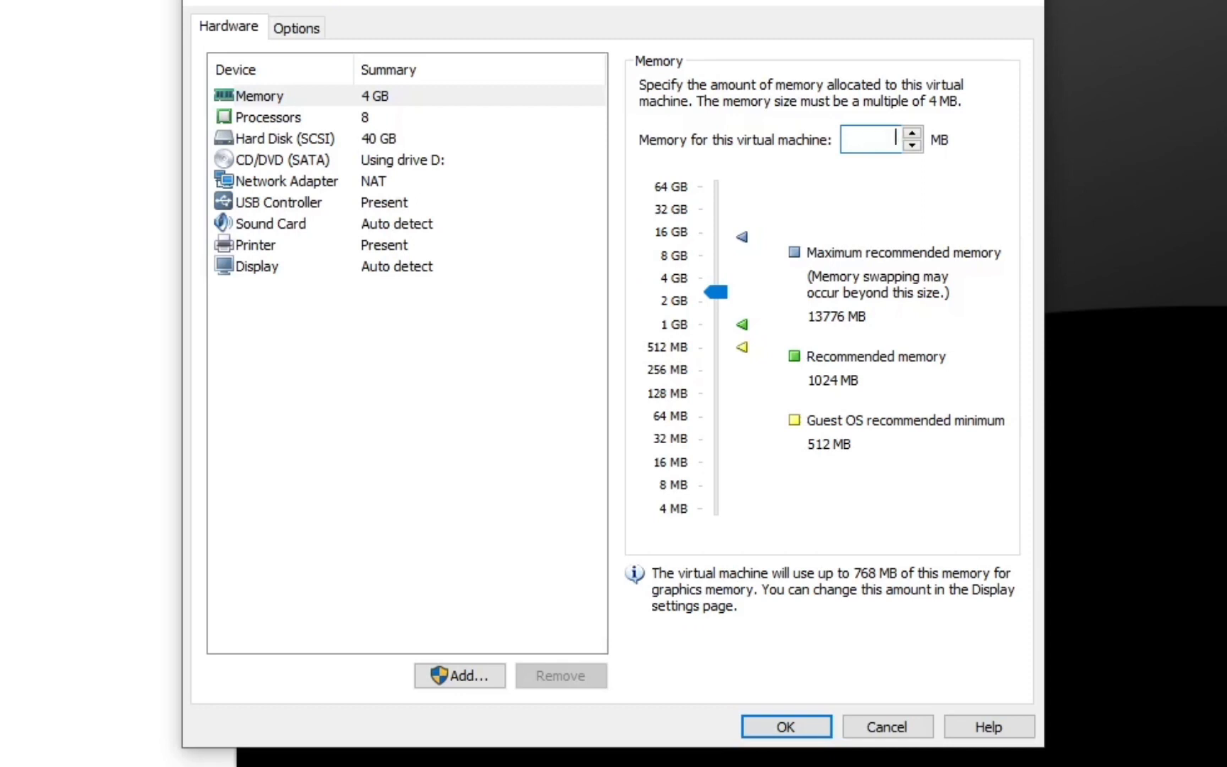
{"action": "type", "text": "2048"}
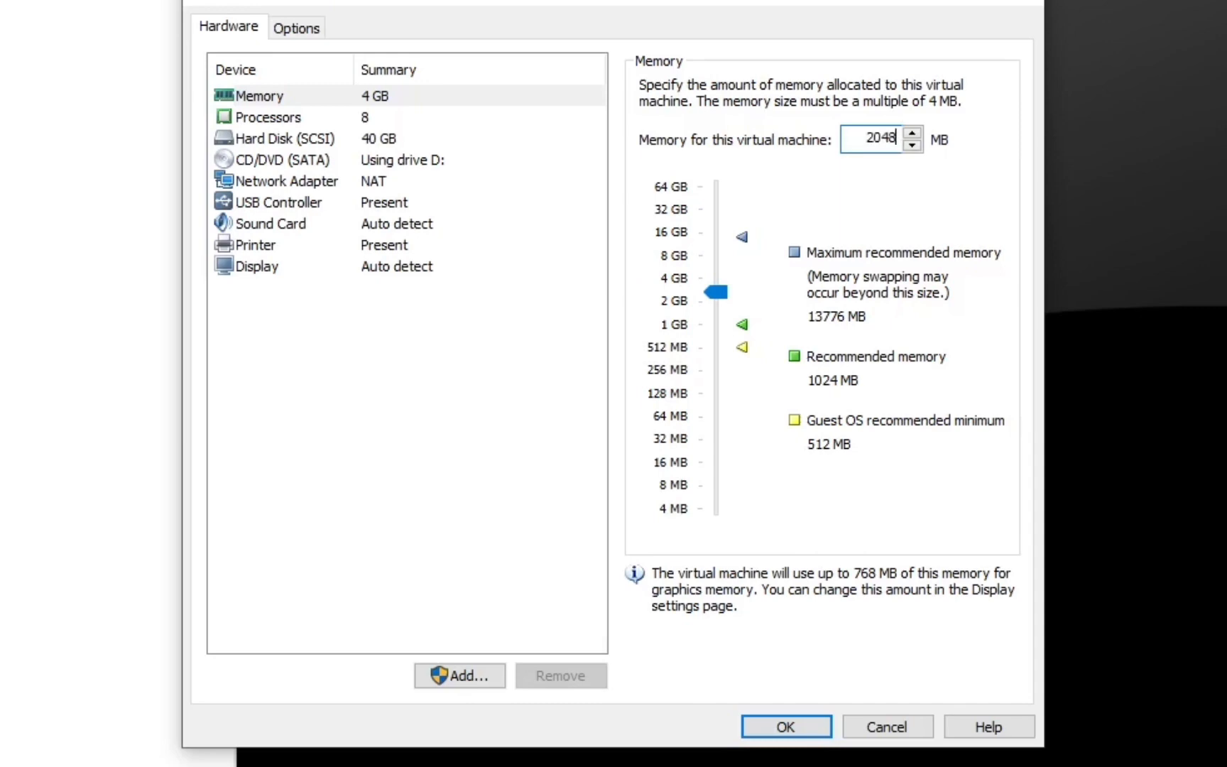
{"action": "mouse_move", "coordinate": [223, 209]}
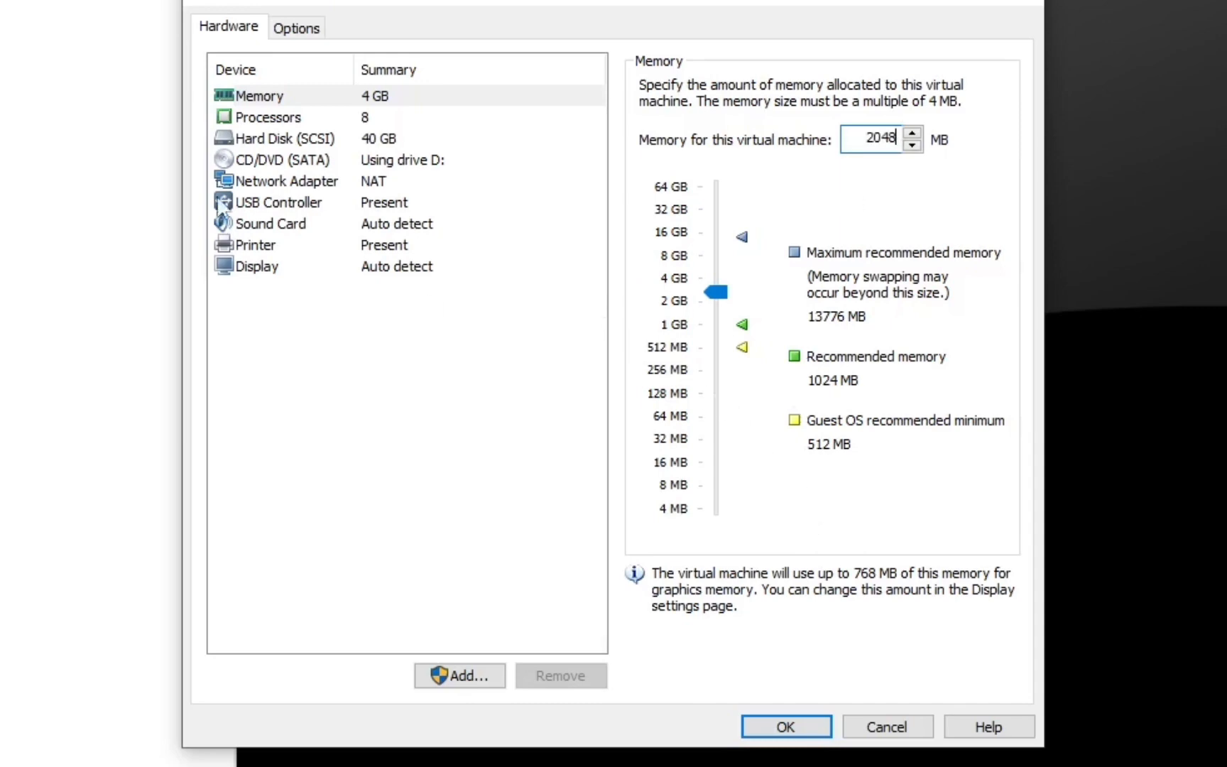
{"action": "left_click_drag", "start_coordinate": [714, 291], "coordinate": [715, 301]}
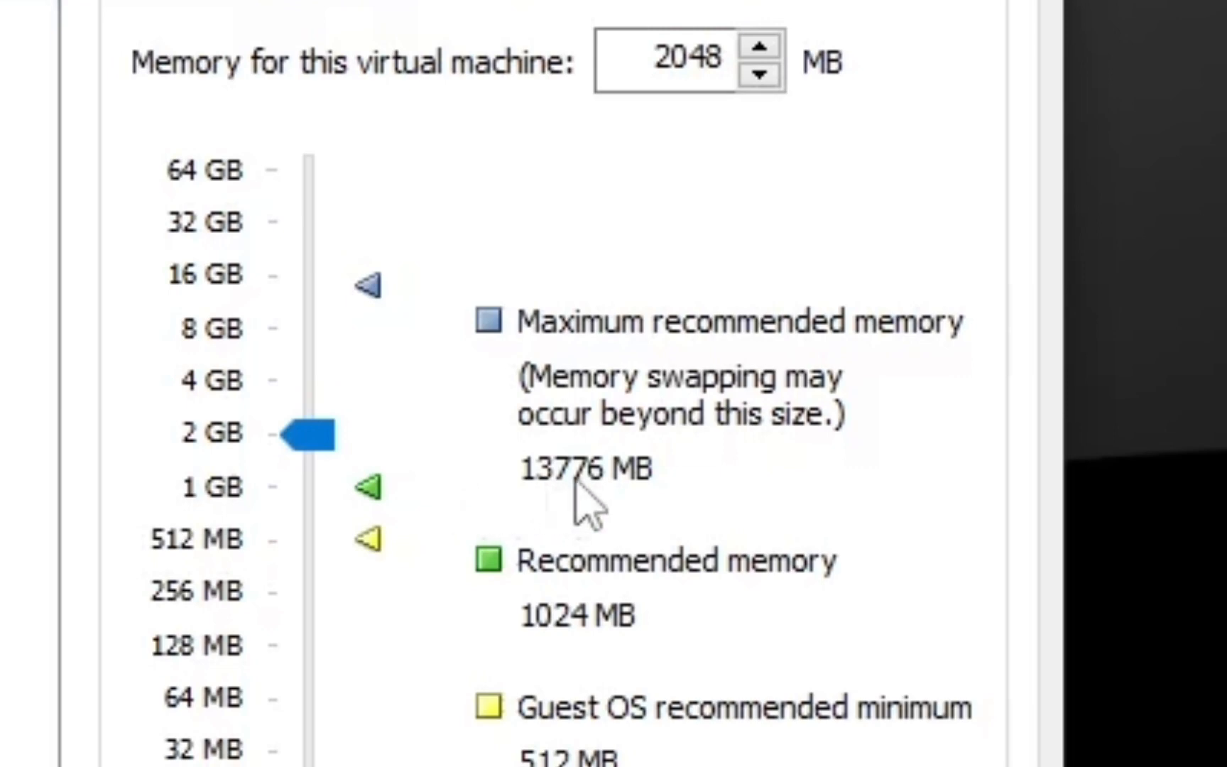
{"action": "mouse_move", "coordinate": [422, 435]}
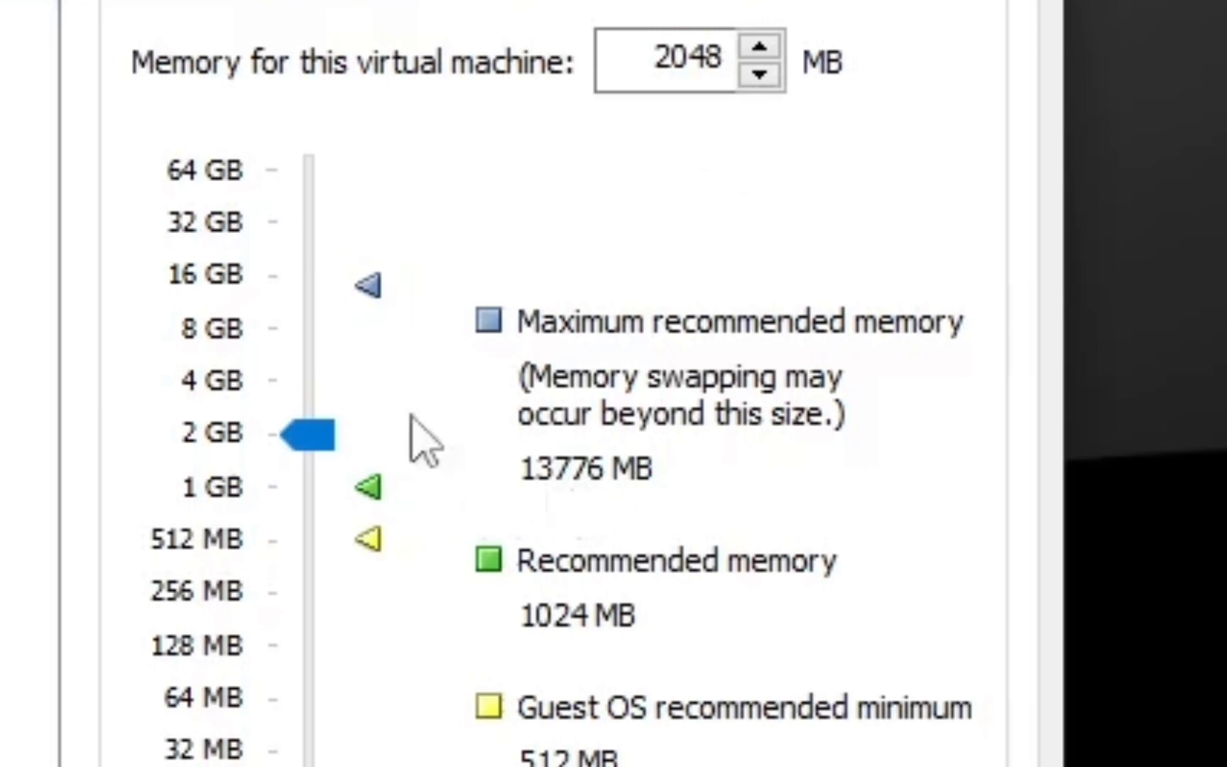
{"action": "mouse_move", "coordinate": [583, 571]}
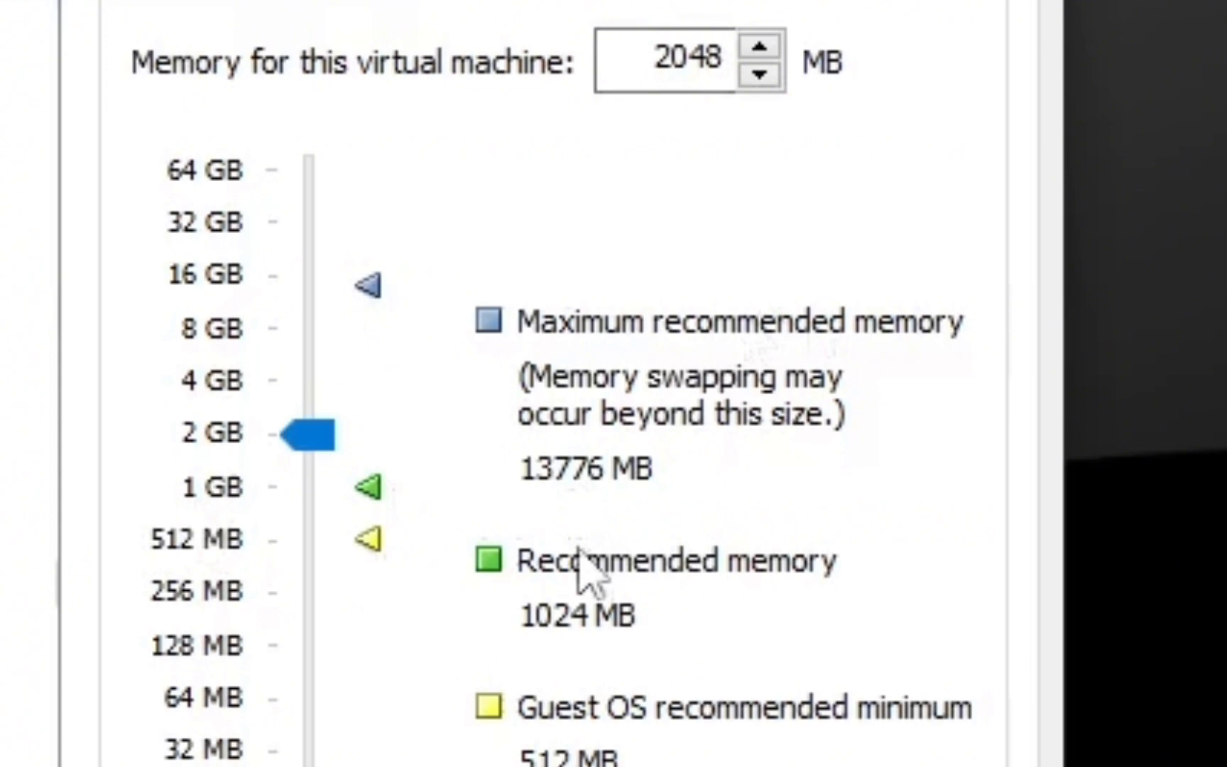
{"action": "mouse_move", "coordinate": [595, 516]}
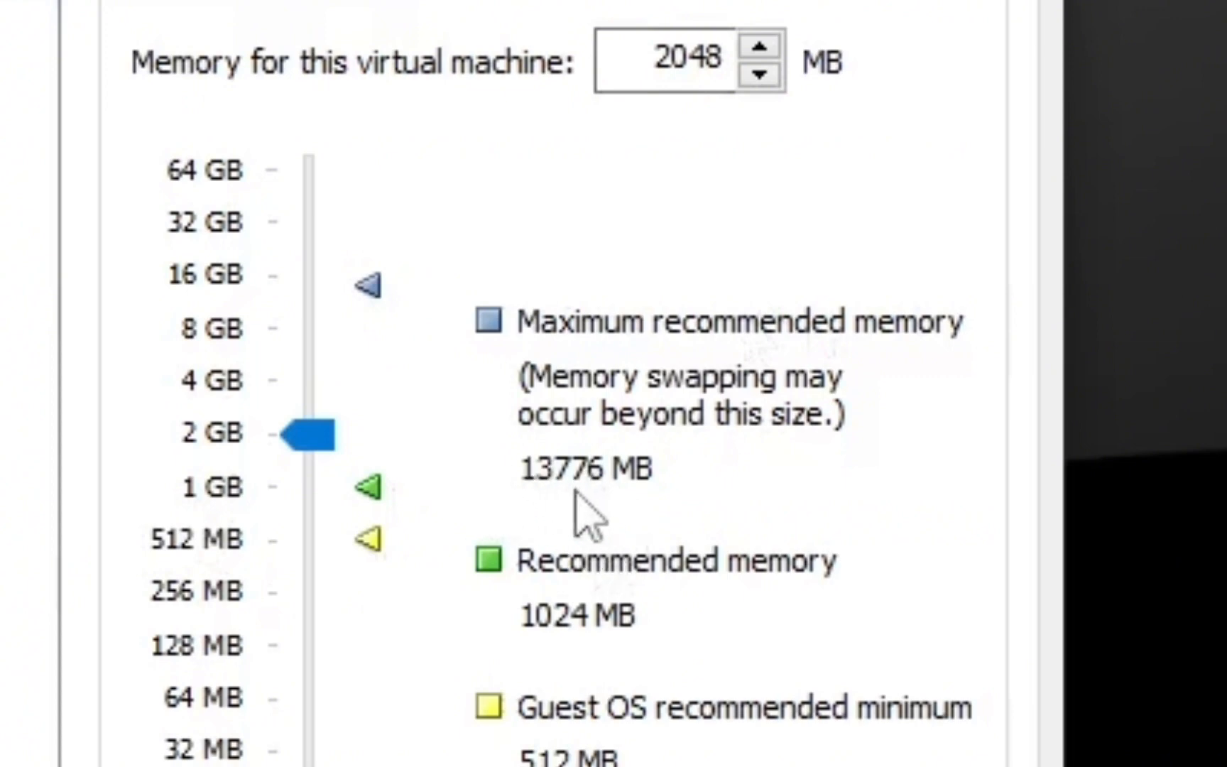
{"action": "mouse_move", "coordinate": [505, 489]}
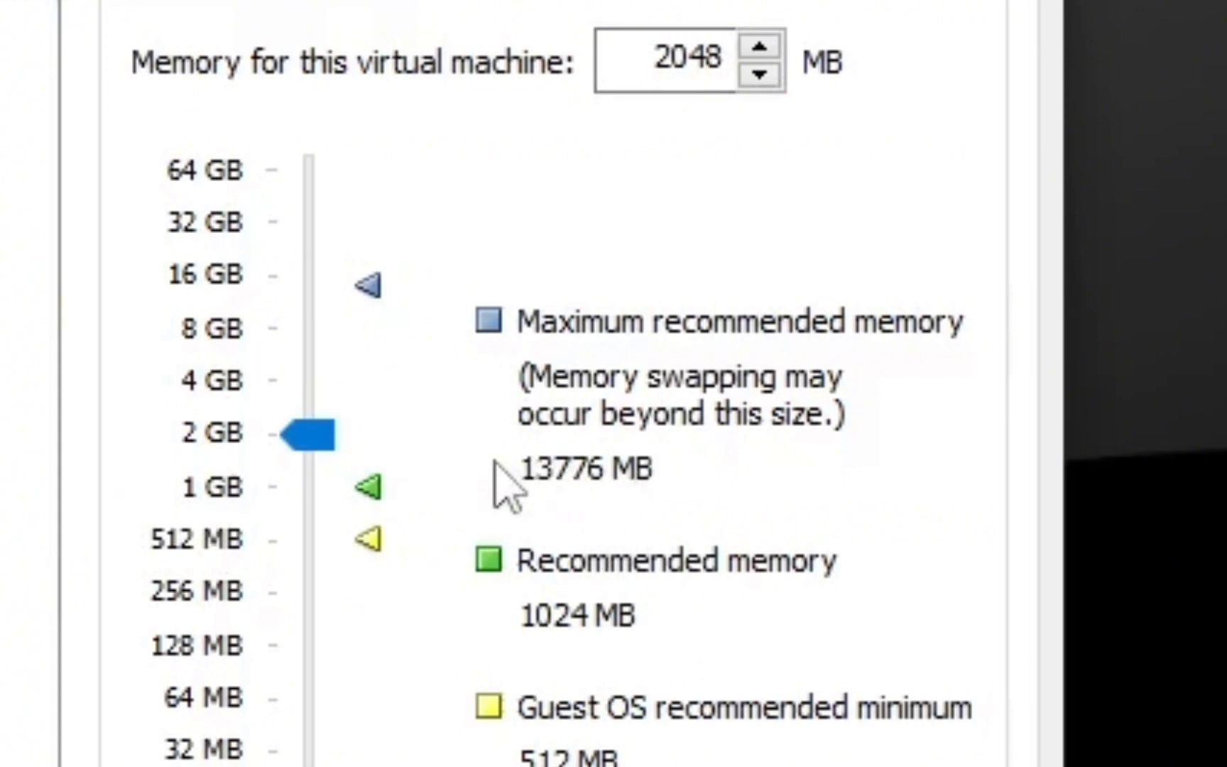
{"action": "mouse_move", "coordinate": [559, 524]}
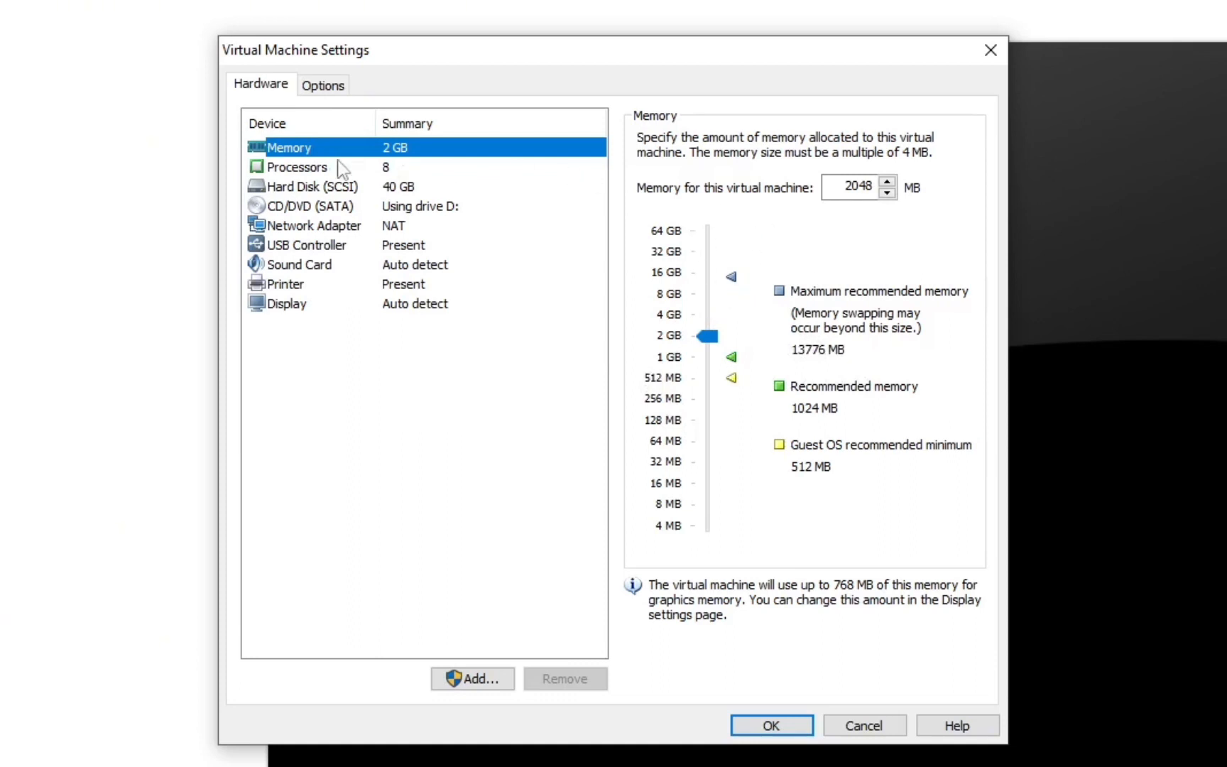
{"action": "mouse_move", "coordinate": [482, 201]}
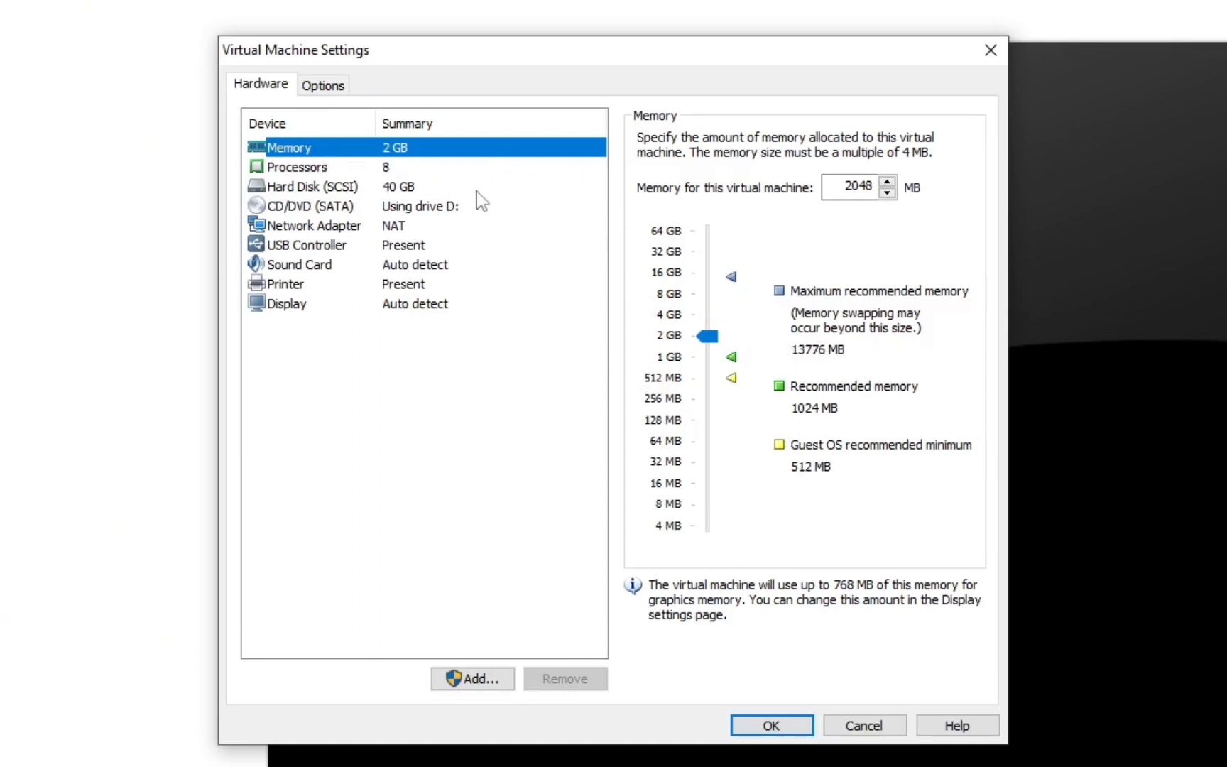
Set Processors to 1 processor with 4 cores per processor.
{"action": "left_click", "coordinate": [296, 167]}
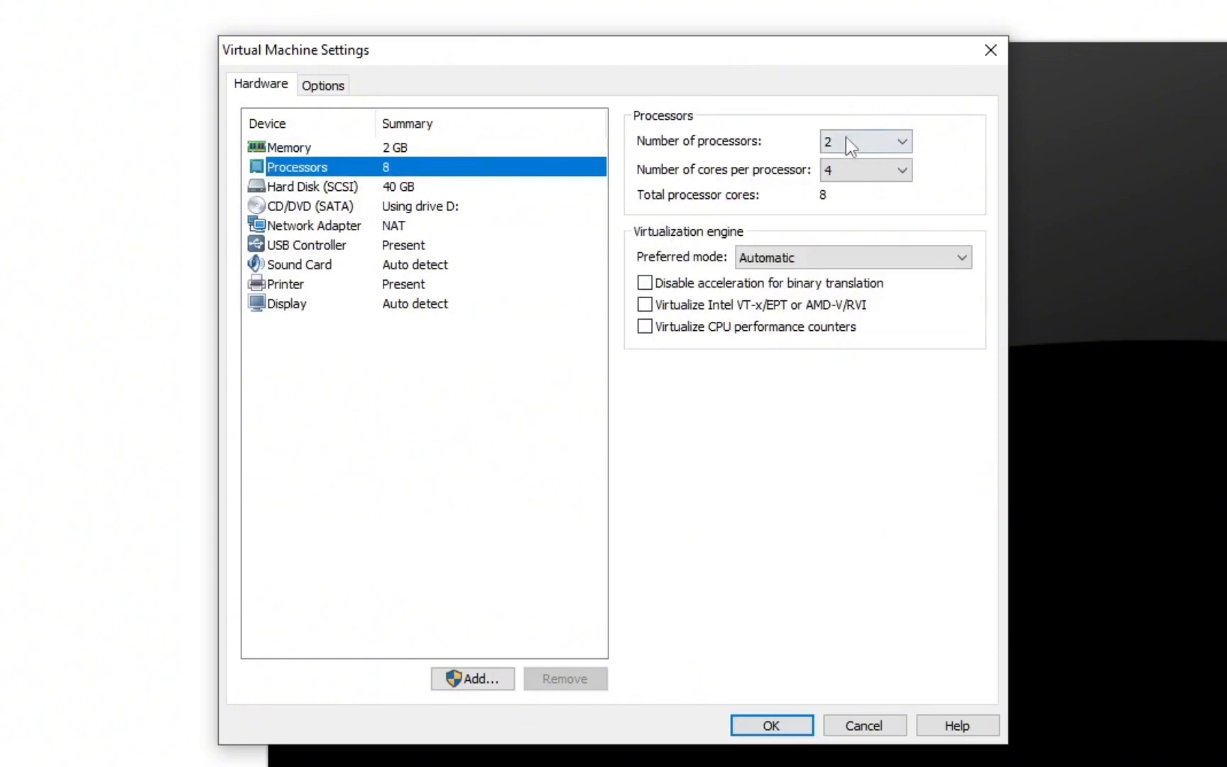
{"action": "left_click", "coordinate": [864, 141]}
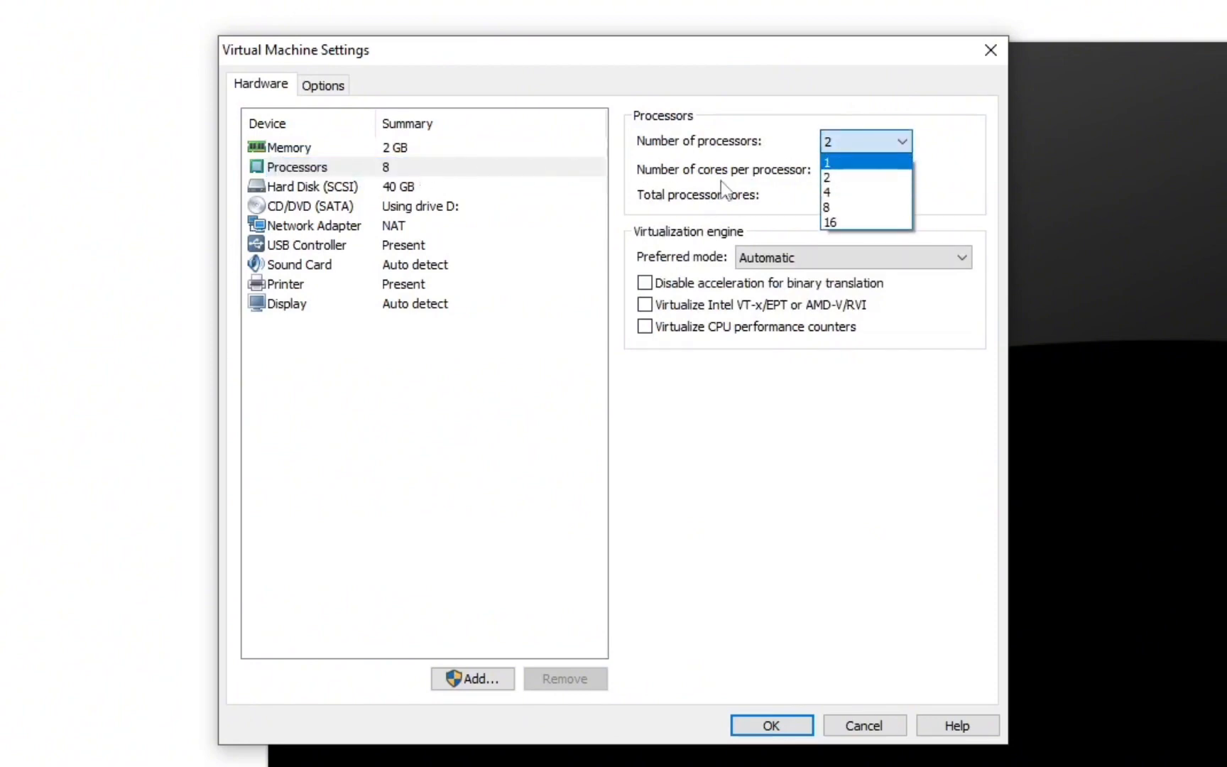
{"action": "left_click", "coordinate": [829, 162]}
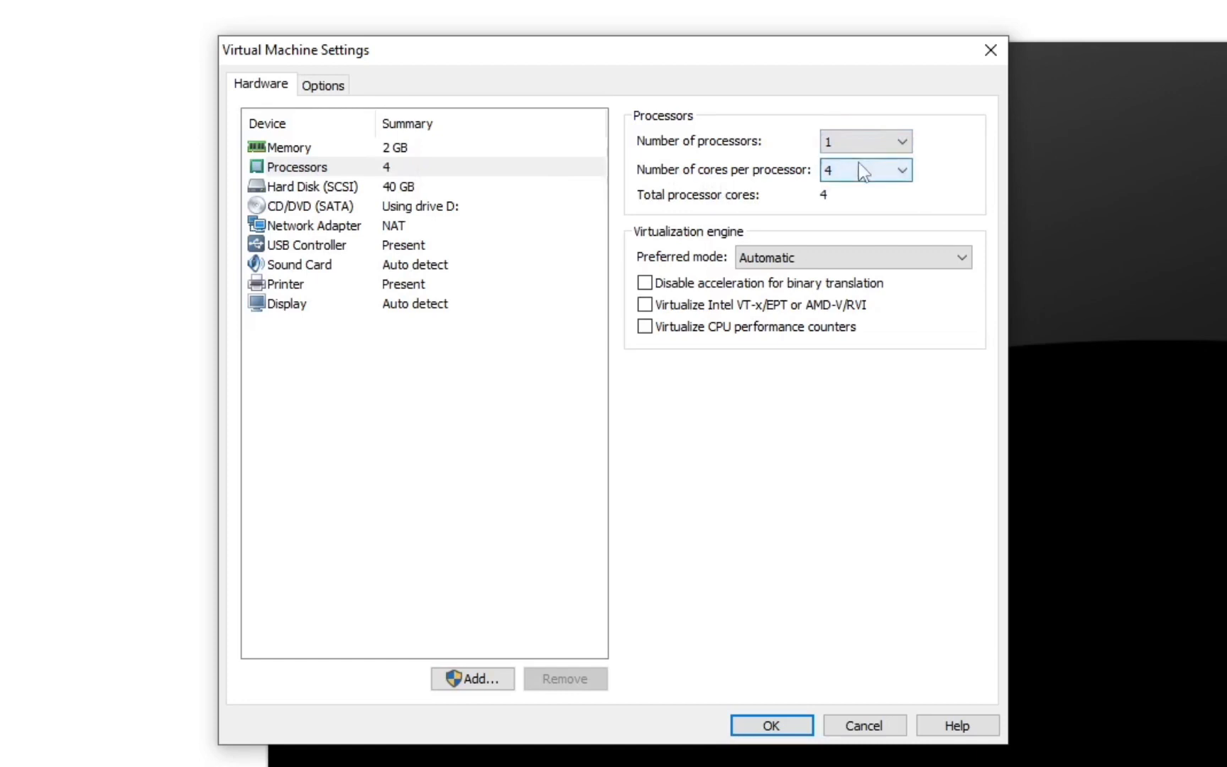
{"action": "left_click", "coordinate": [901, 170]}
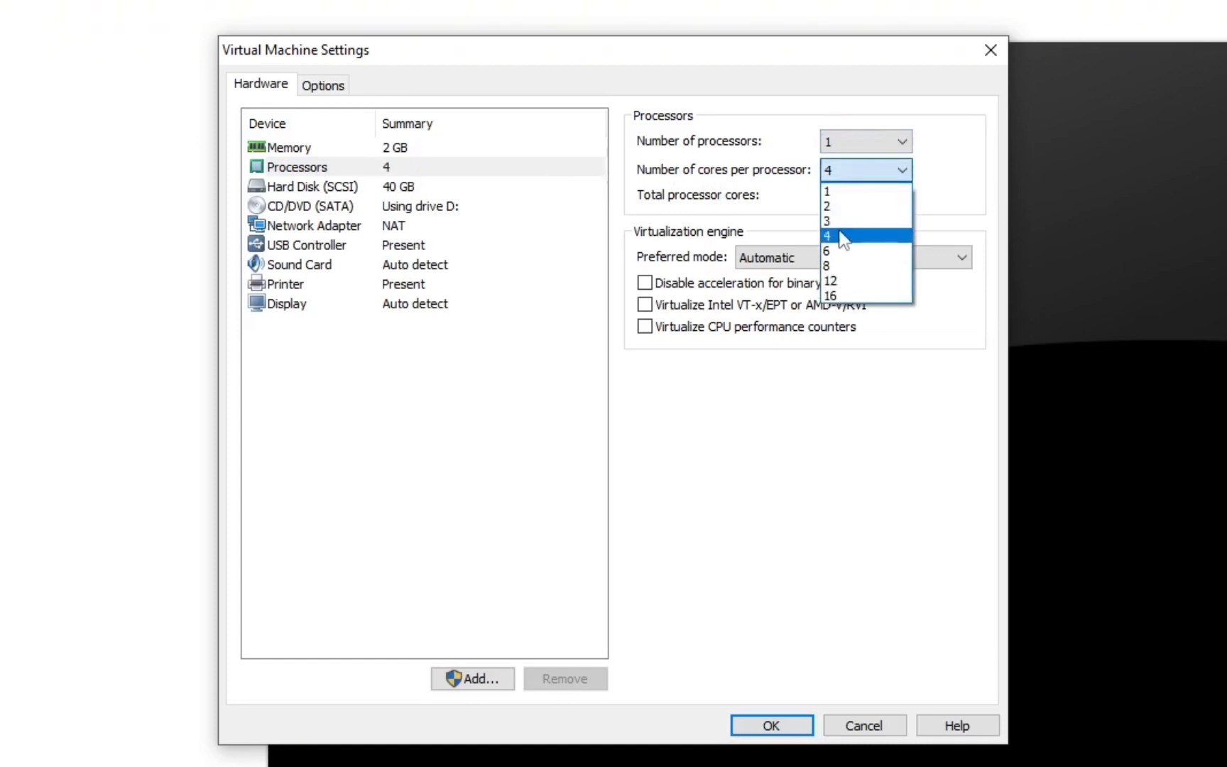
{"action": "left_click", "coordinate": [828, 236]}
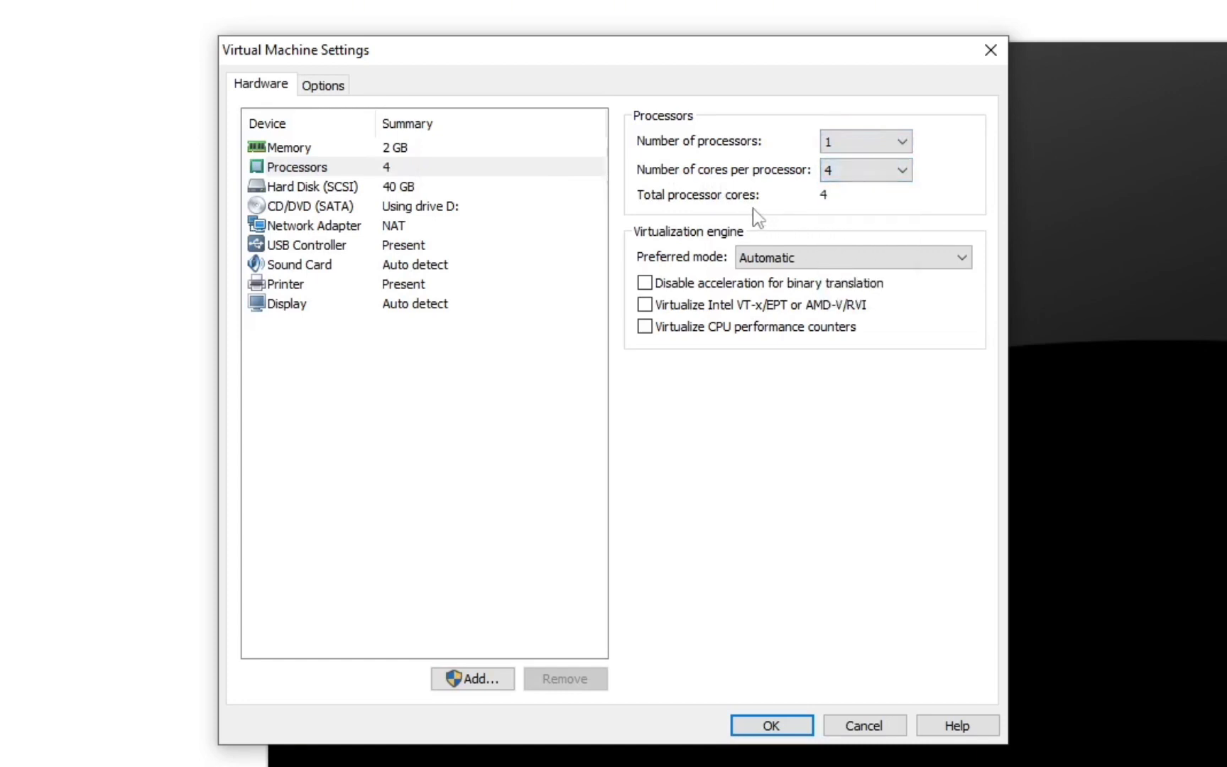
{"action": "mouse_move", "coordinate": [338, 206]}
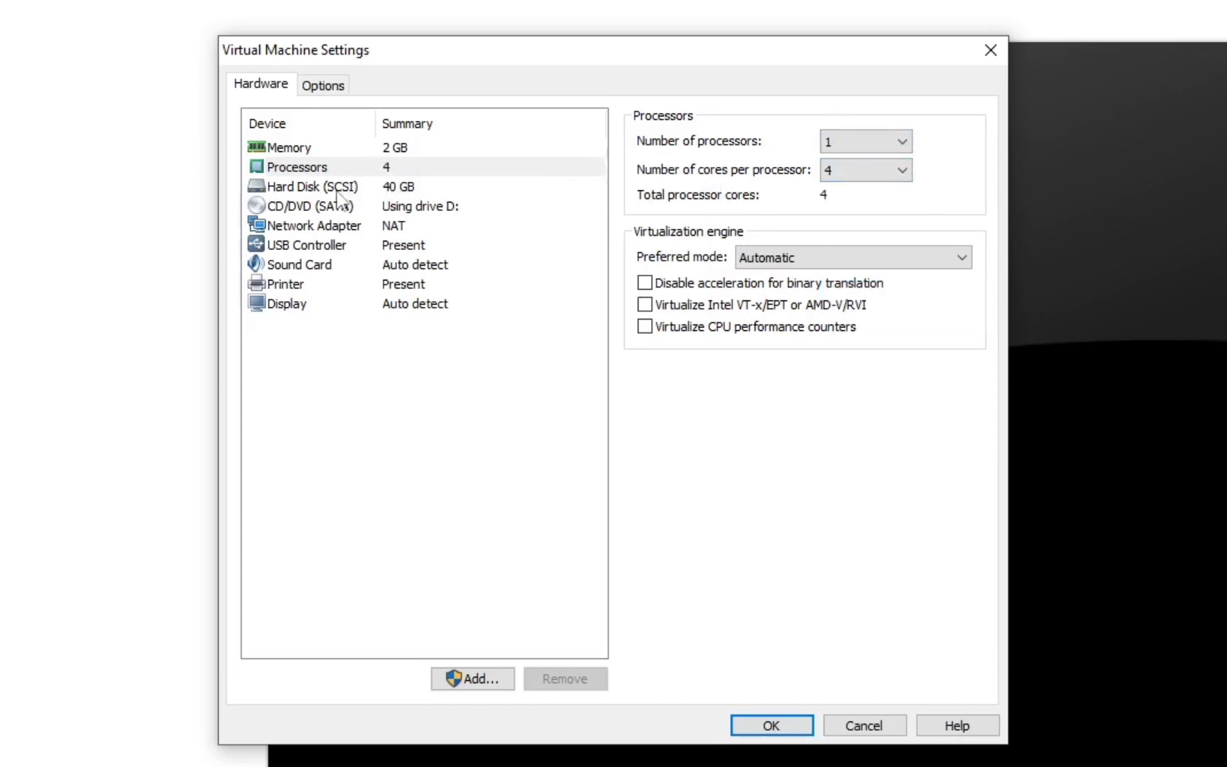
Select Hard Disk (SCSI) to view its 40 GB maximum size and usage.
{"action": "left_click", "coordinate": [308, 186]}
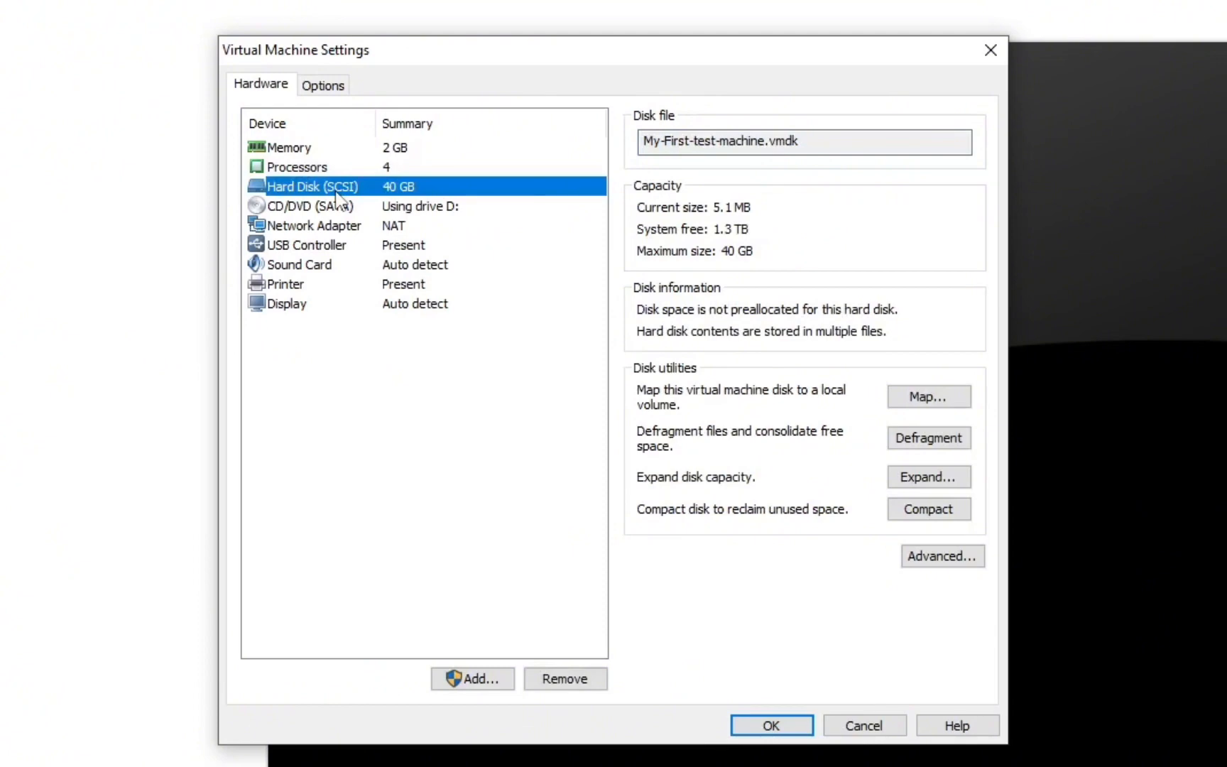
{"action": "mouse_move", "coordinate": [615, 344]}
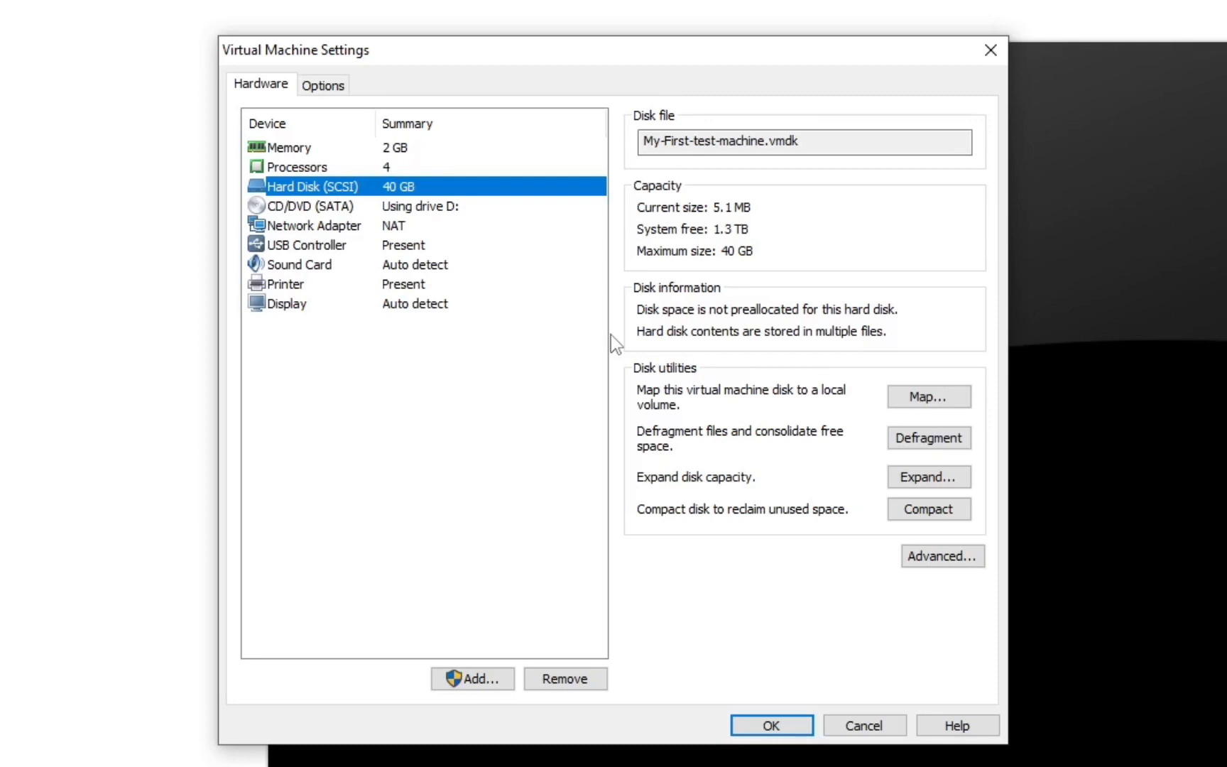
{"action": "left_click", "coordinate": [473, 678]}
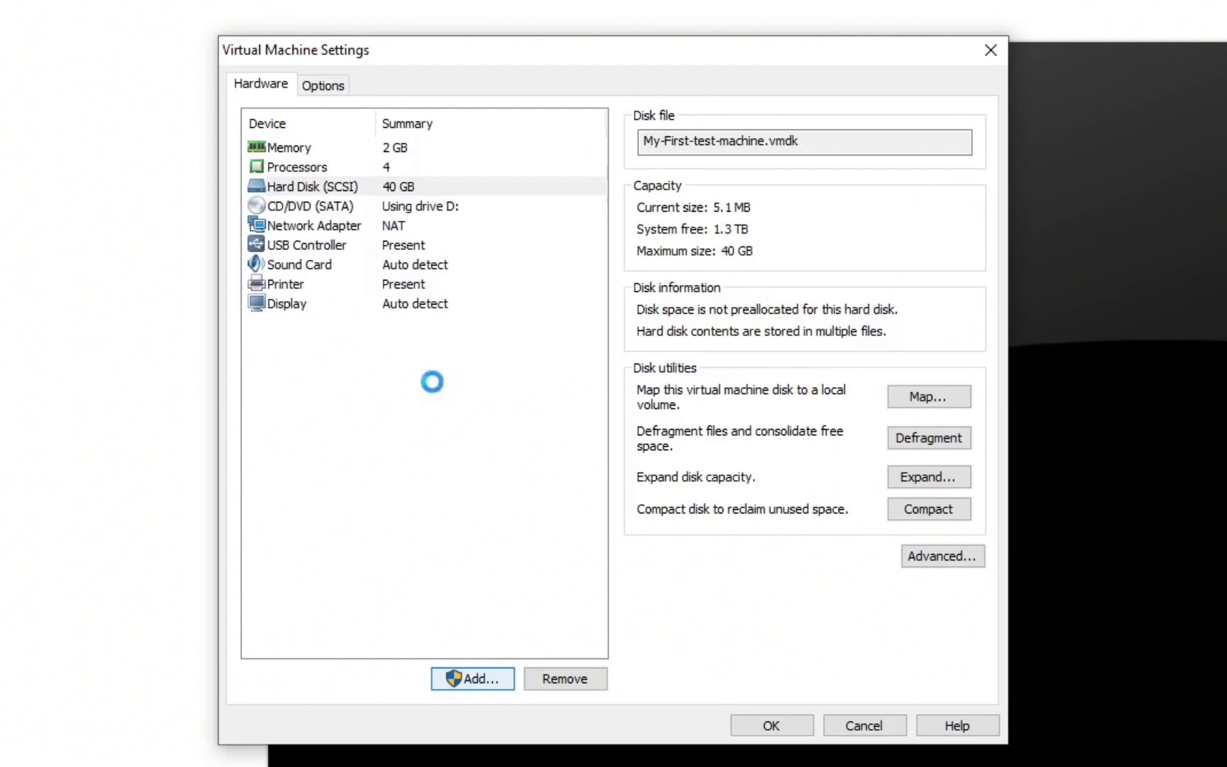
Add a SCSI hard disk with Independent left off, reaching the disk selection page.
{"action": "left_click", "coordinate": [471, 678]}
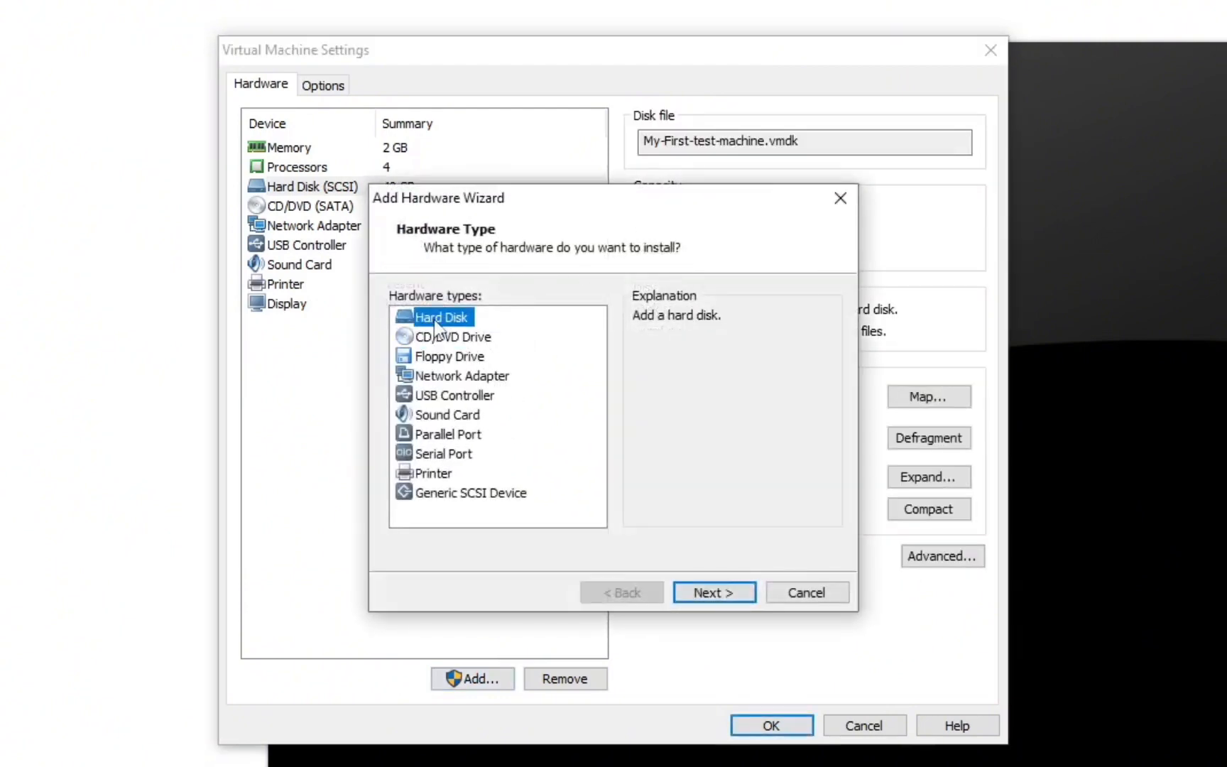
{"action": "left_click", "coordinate": [711, 592]}
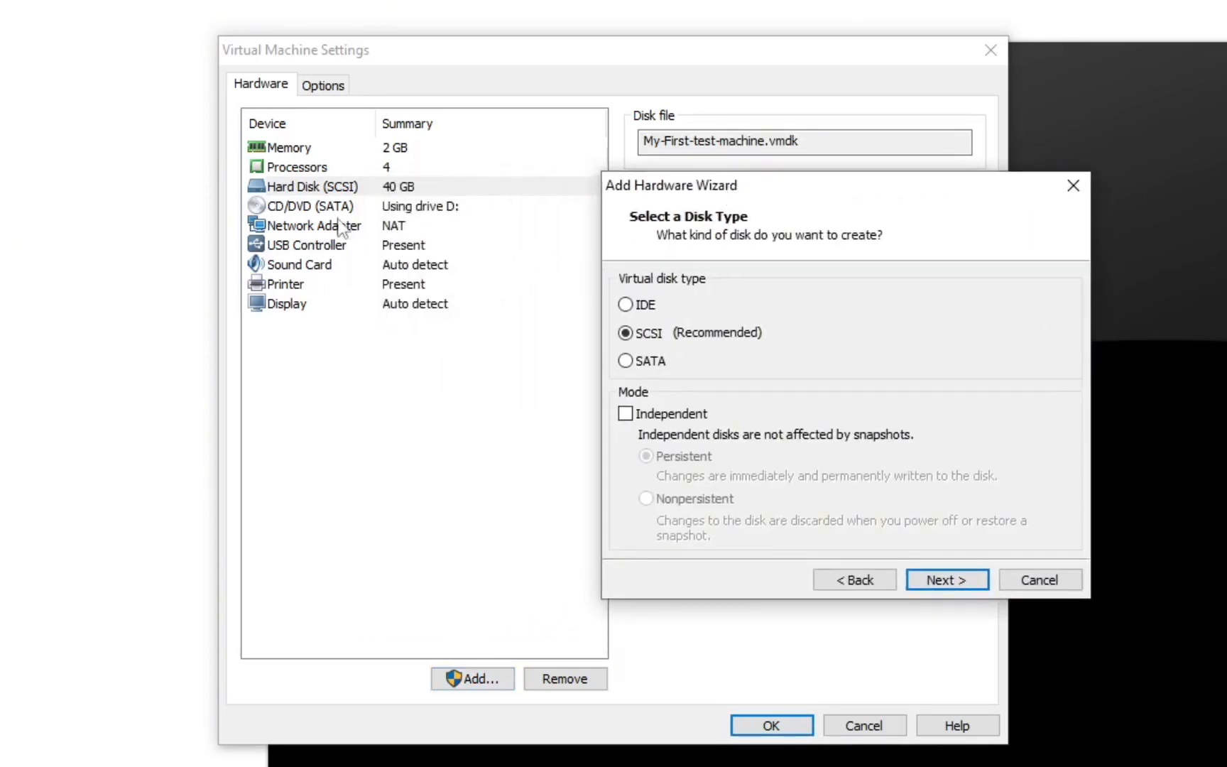
{"action": "mouse_move", "coordinate": [323, 189]}
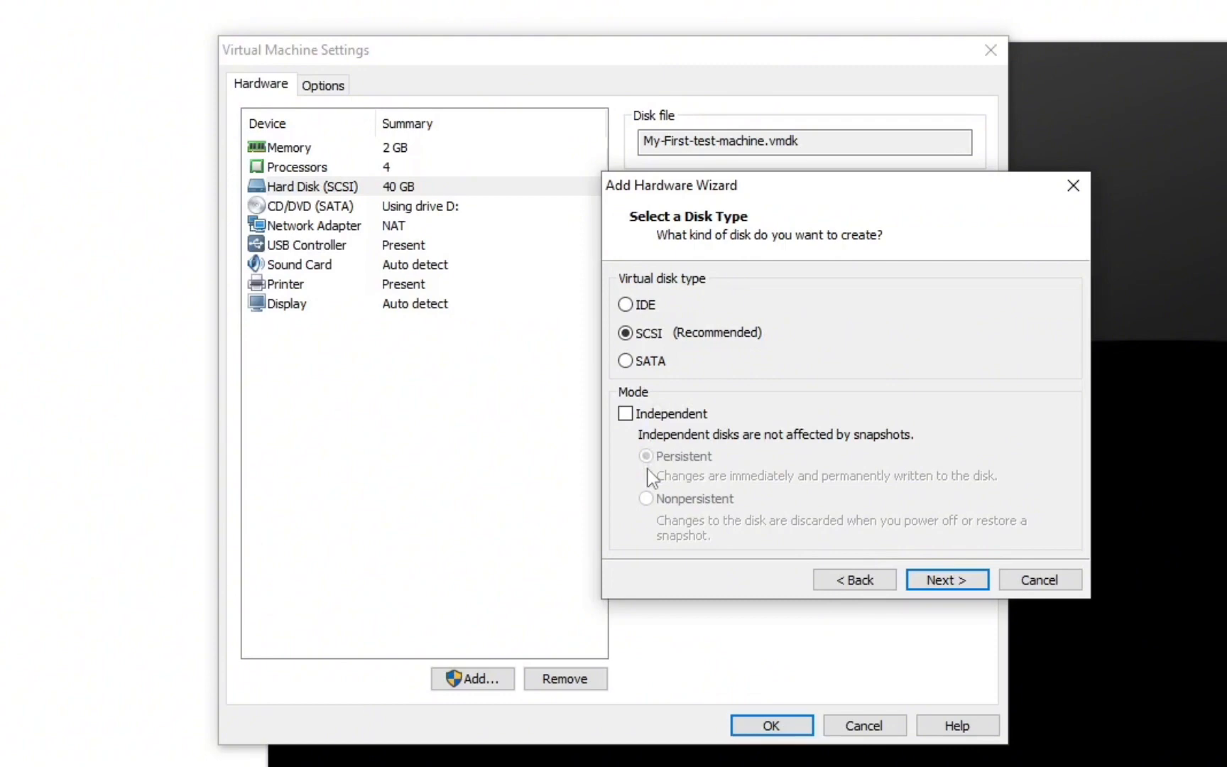
{"action": "mouse_move", "coordinate": [652, 481]}
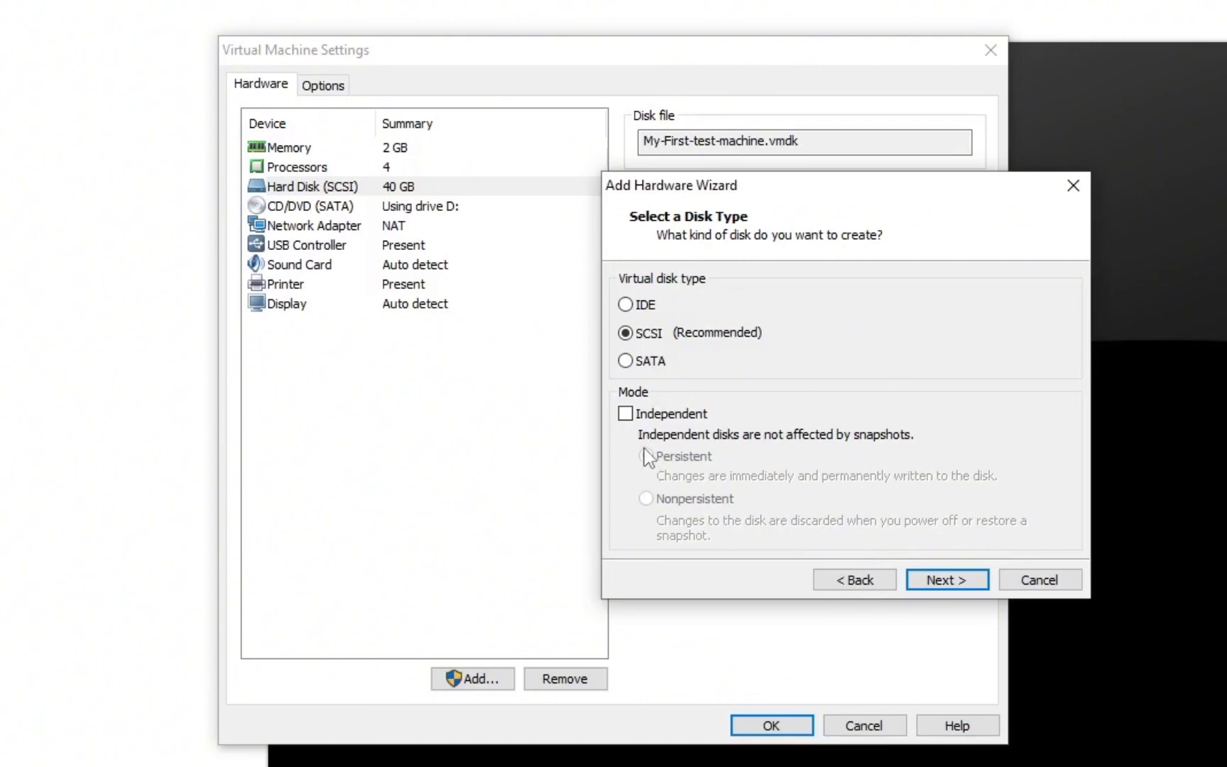
{"action": "mouse_move", "coordinate": [660, 384]}
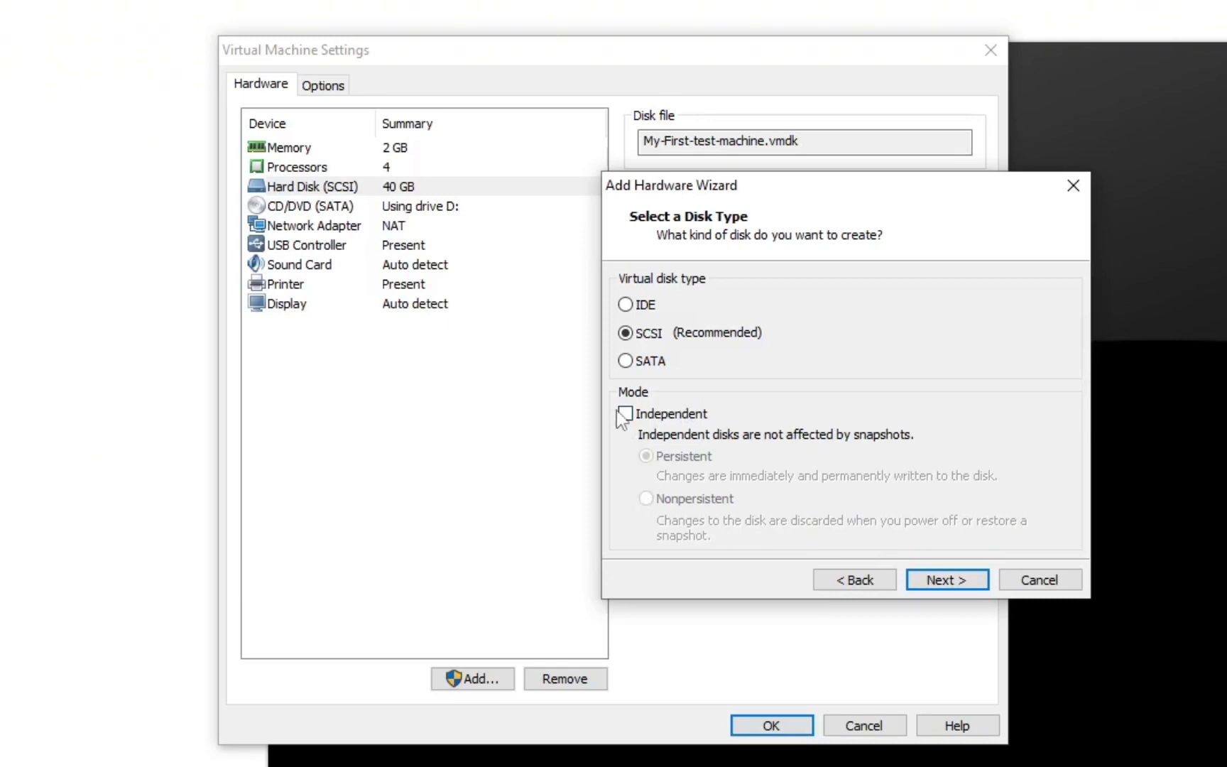
{"action": "left_click", "coordinate": [626, 413]}
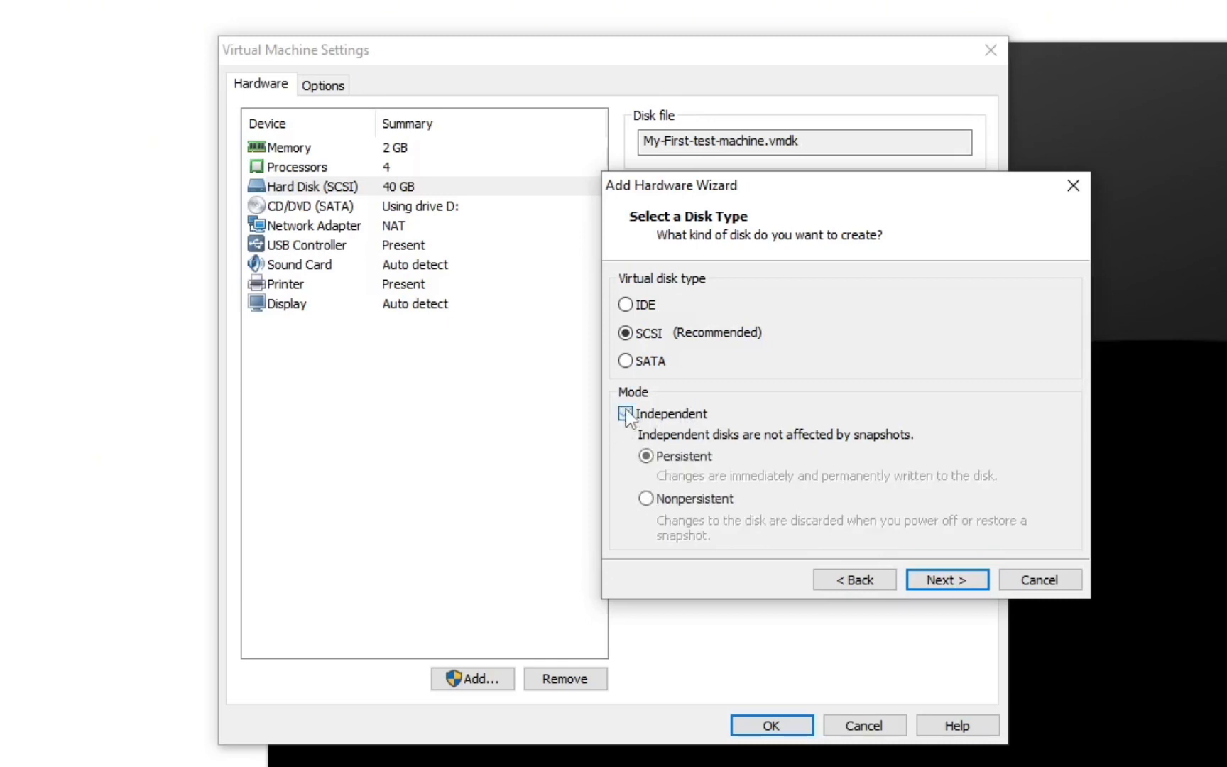
{"action": "left_click", "coordinate": [626, 414]}
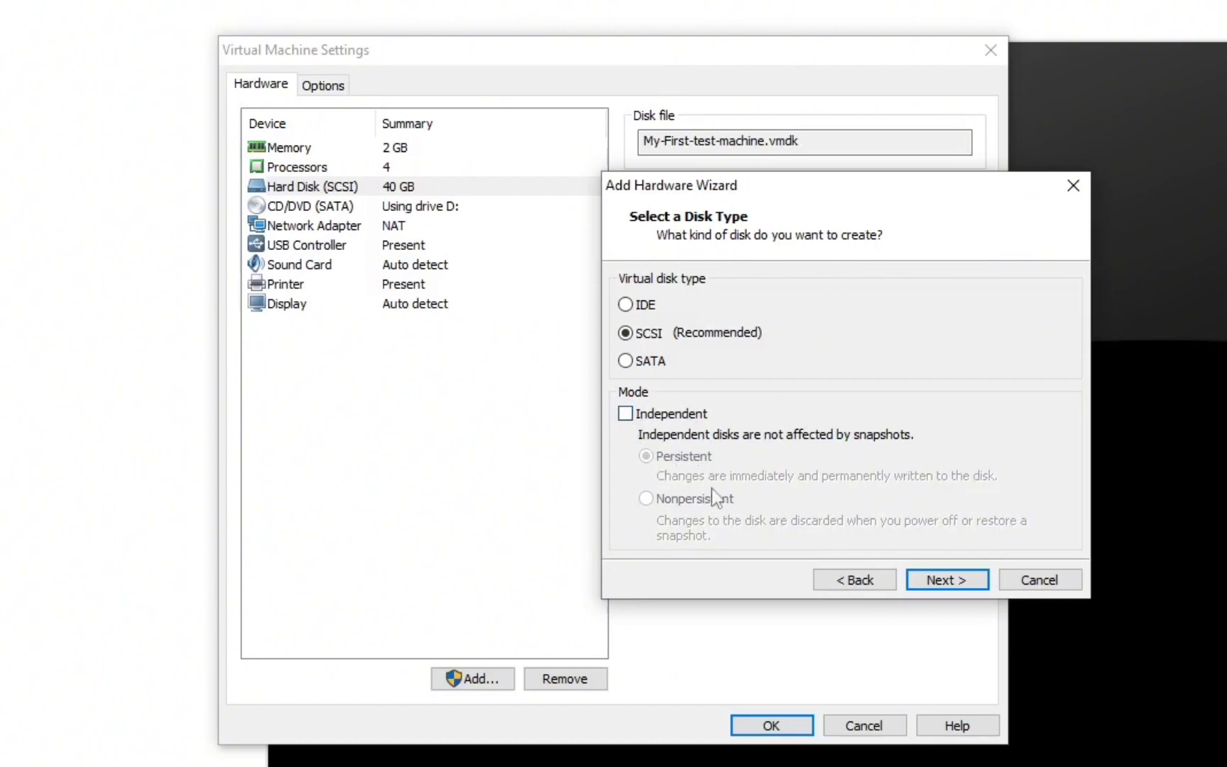
{"action": "mouse_move", "coordinate": [736, 474]}
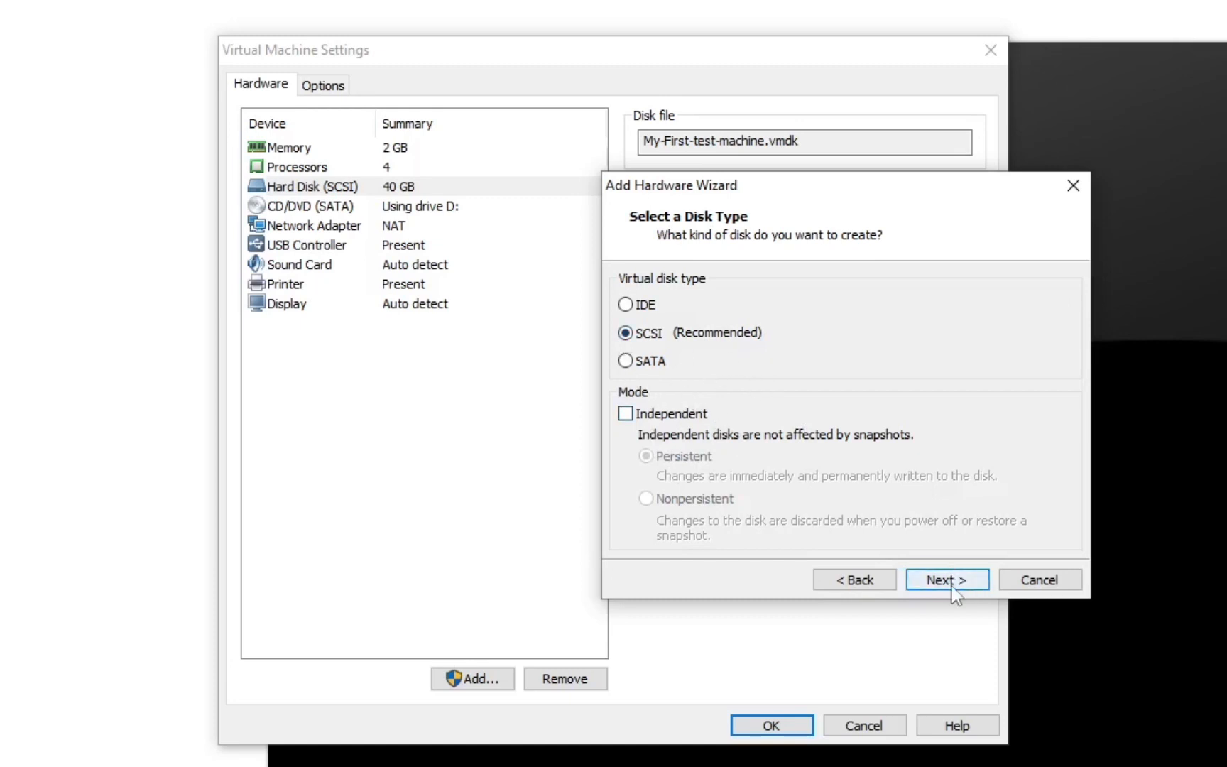
{"action": "left_click", "coordinate": [947, 579]}
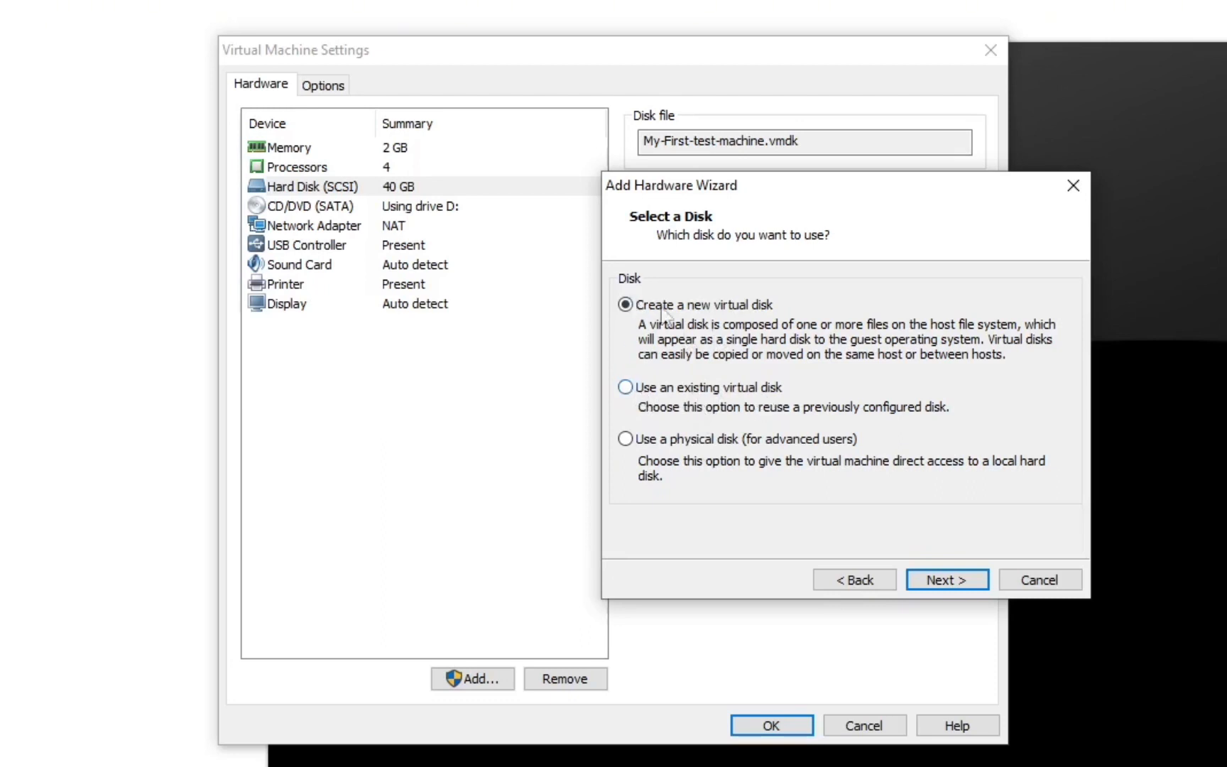
{"action": "mouse_move", "coordinate": [715, 524]}
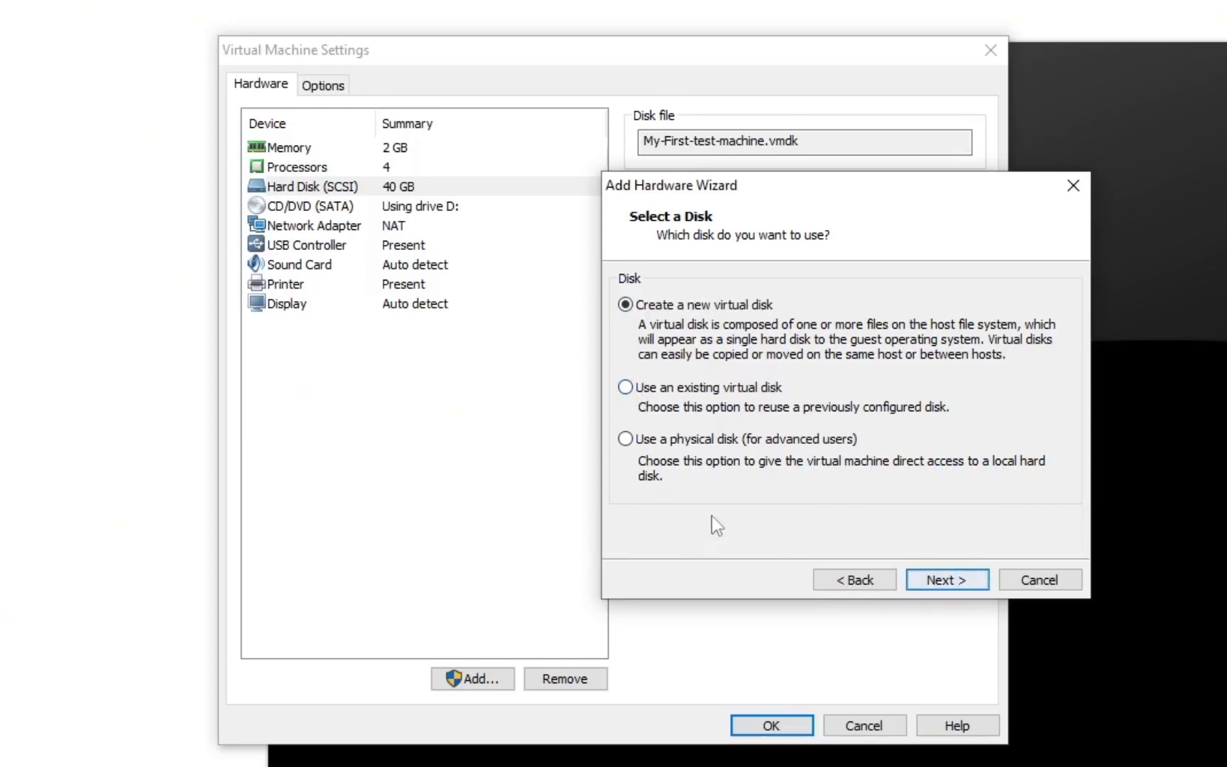
{"action": "mouse_move", "coordinate": [666, 372]}
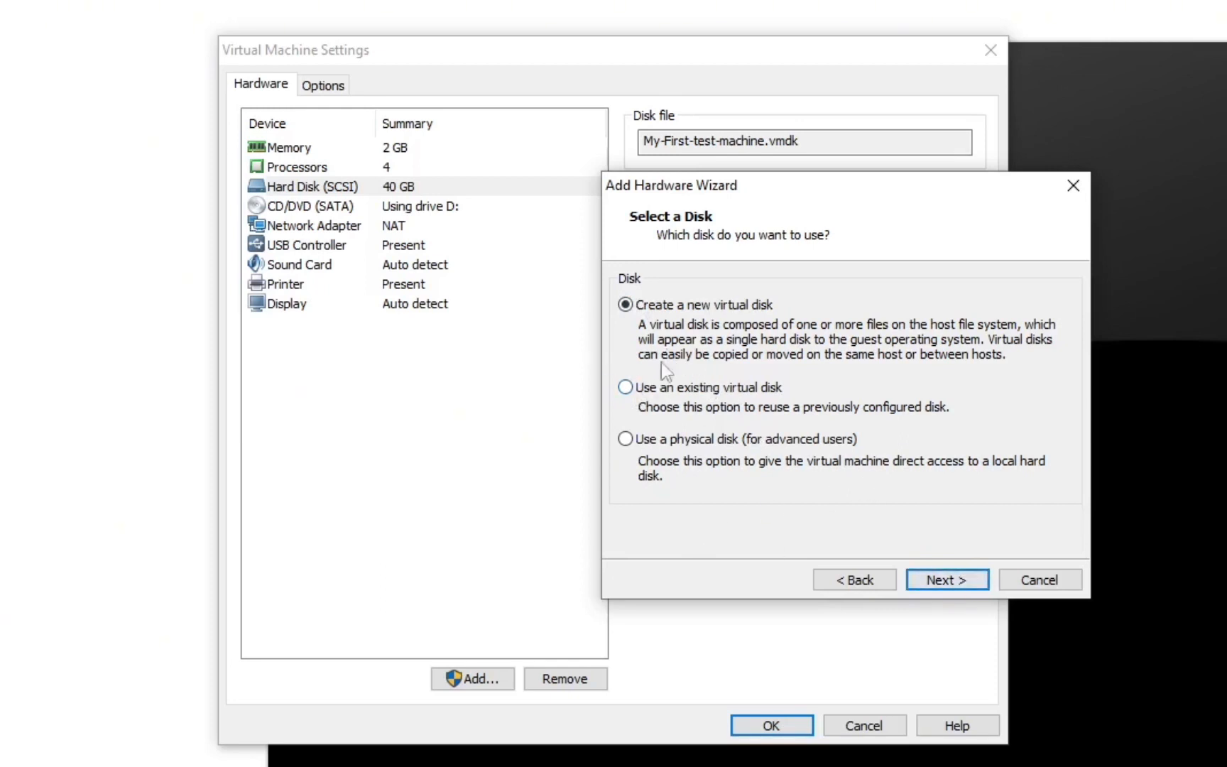
Create a new virtual disk with a 60 GB maximum size.
{"action": "left_click", "coordinate": [946, 580]}
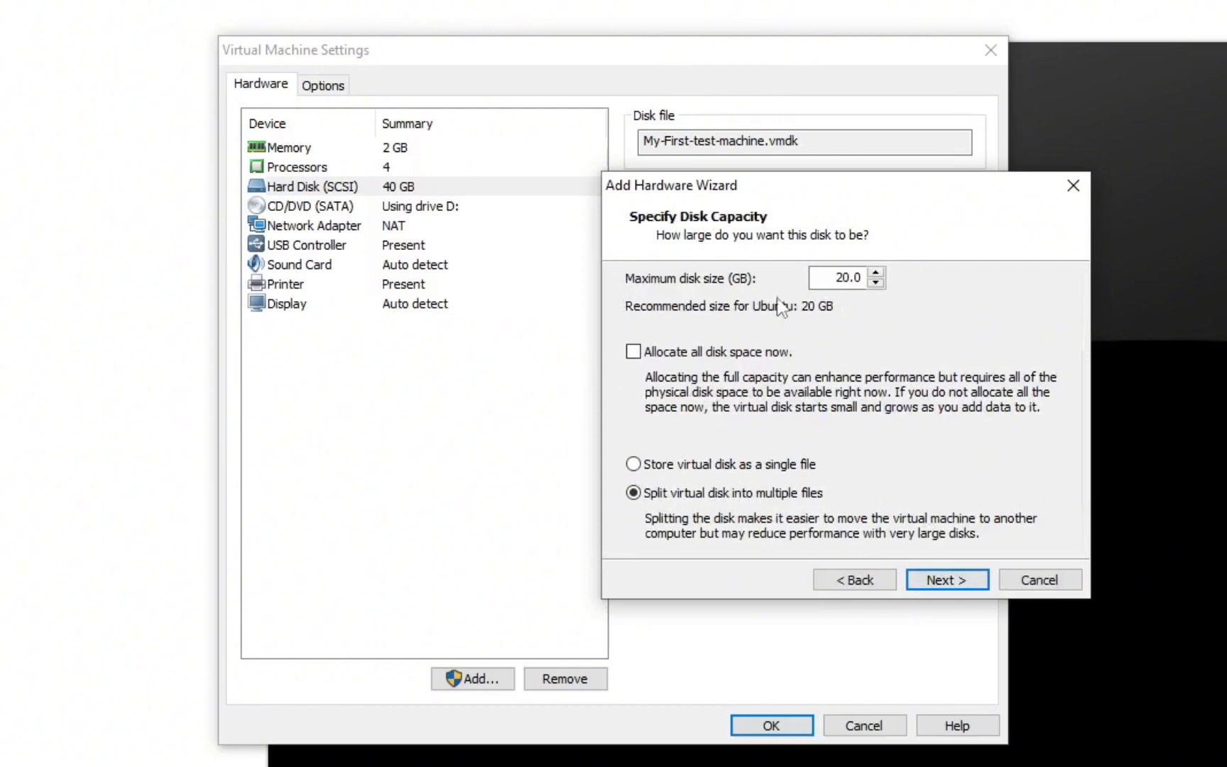
{"action": "mouse_move", "coordinate": [695, 321]}
{"action": "type", "text": "60"}
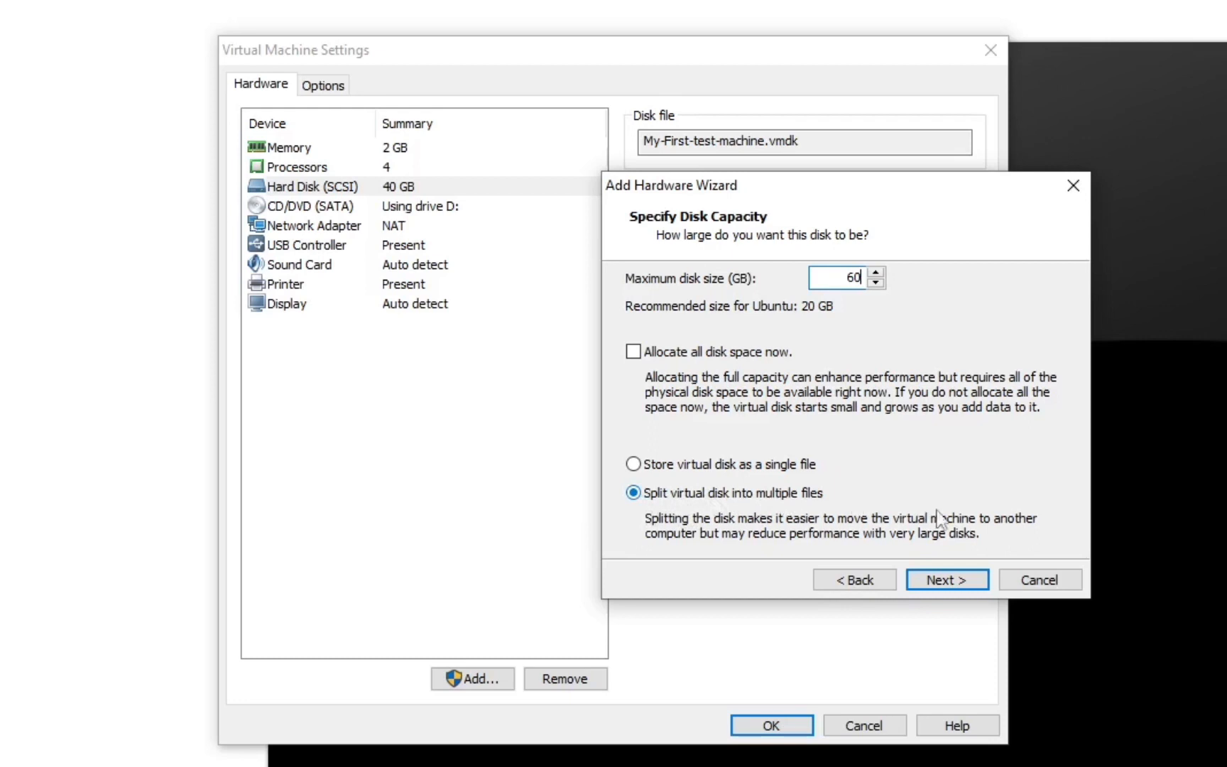
{"action": "left_click", "coordinate": [946, 579]}
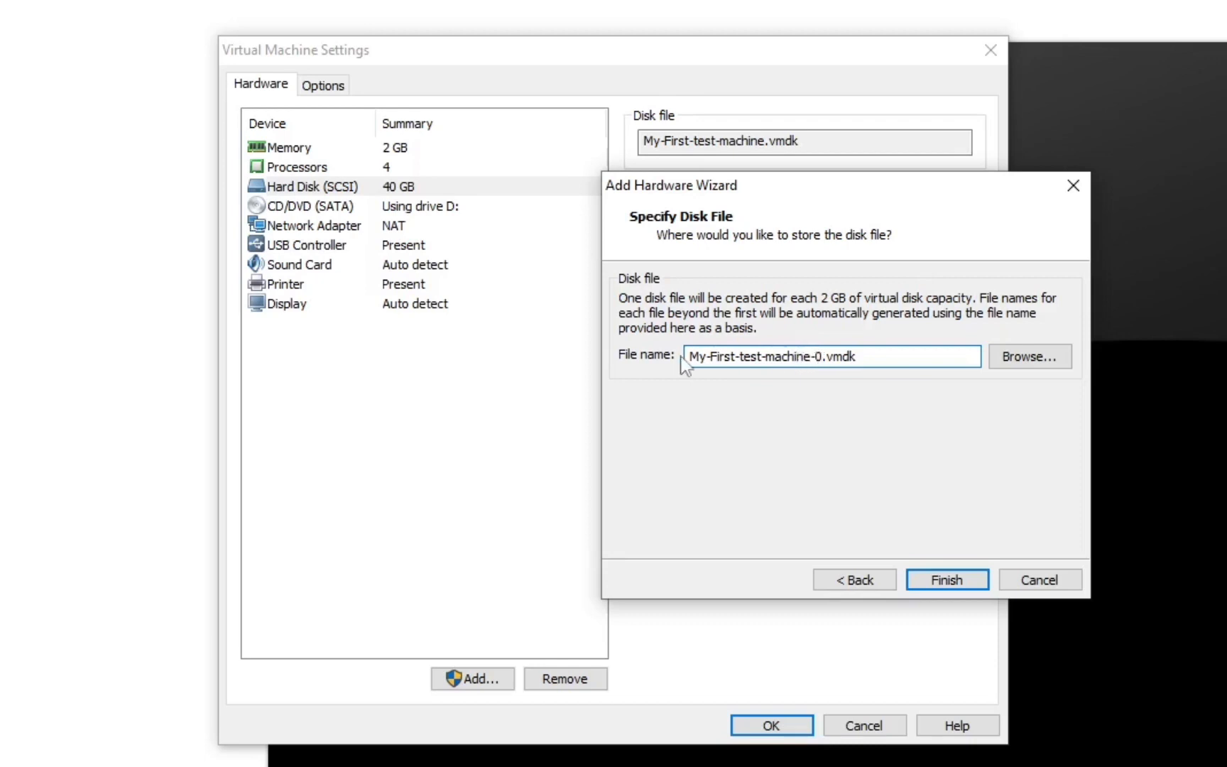
Keep the file name My-First-test-machine-0.vmdk and finish adding the 60 GB disk.
{"action": "left_click", "coordinate": [820, 356]}
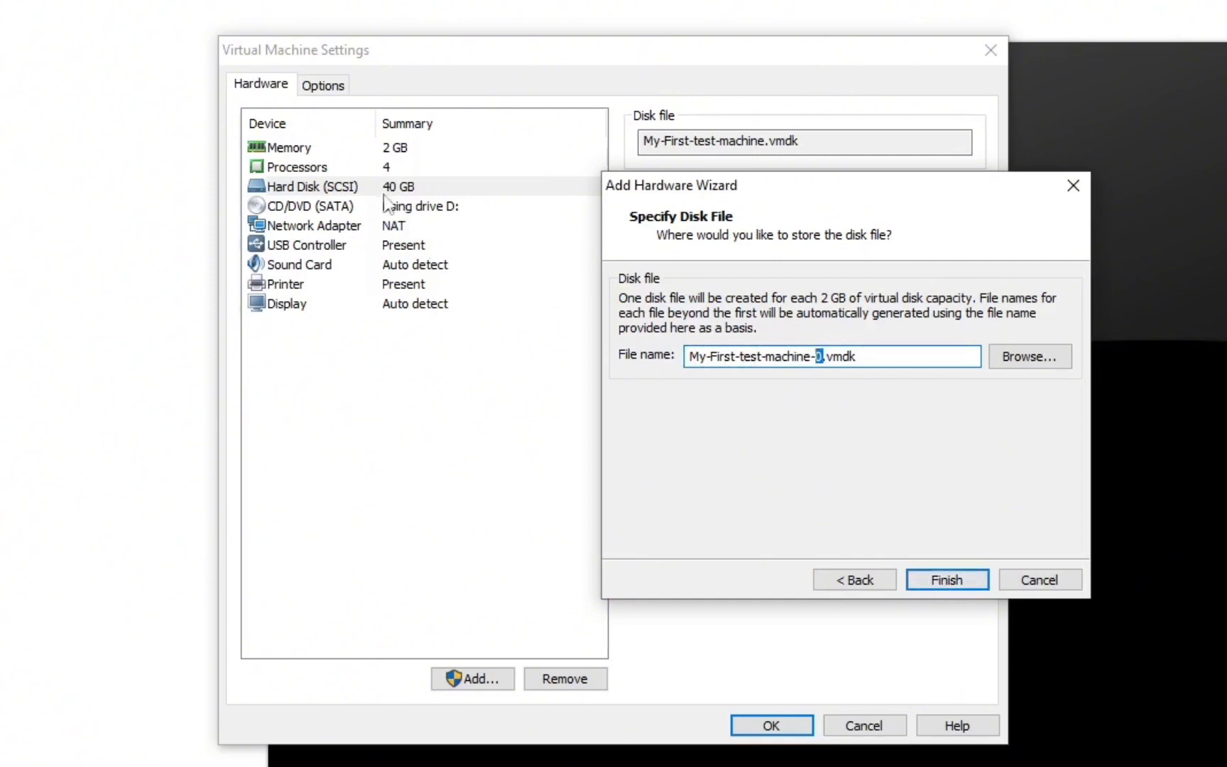
{"action": "mouse_move", "coordinate": [349, 176]}
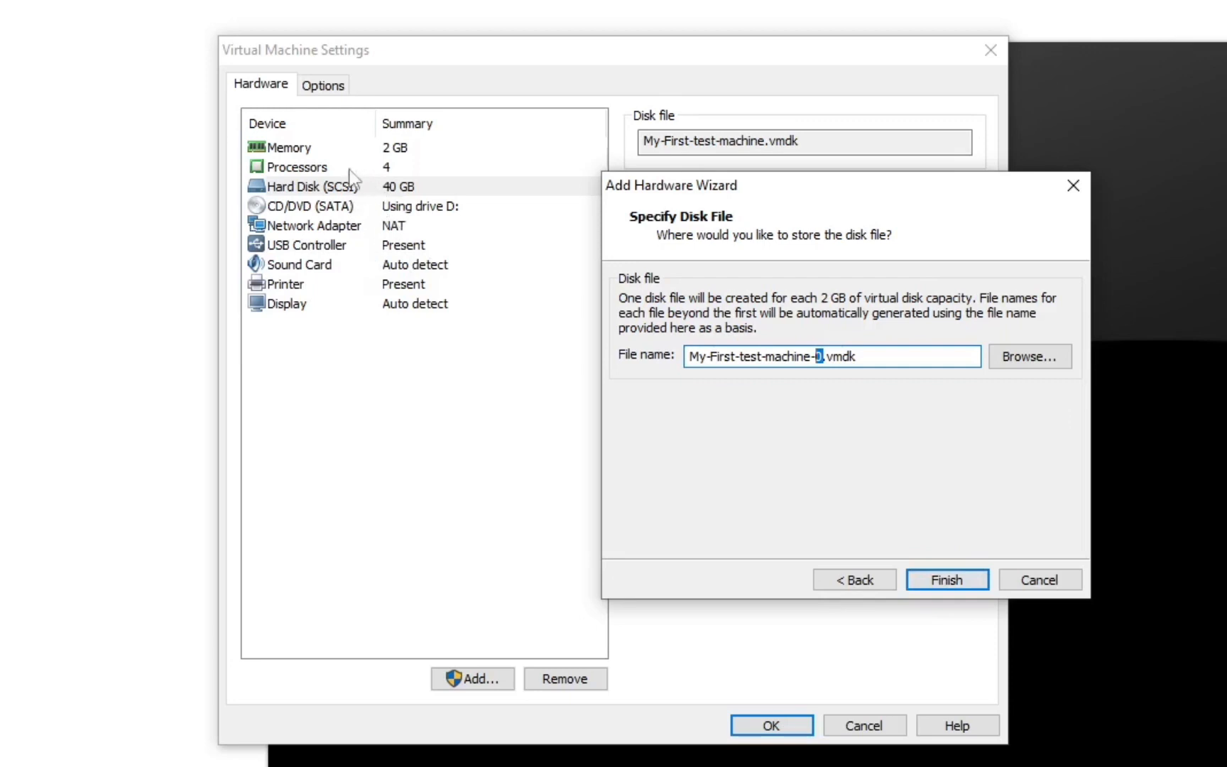
{"action": "mouse_move", "coordinate": [341, 295]}
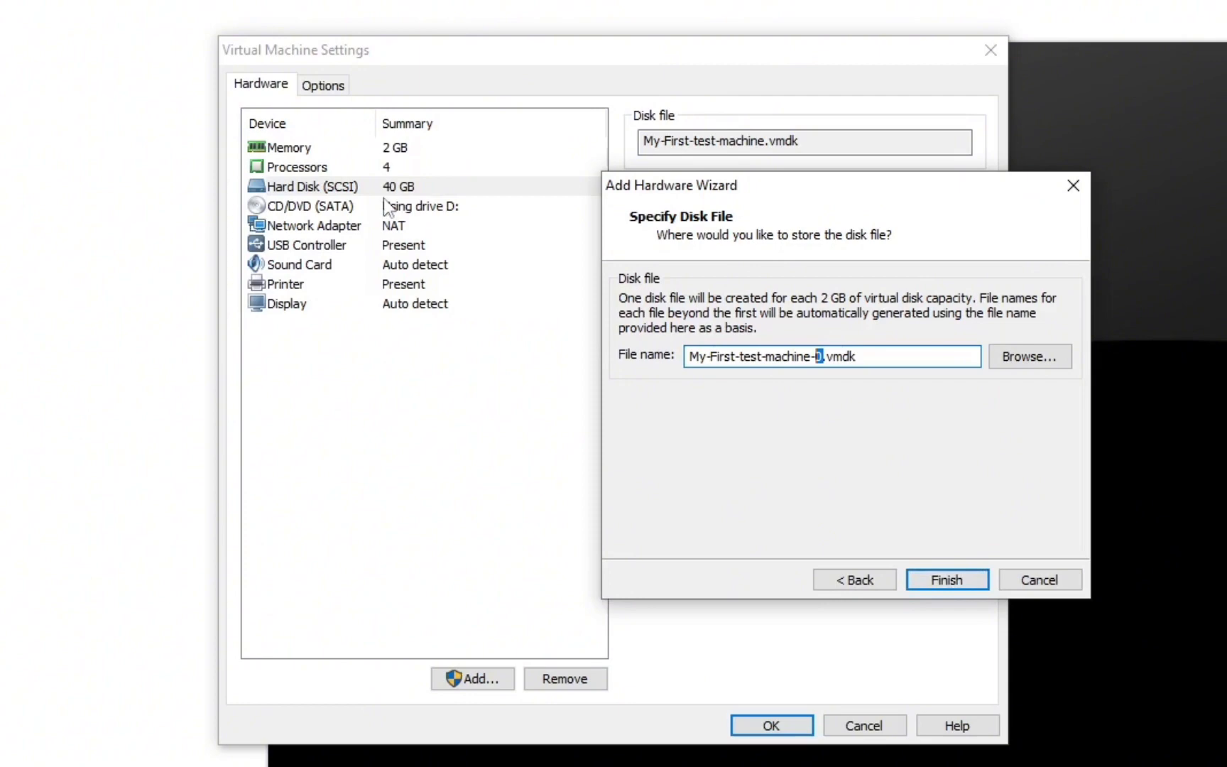
{"action": "mouse_move", "coordinate": [324, 217]}
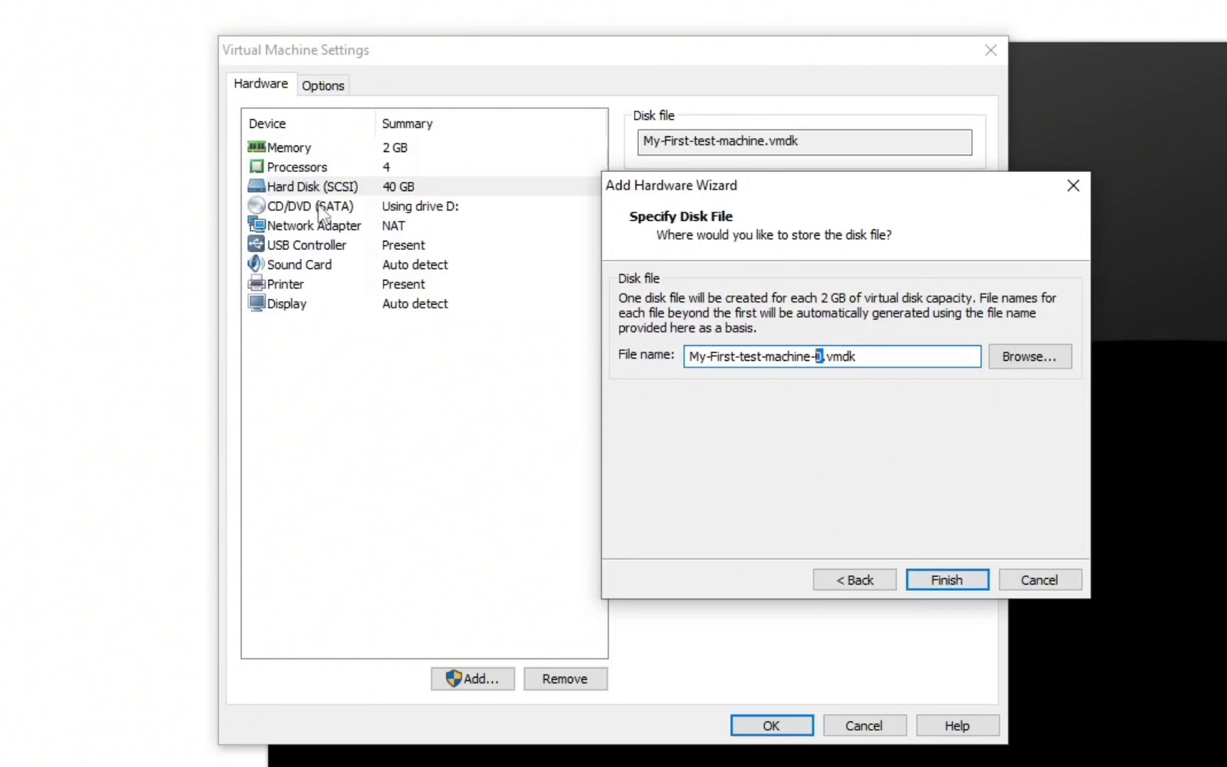
{"action": "left_click", "coordinate": [945, 580]}
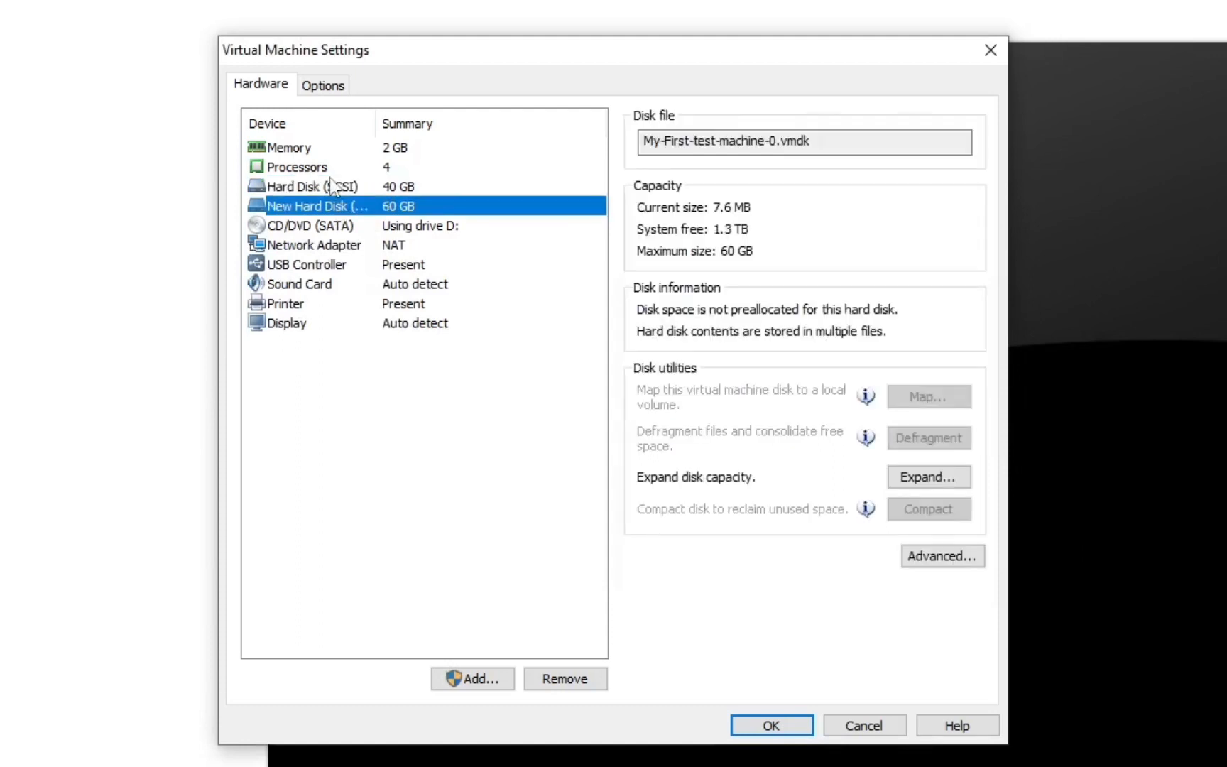
{"action": "left_click", "coordinate": [312, 186]}
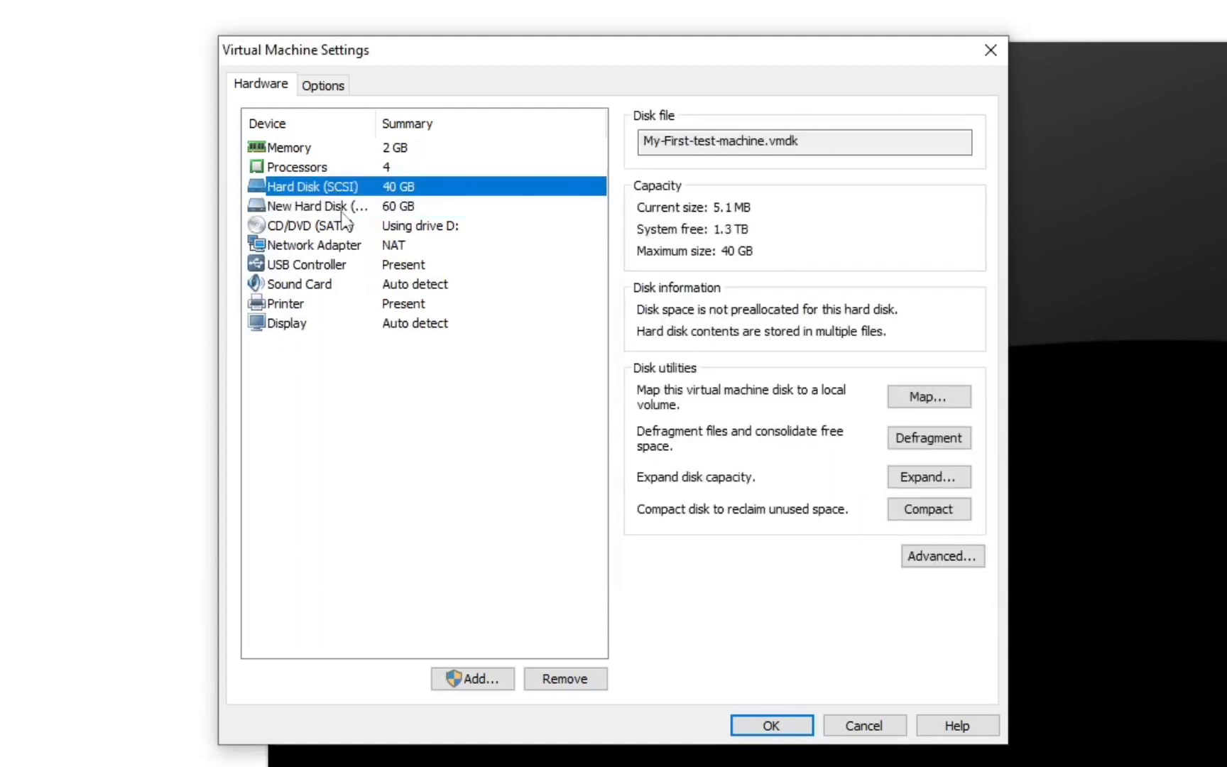
{"action": "left_click", "coordinate": [317, 206]}
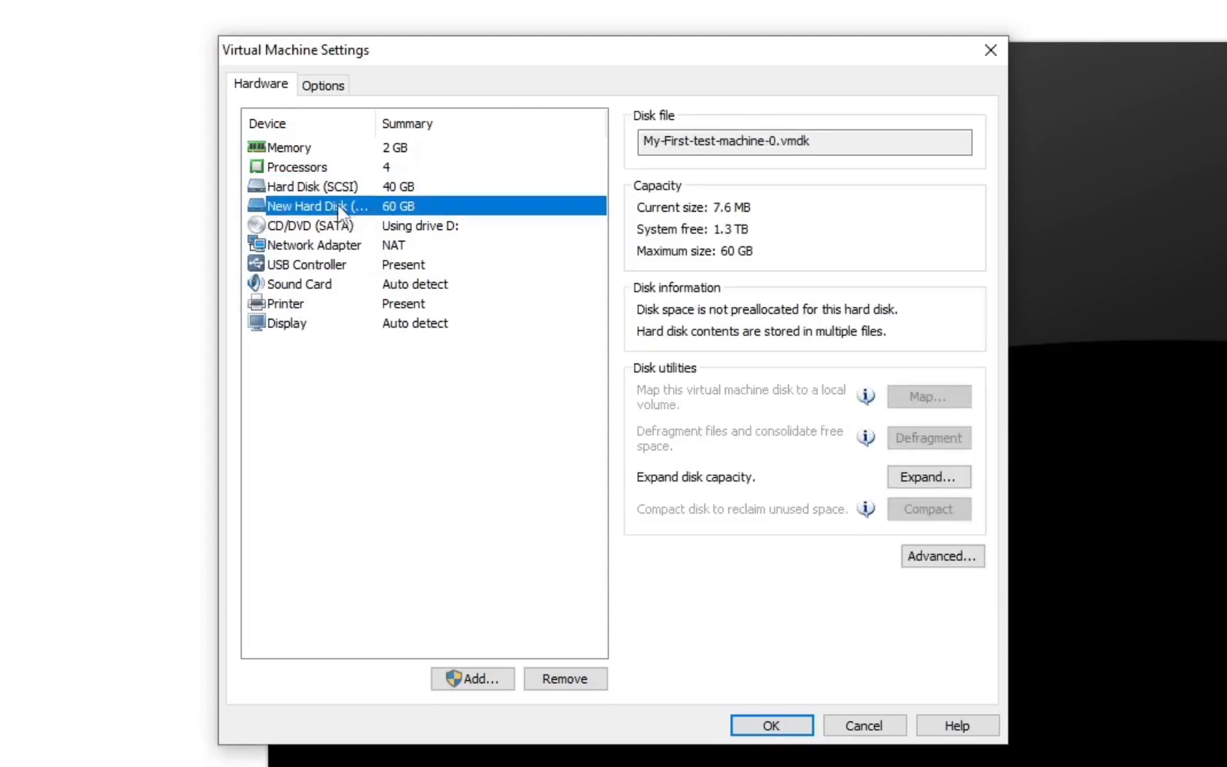
{"action": "double_click", "coordinate": [317, 206]}
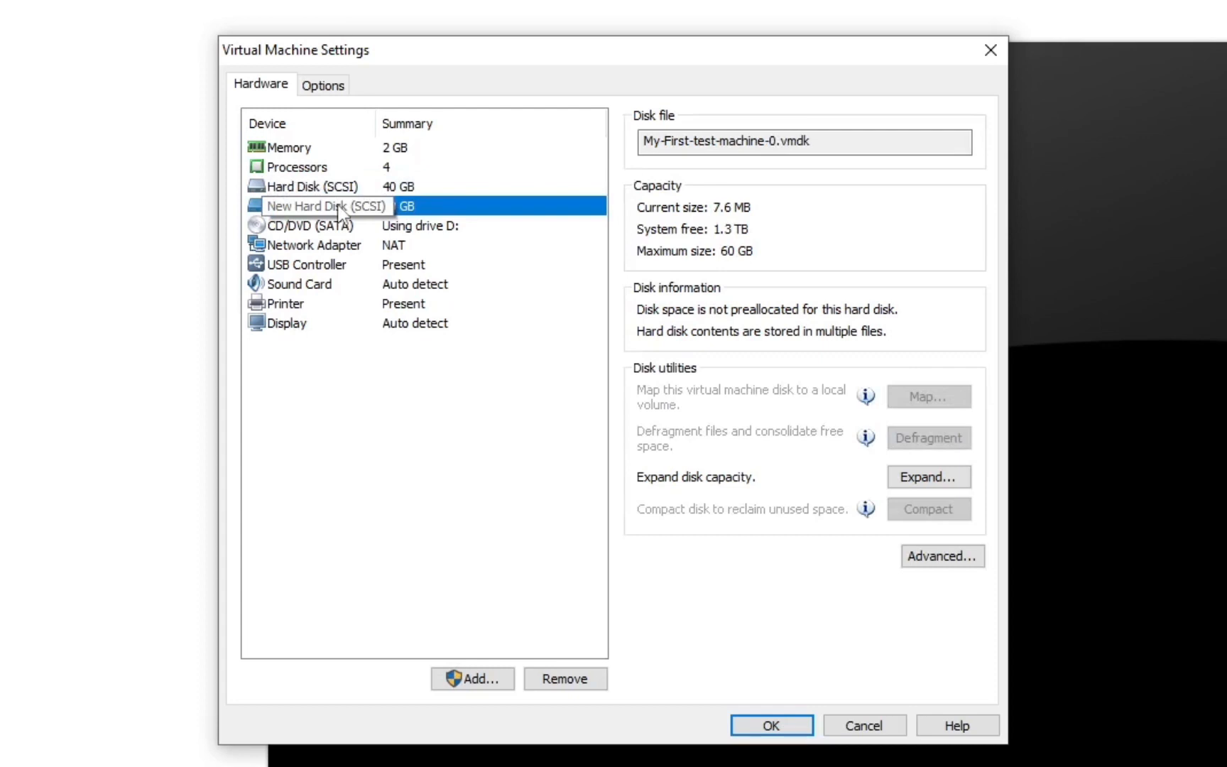
{"action": "left_click", "coordinate": [312, 186]}
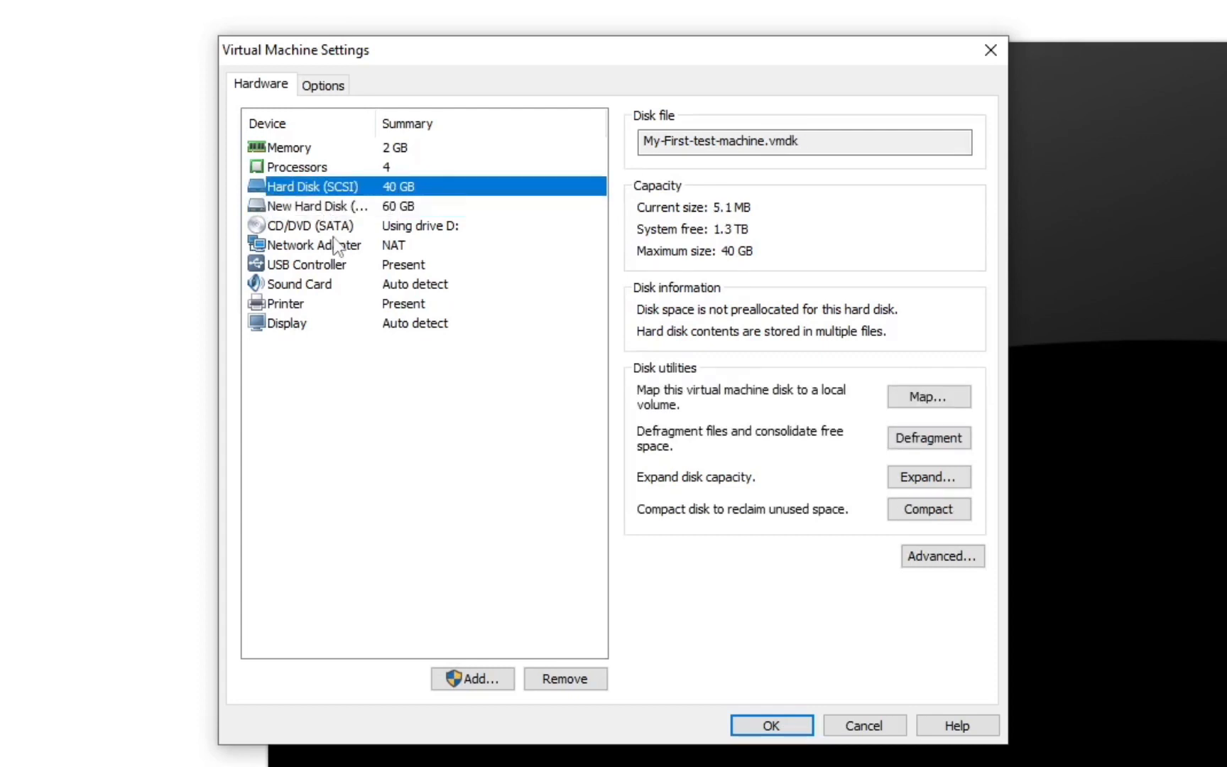
{"action": "mouse_move", "coordinate": [314, 206]}
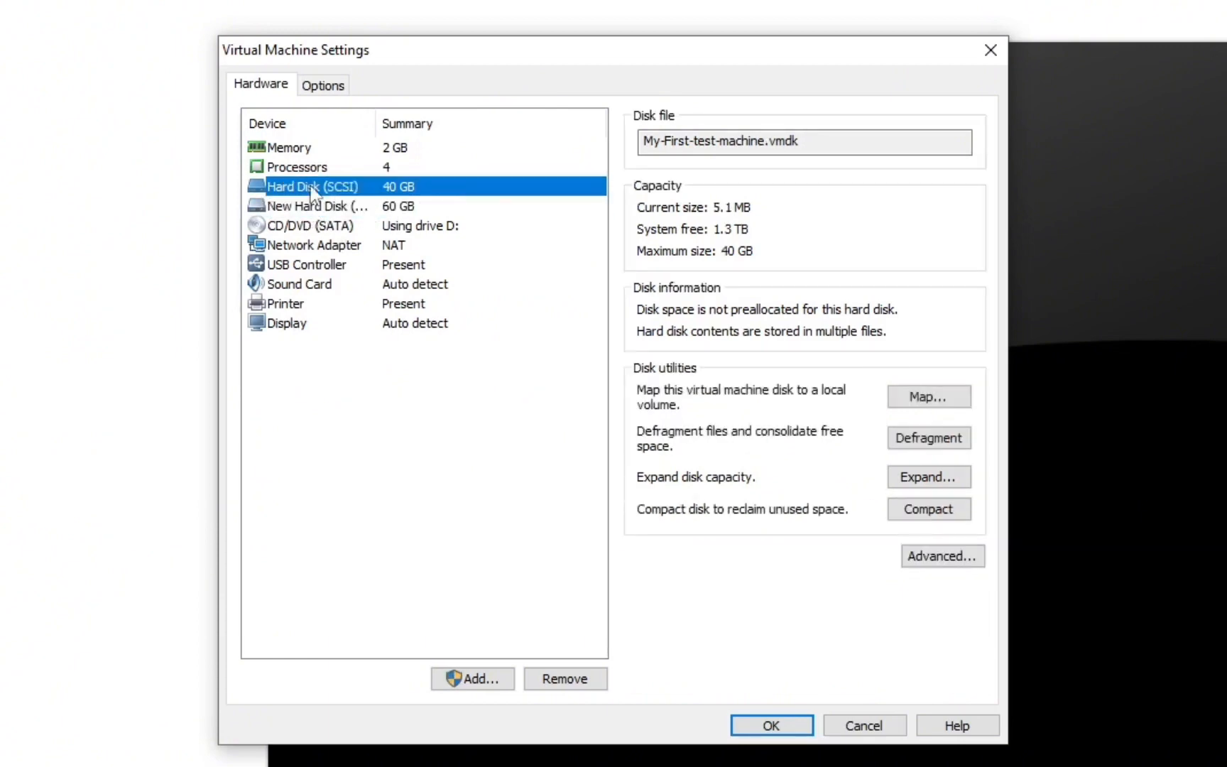
{"action": "mouse_move", "coordinate": [744, 239]}
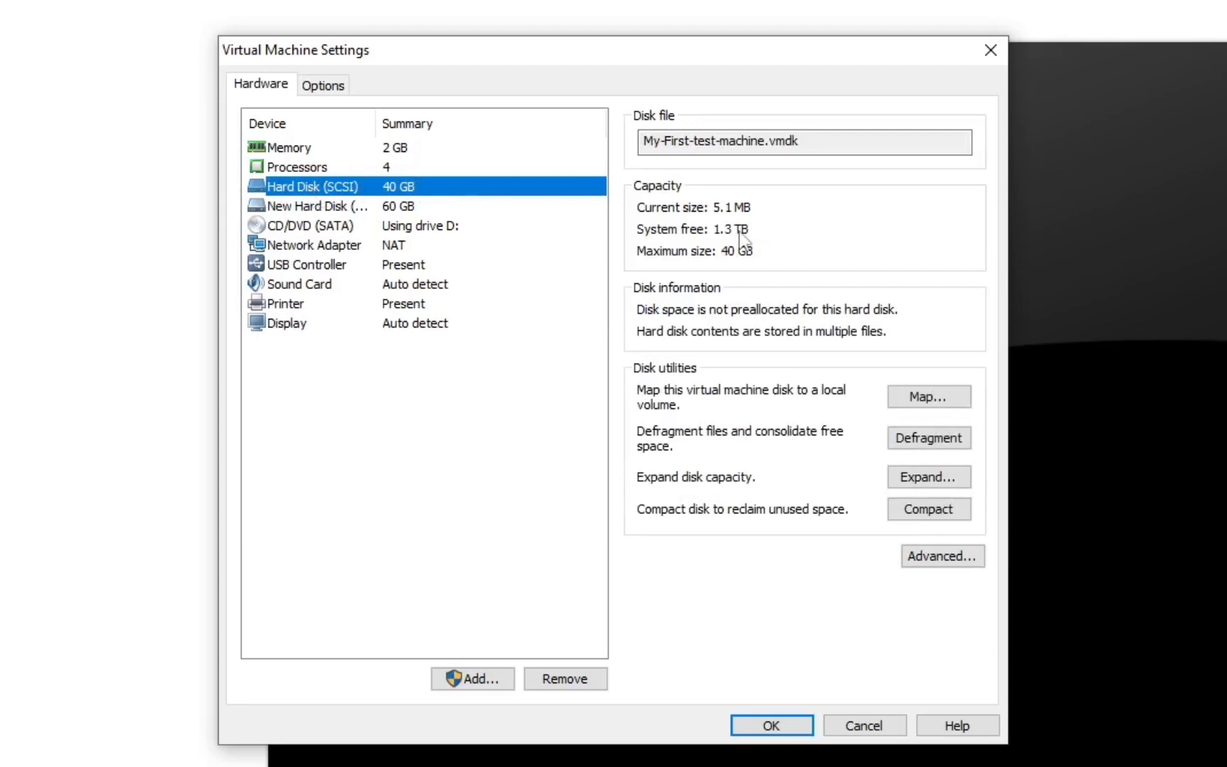
{"action": "mouse_move", "coordinate": [742, 240]}
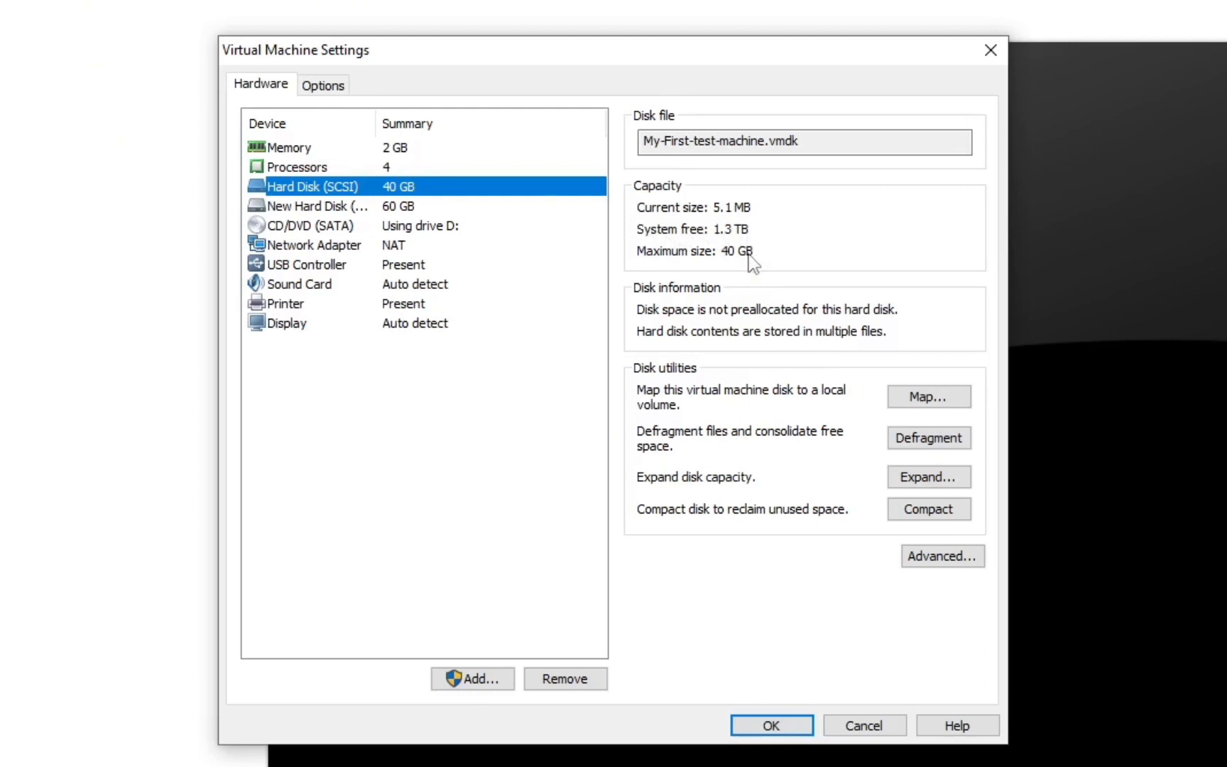
{"action": "mouse_move", "coordinate": [509, 233]}
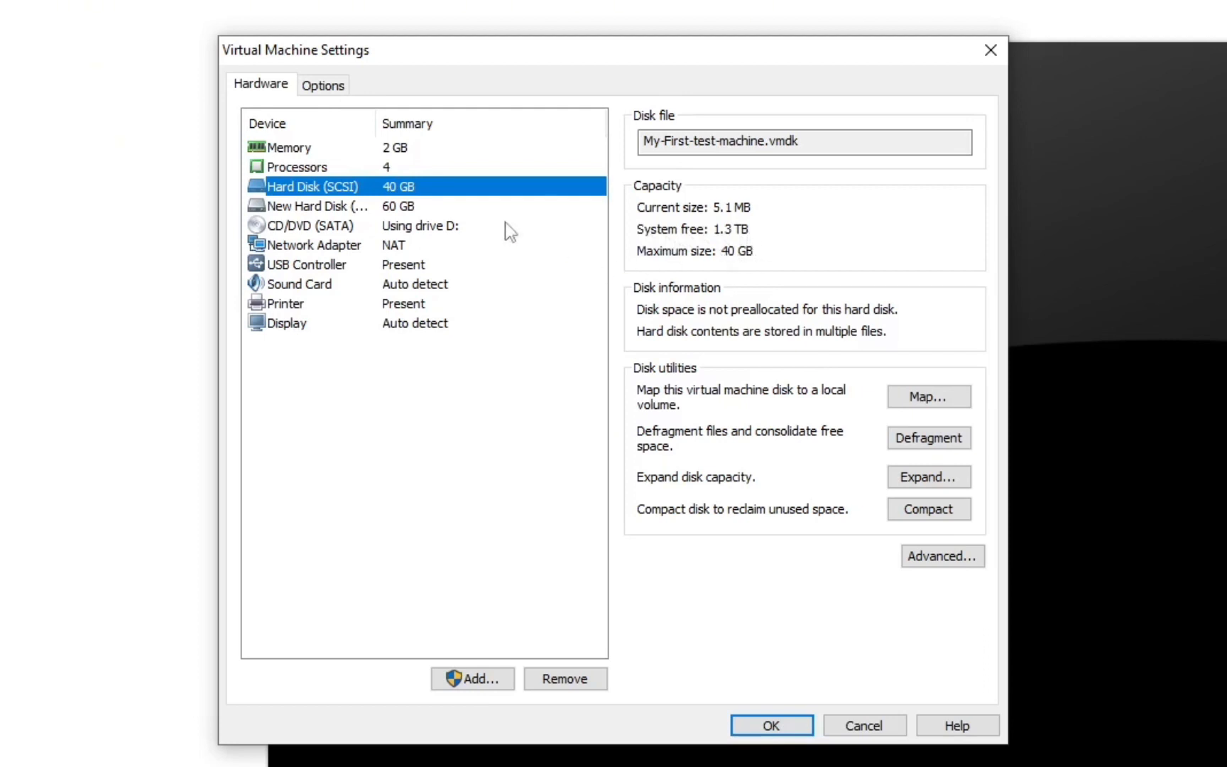
{"action": "mouse_move", "coordinate": [361, 191]}
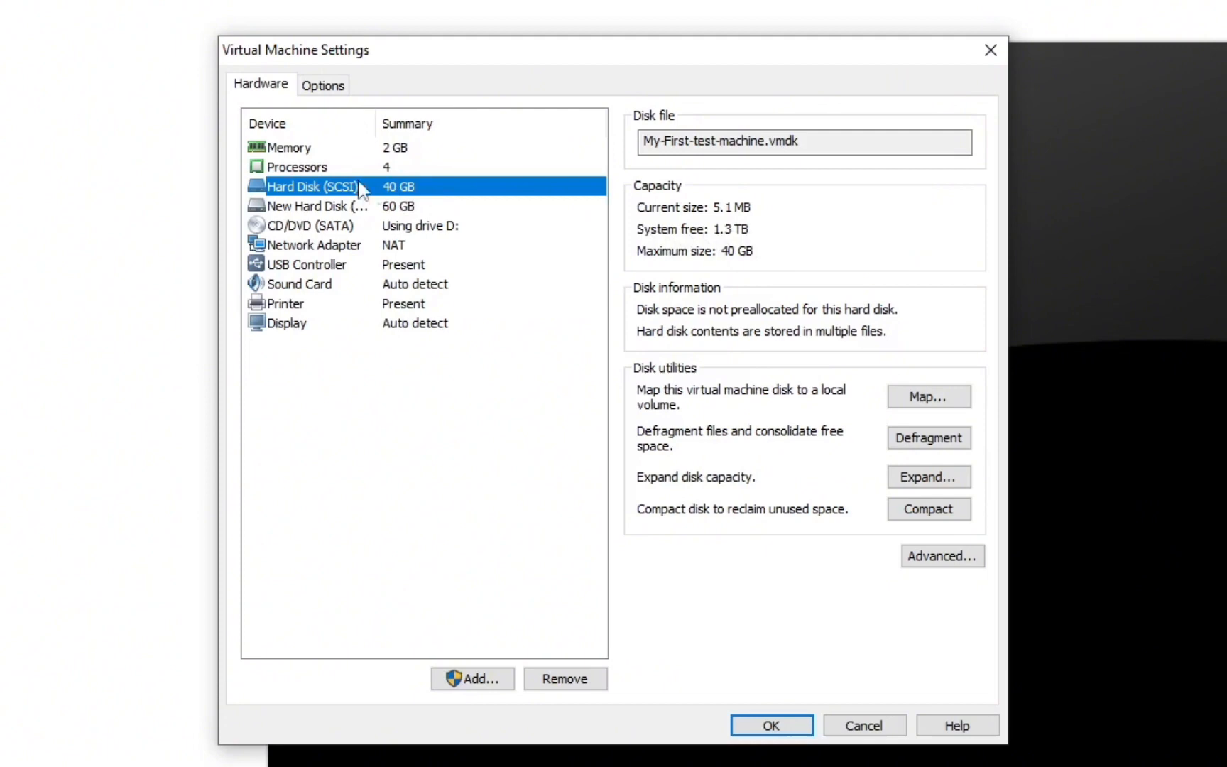
{"action": "mouse_move", "coordinate": [703, 231]}
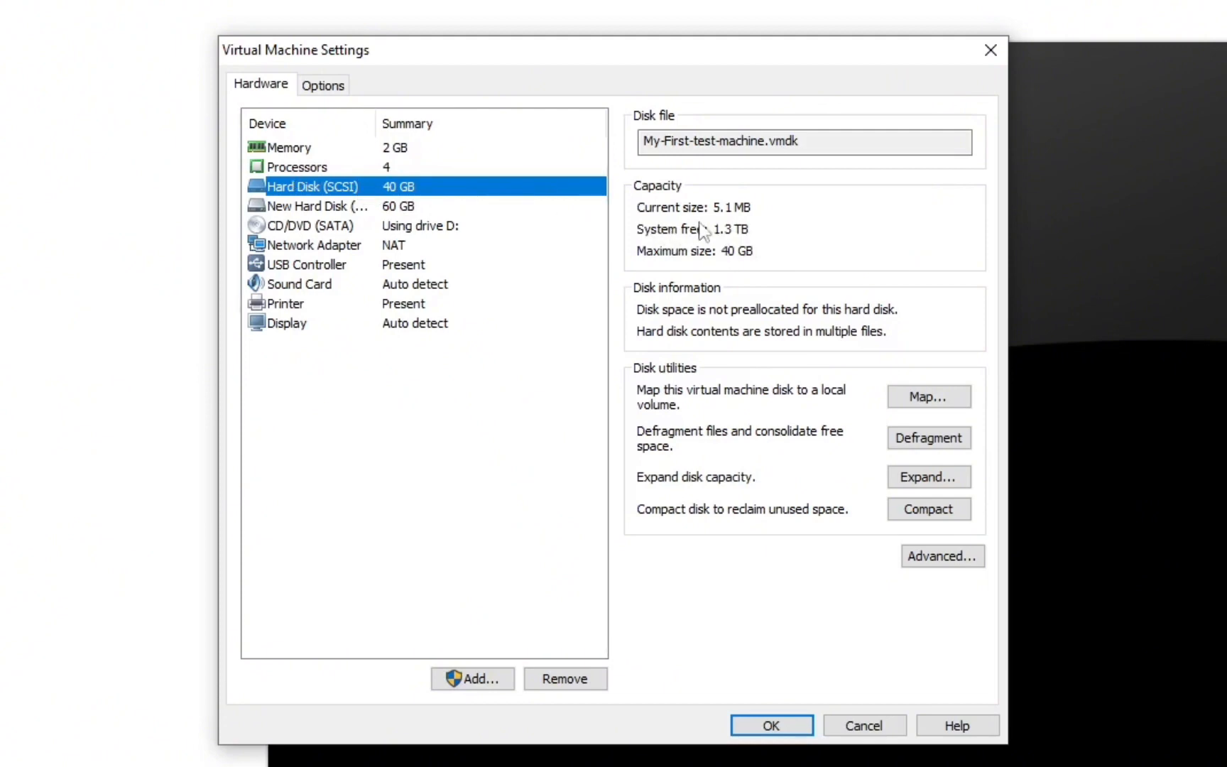
{"action": "mouse_move", "coordinate": [34, 223]}
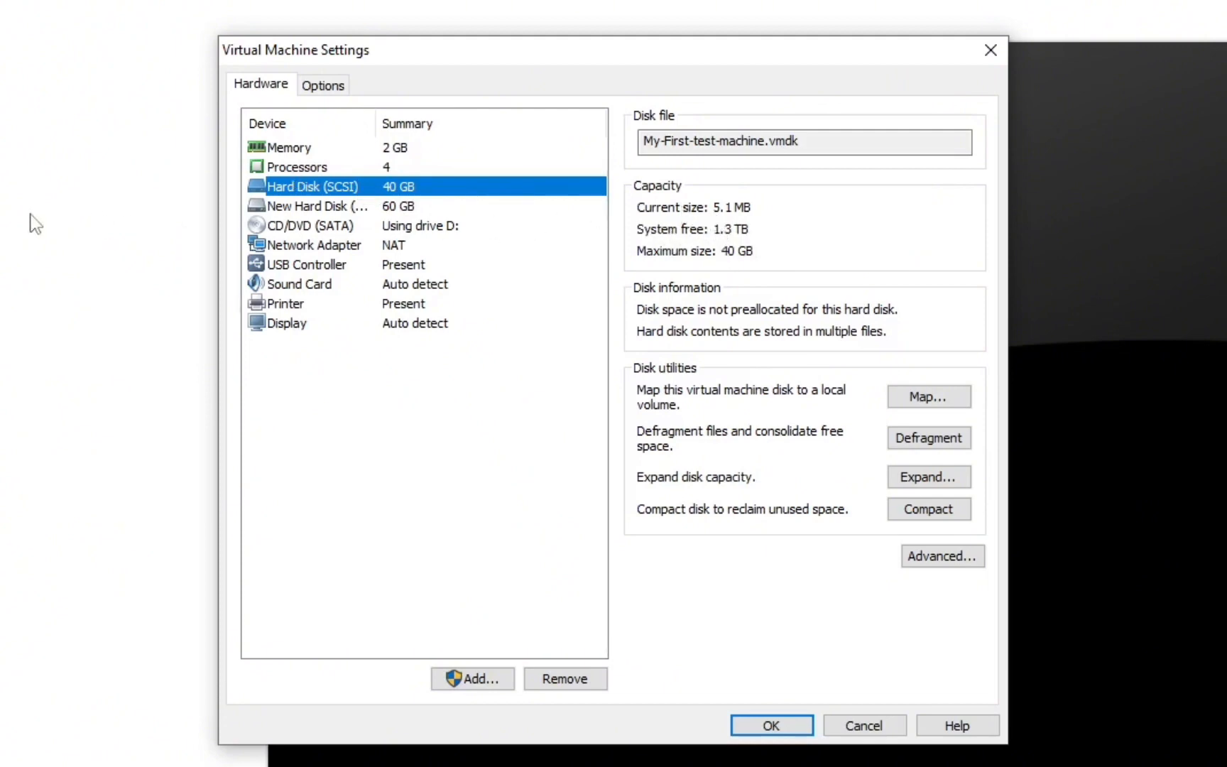
{"action": "mouse_move", "coordinate": [429, 243]}
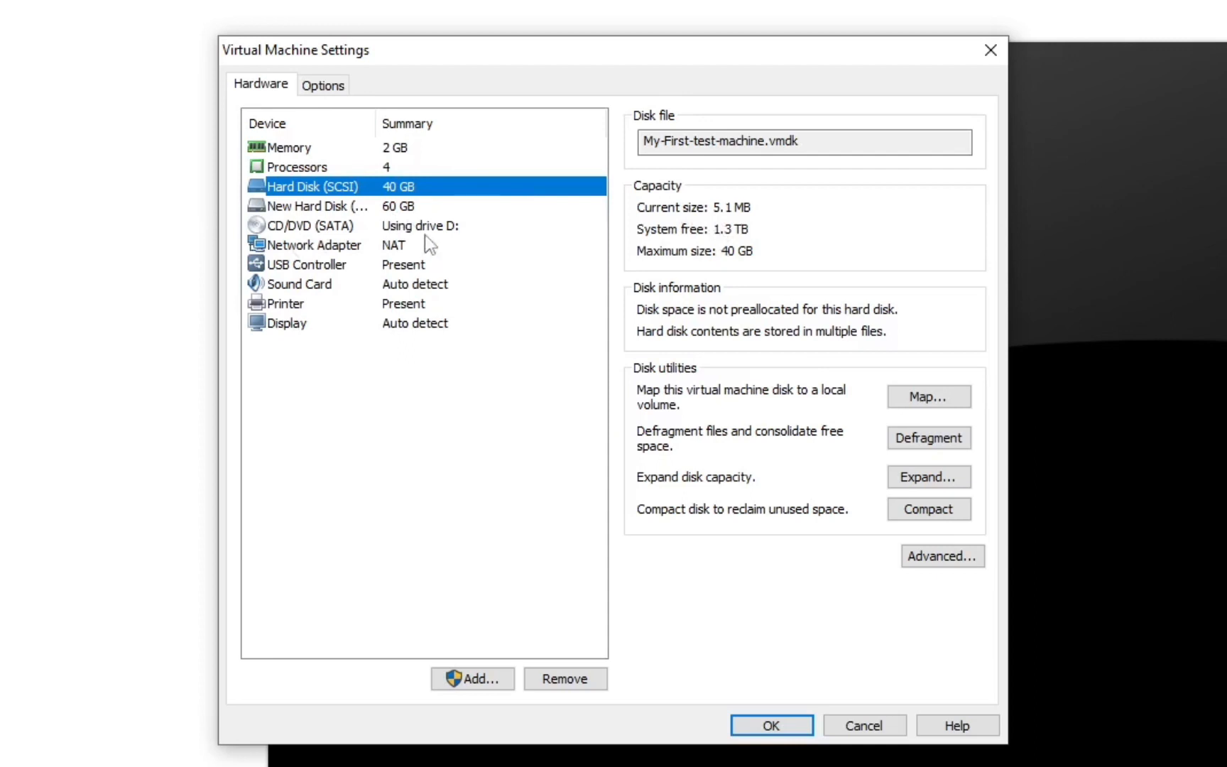
{"action": "mouse_move", "coordinate": [429, 247]}
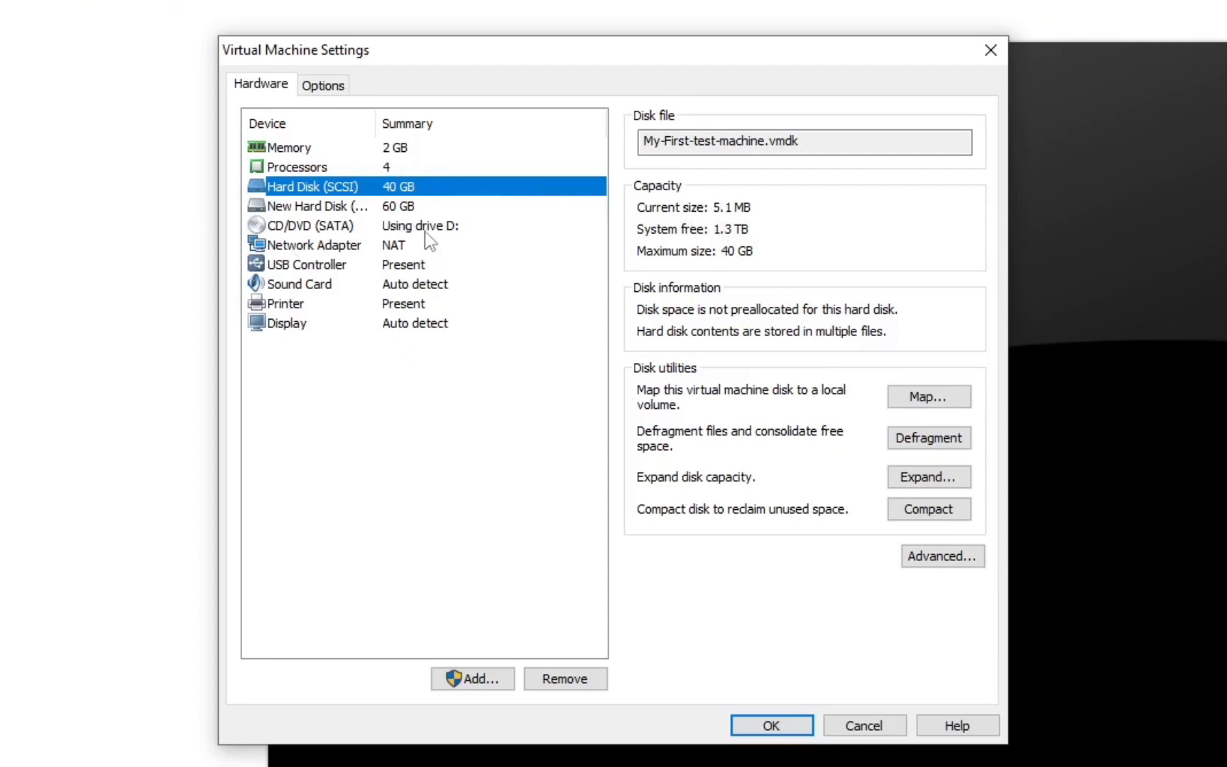
{"action": "mouse_move", "coordinate": [727, 223]}
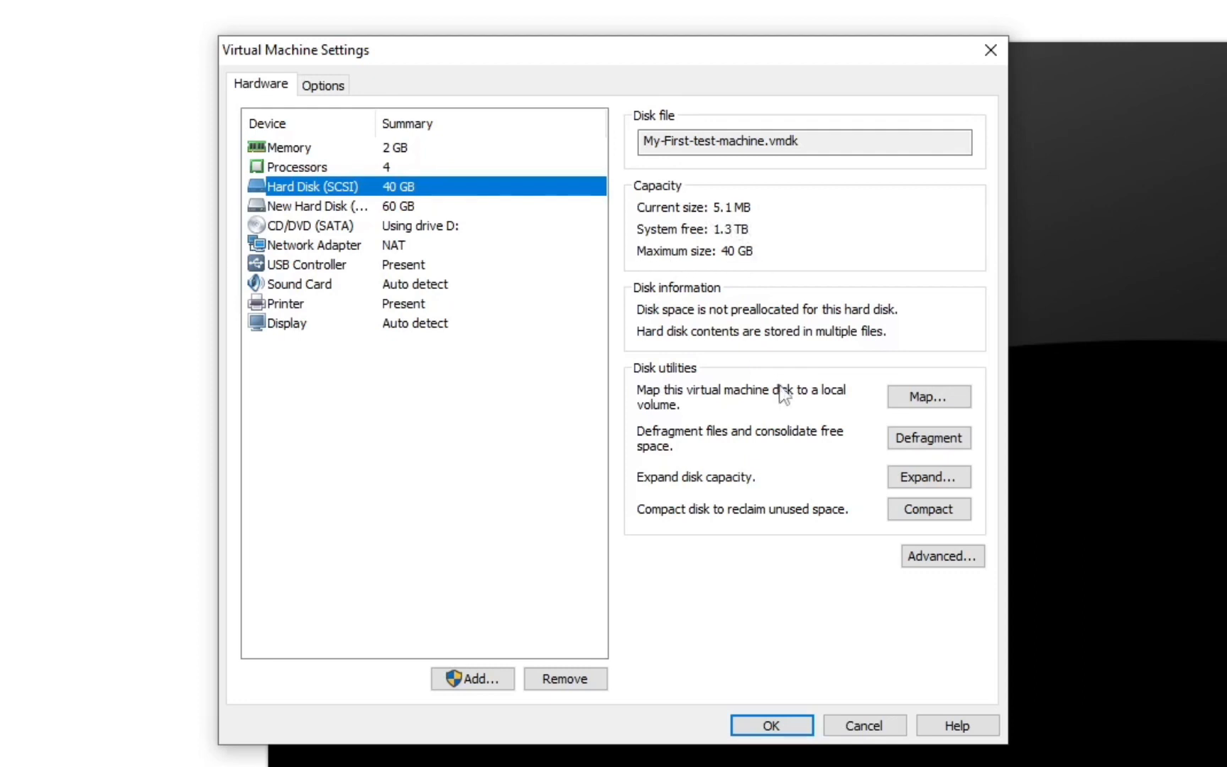
{"action": "mouse_move", "coordinate": [681, 360]}
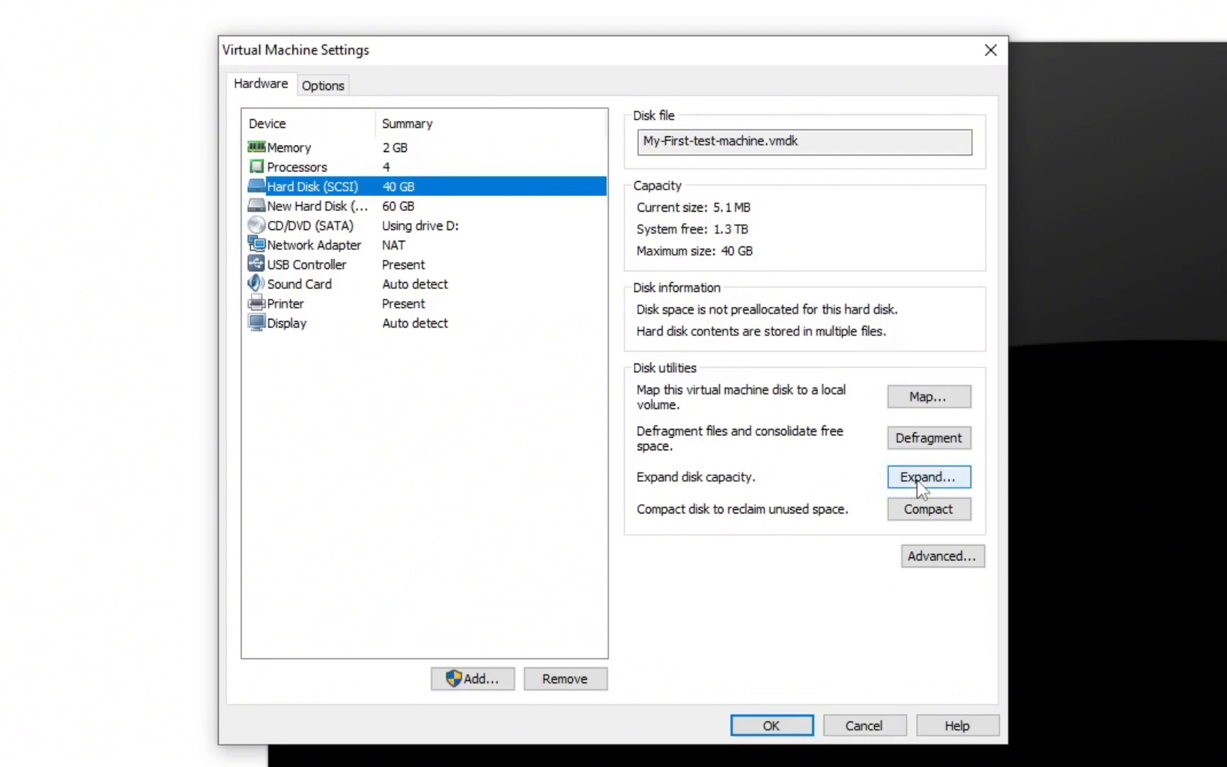
Expand the main hard disk to 100 GB, confirm success, and review both disks.
{"action": "left_click", "coordinate": [927, 477]}
{"action": "type", "text": "100"}
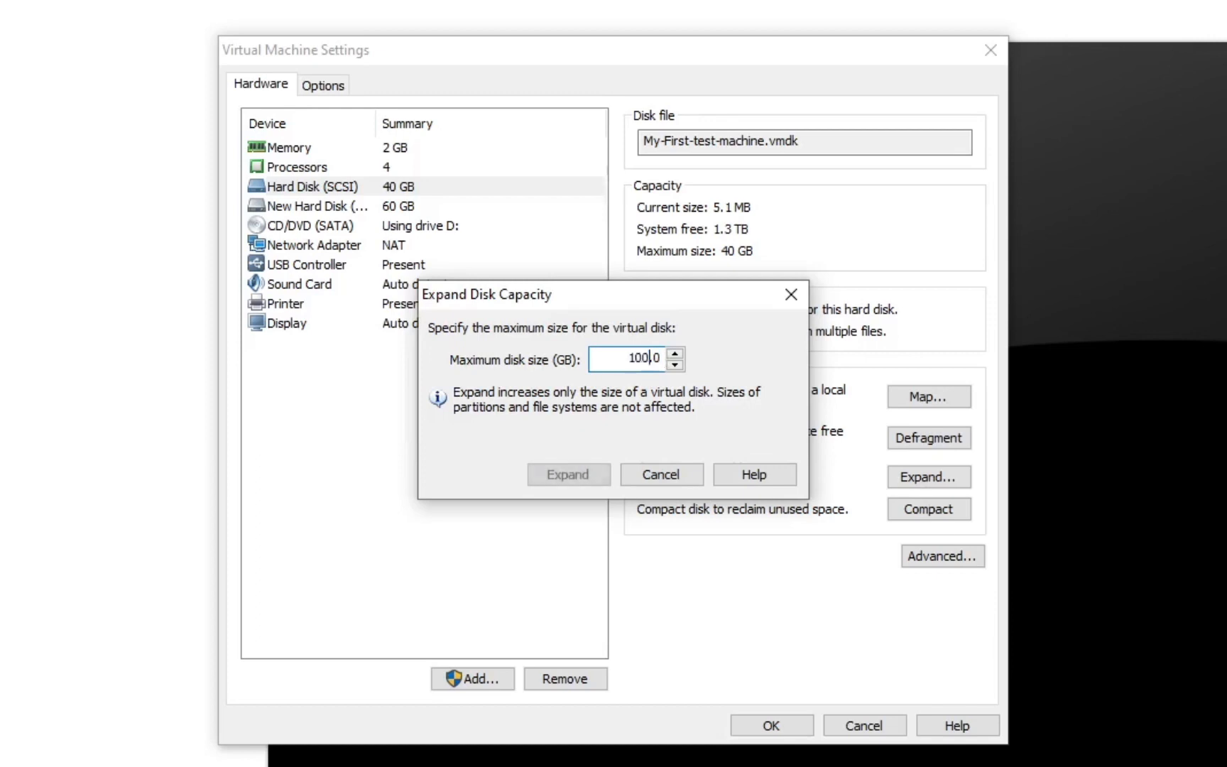
{"action": "mouse_move", "coordinate": [567, 475]}
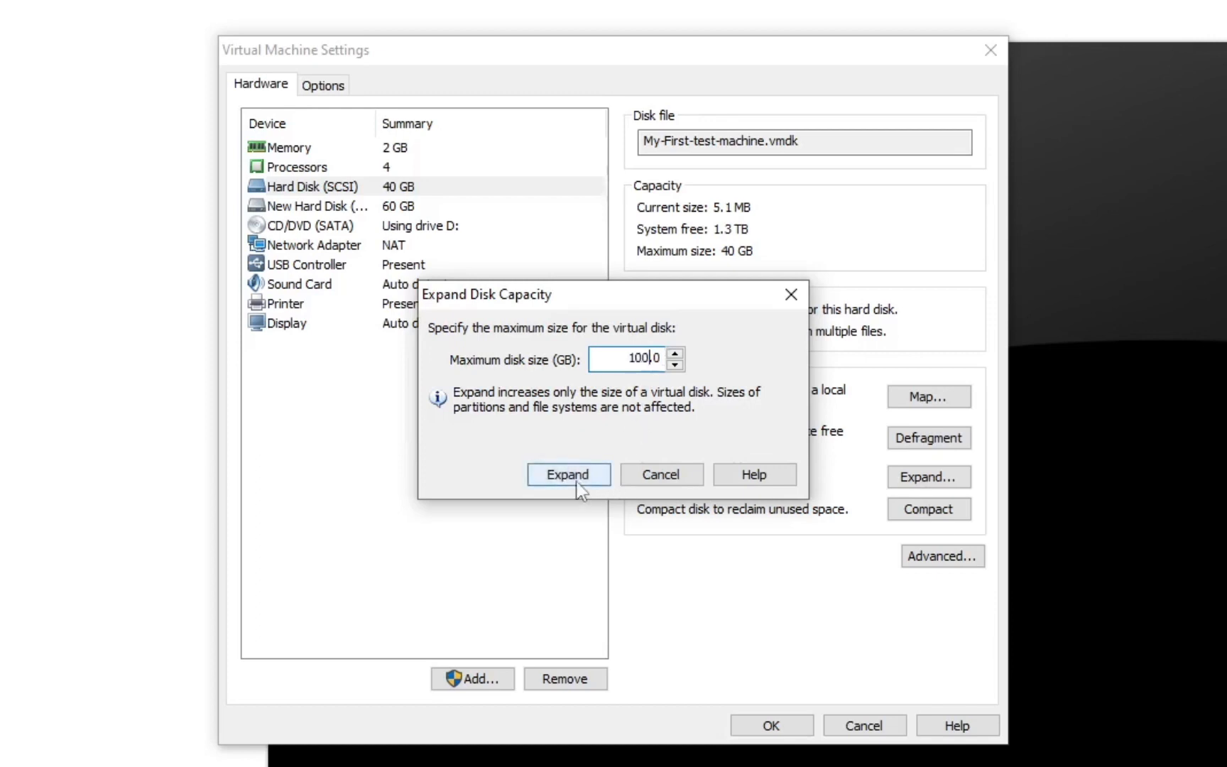
{"action": "left_click", "coordinate": [568, 475]}
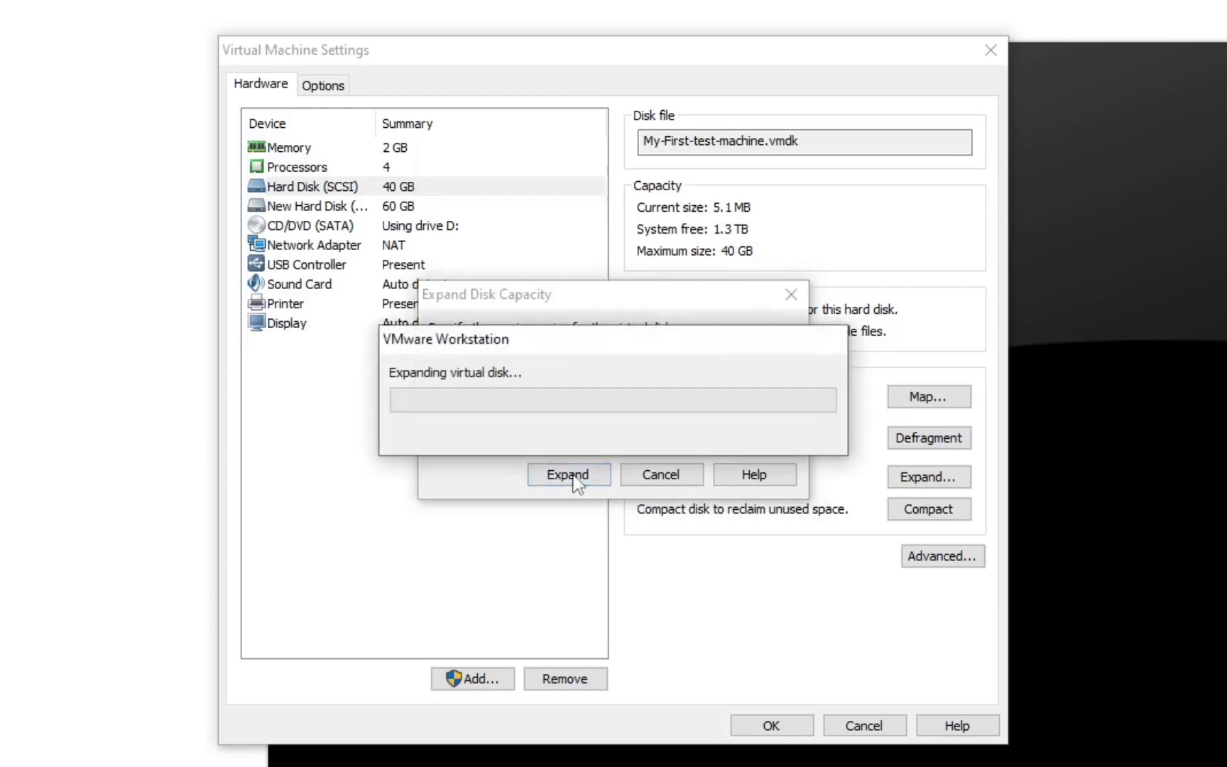
{"action": "left_click", "coordinate": [568, 474]}
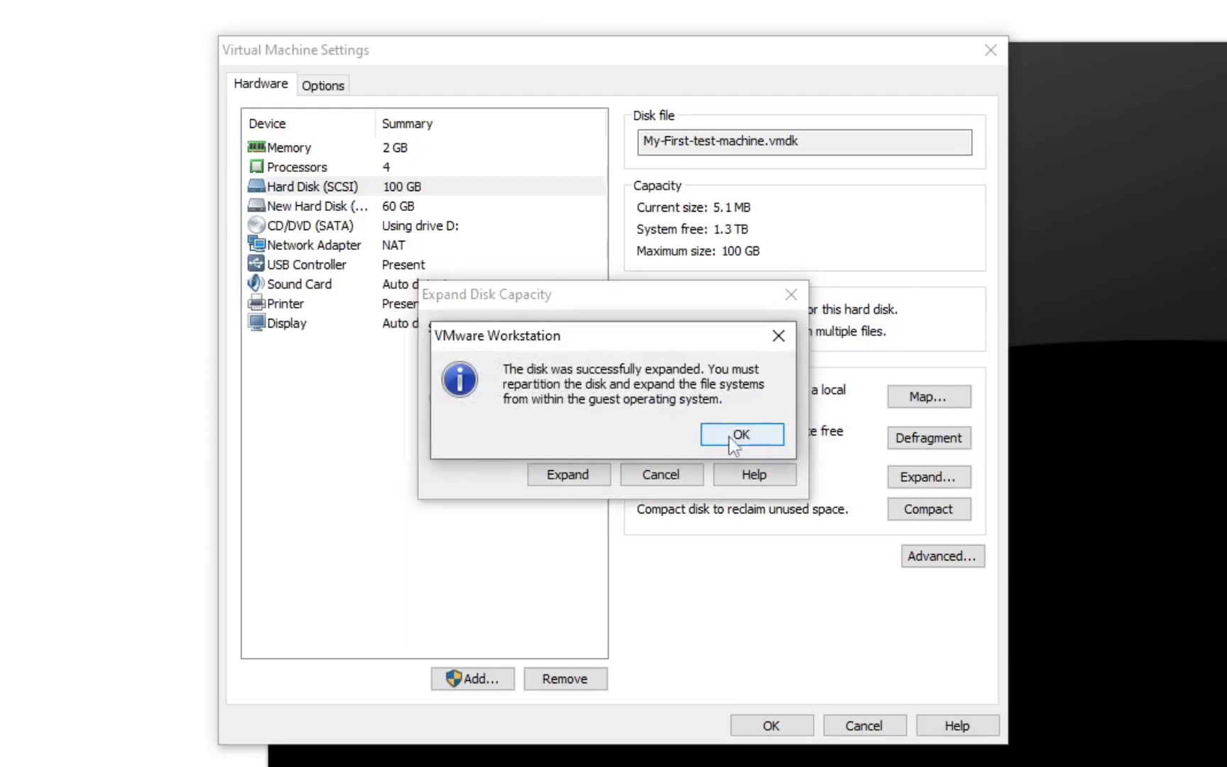
{"action": "left_click", "coordinate": [741, 435]}
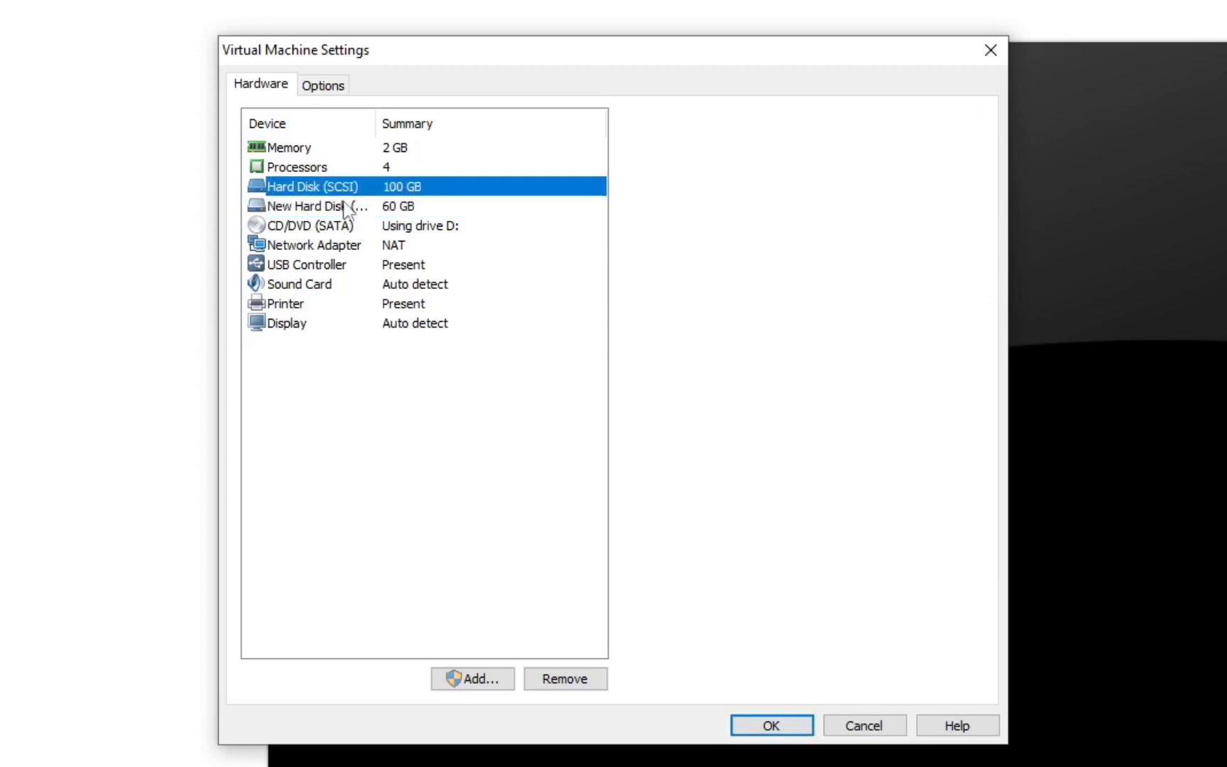
{"action": "left_click", "coordinate": [311, 186]}
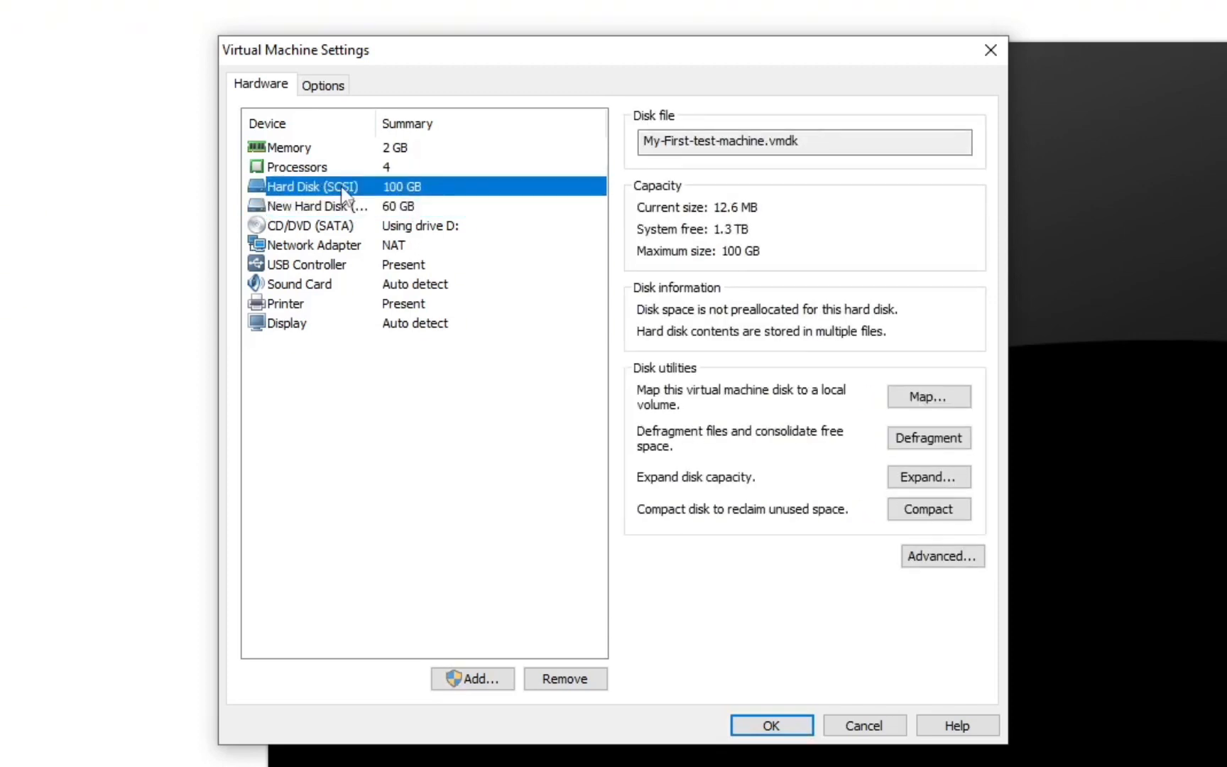
{"action": "left_click", "coordinate": [313, 206]}
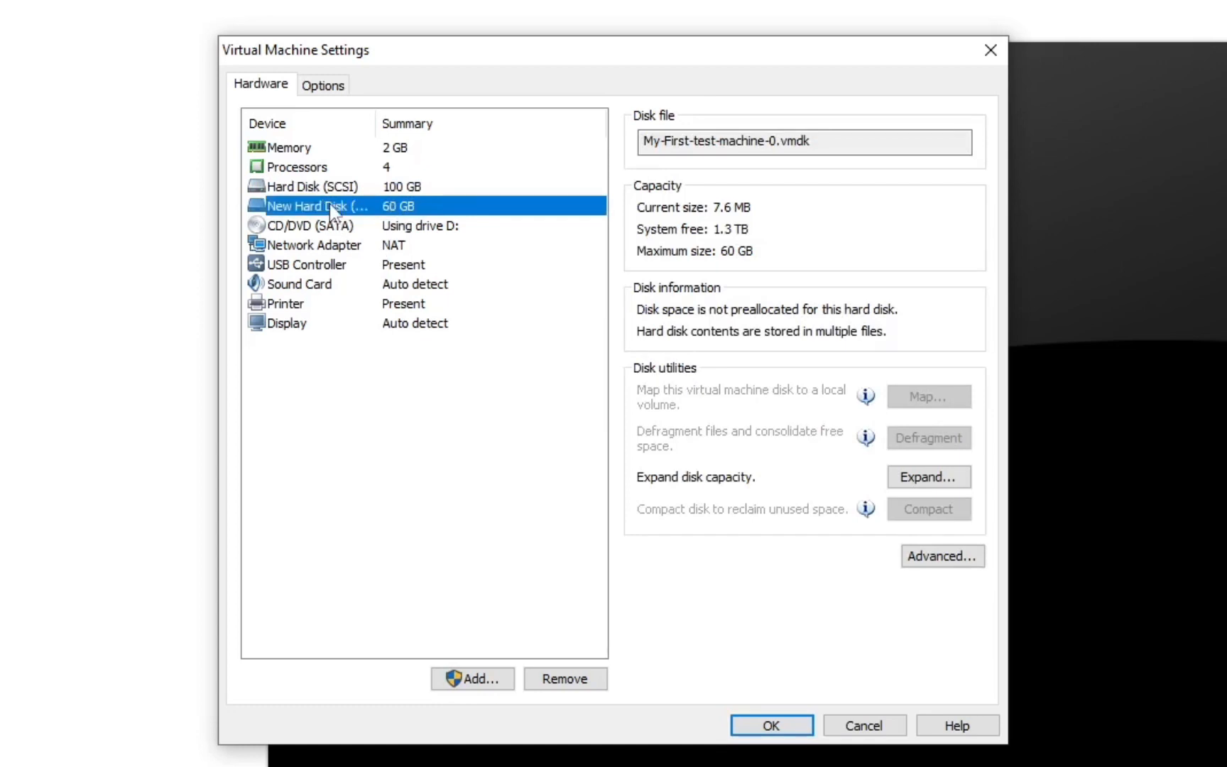
{"action": "mouse_move", "coordinate": [292, 217]}
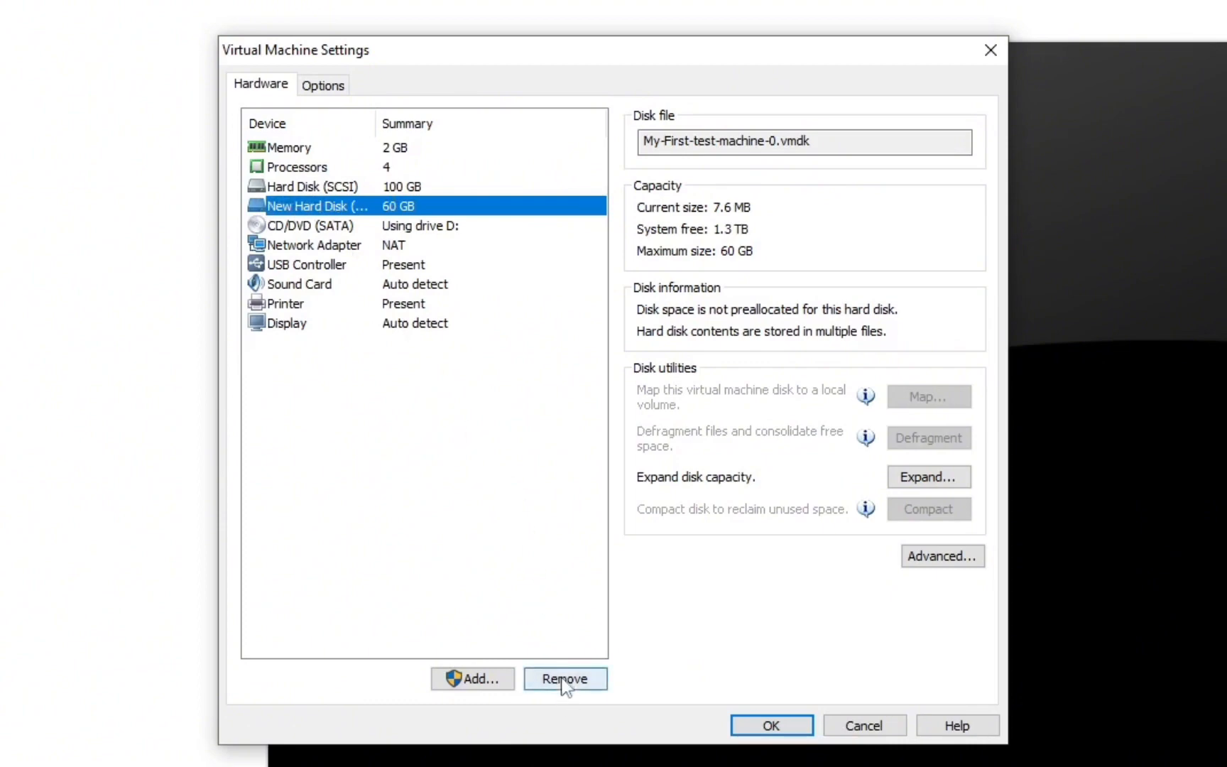
Remove the New Hard Disk (60 GB) and confirm the settings with OK.
{"action": "left_click", "coordinate": [565, 677]}
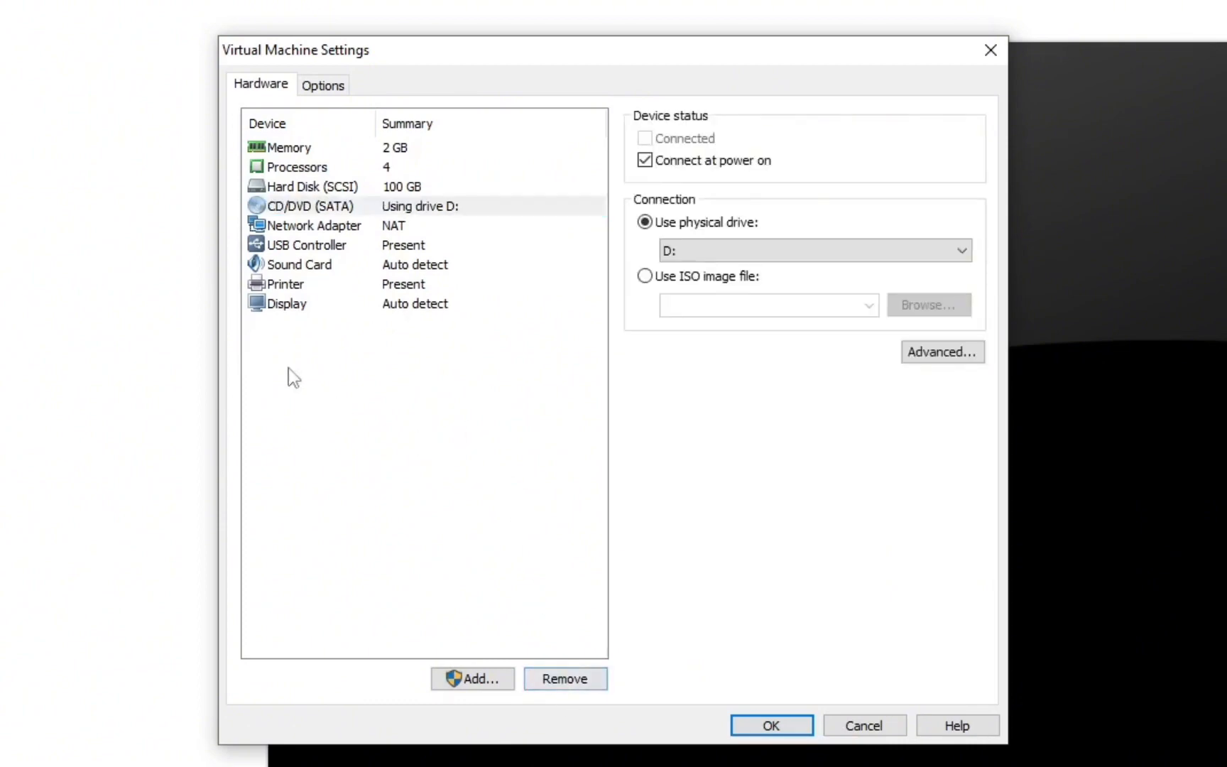
{"action": "mouse_move", "coordinate": [522, 235]}
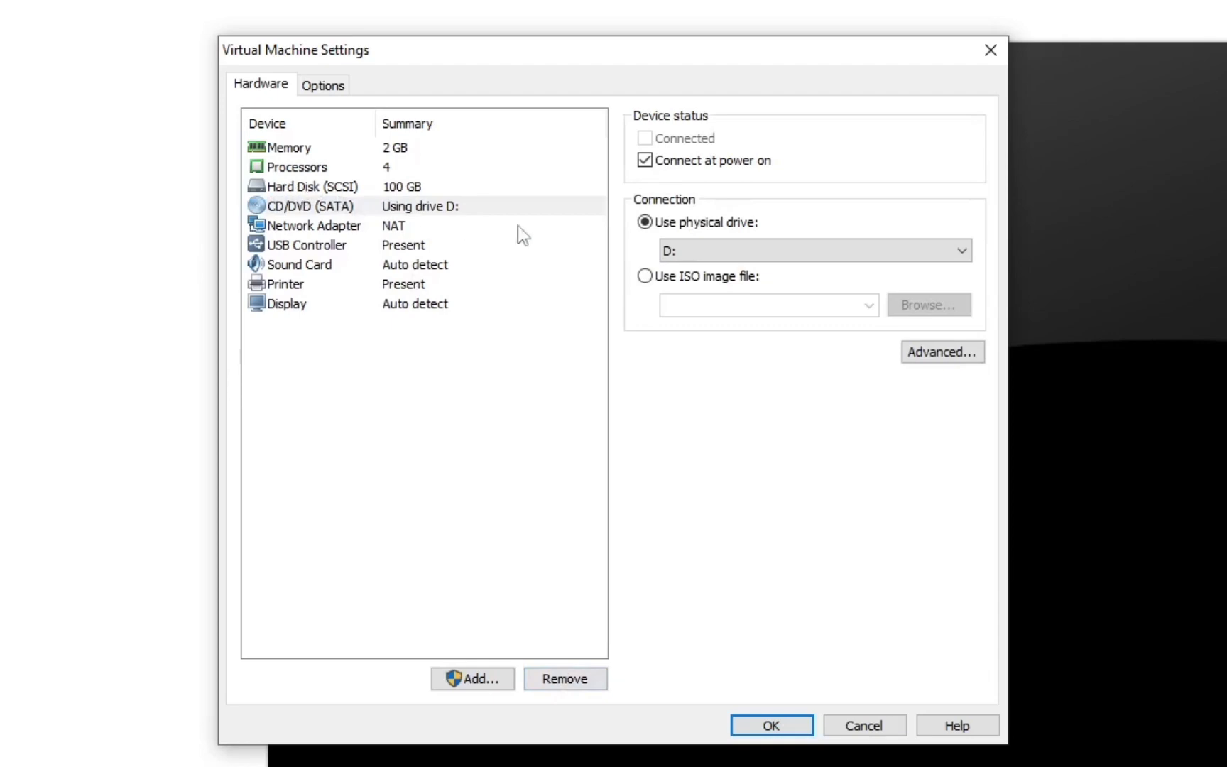
{"action": "mouse_move", "coordinate": [316, 210]}
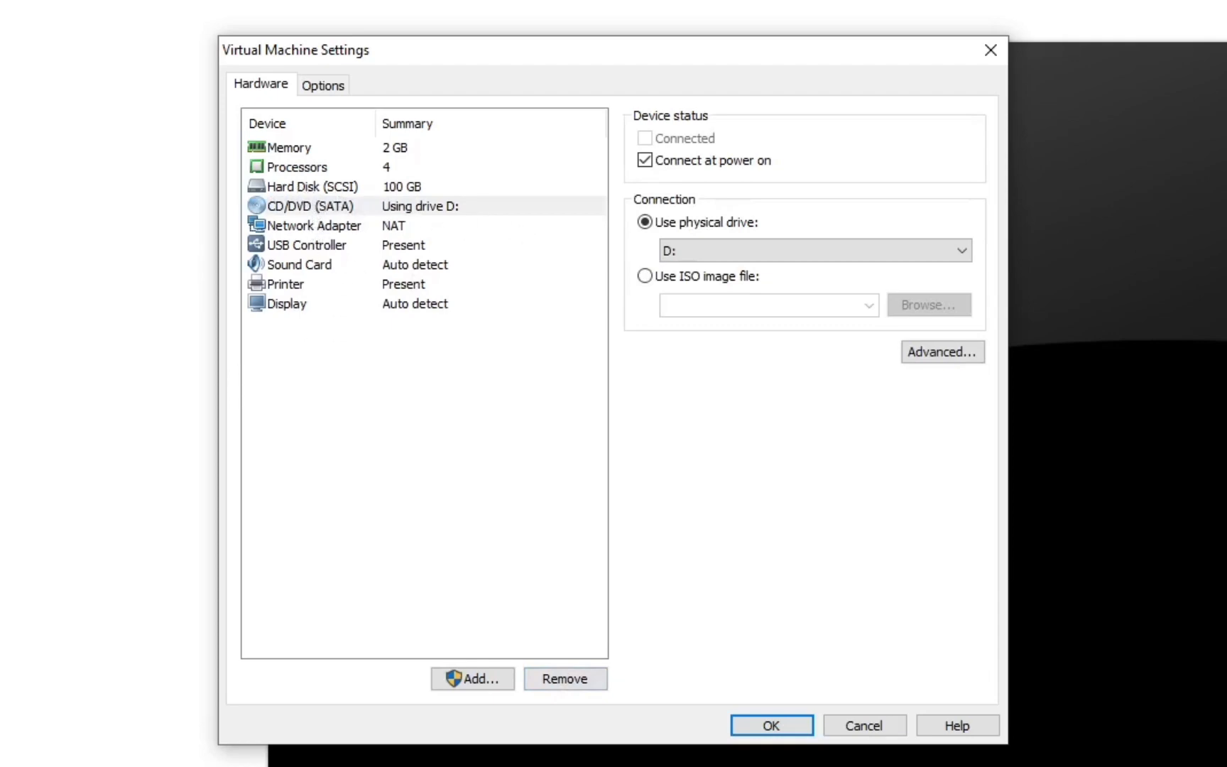
{"action": "left_click", "coordinate": [770, 724]}
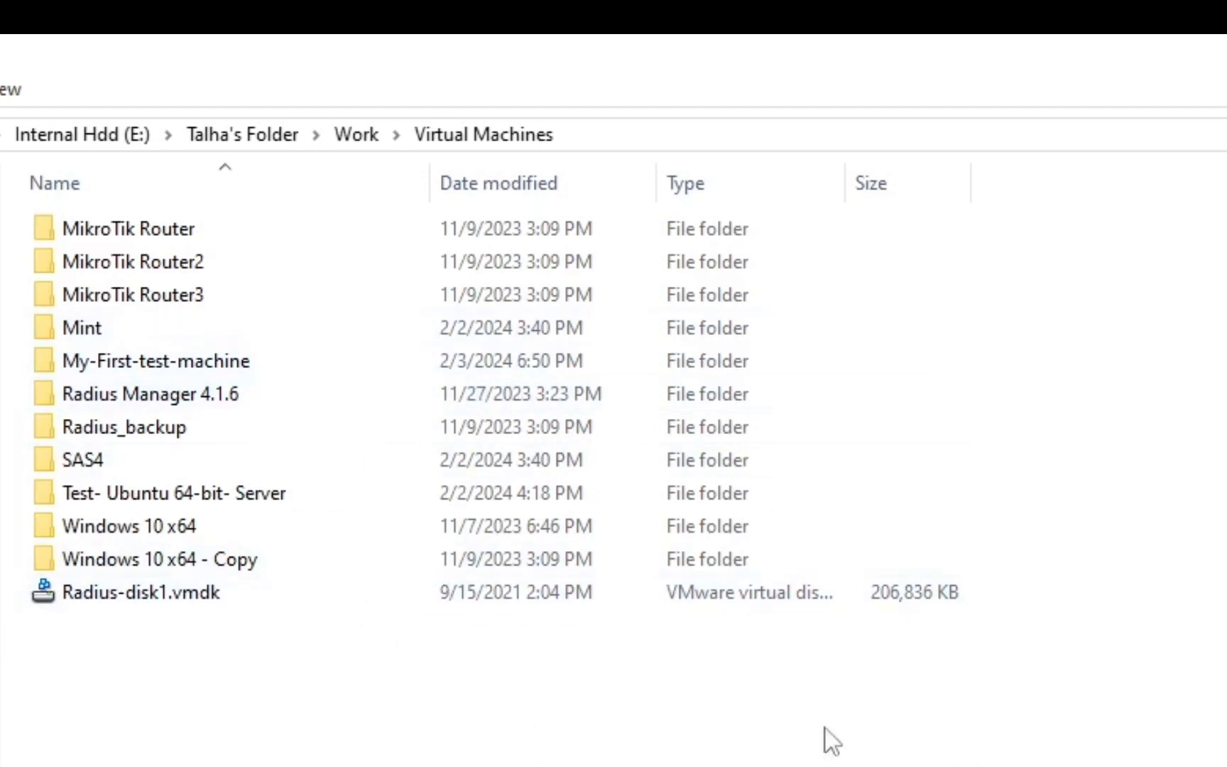
Open the My-First-test-machine folder and inspect the leftover My-First-test-machine-0.vmdk files.
{"action": "left_click", "coordinate": [155, 360]}
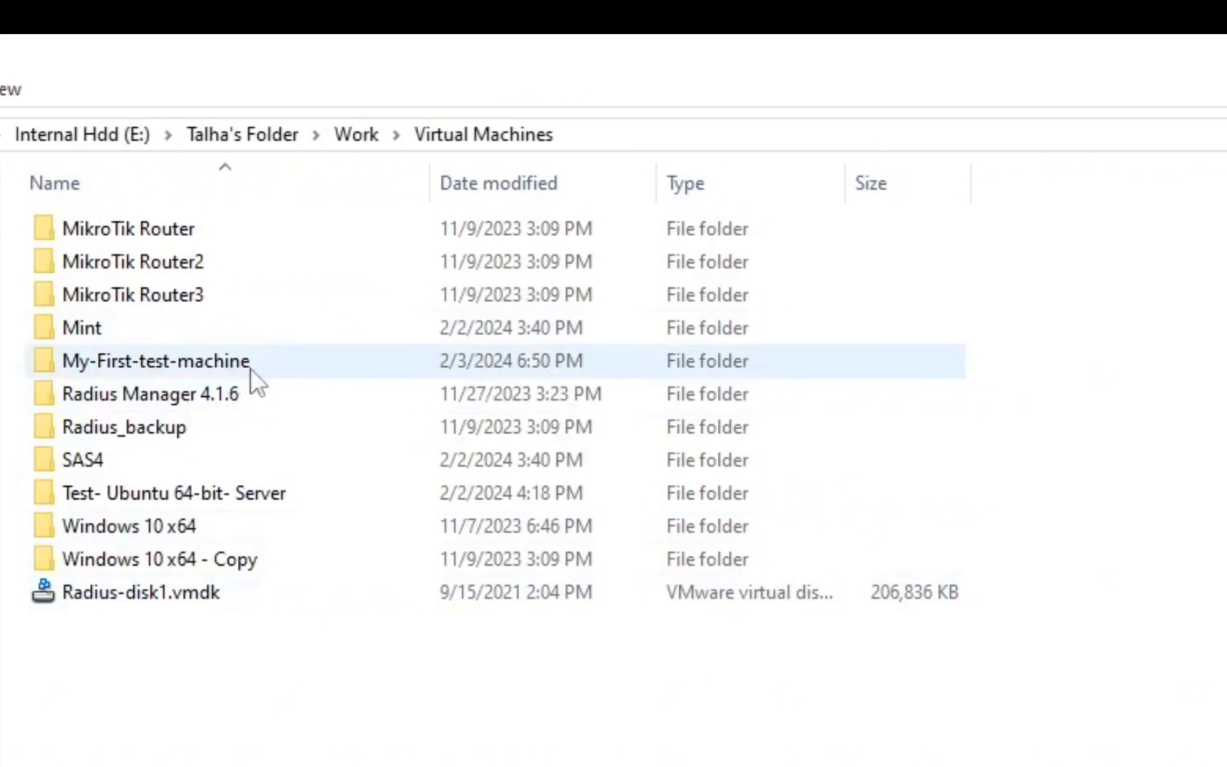
{"action": "mouse_move", "coordinate": [122, 376]}
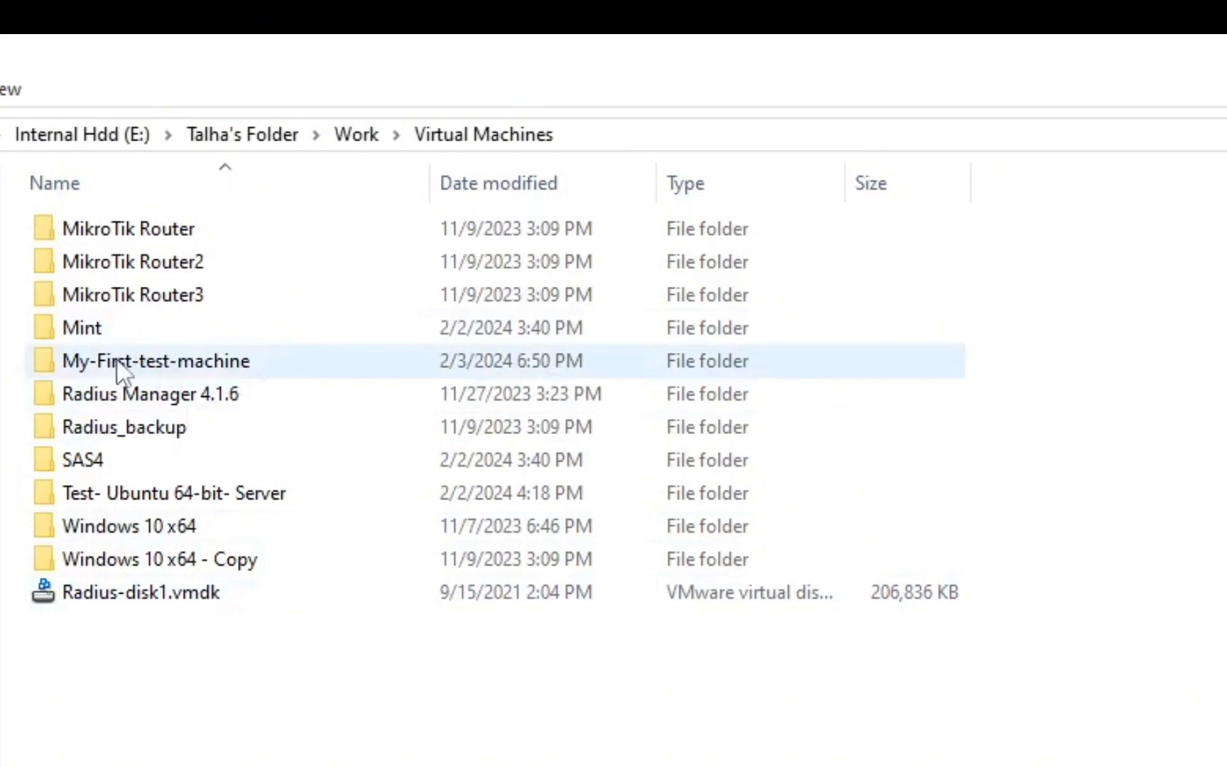
{"action": "double_click", "coordinate": [156, 360]}
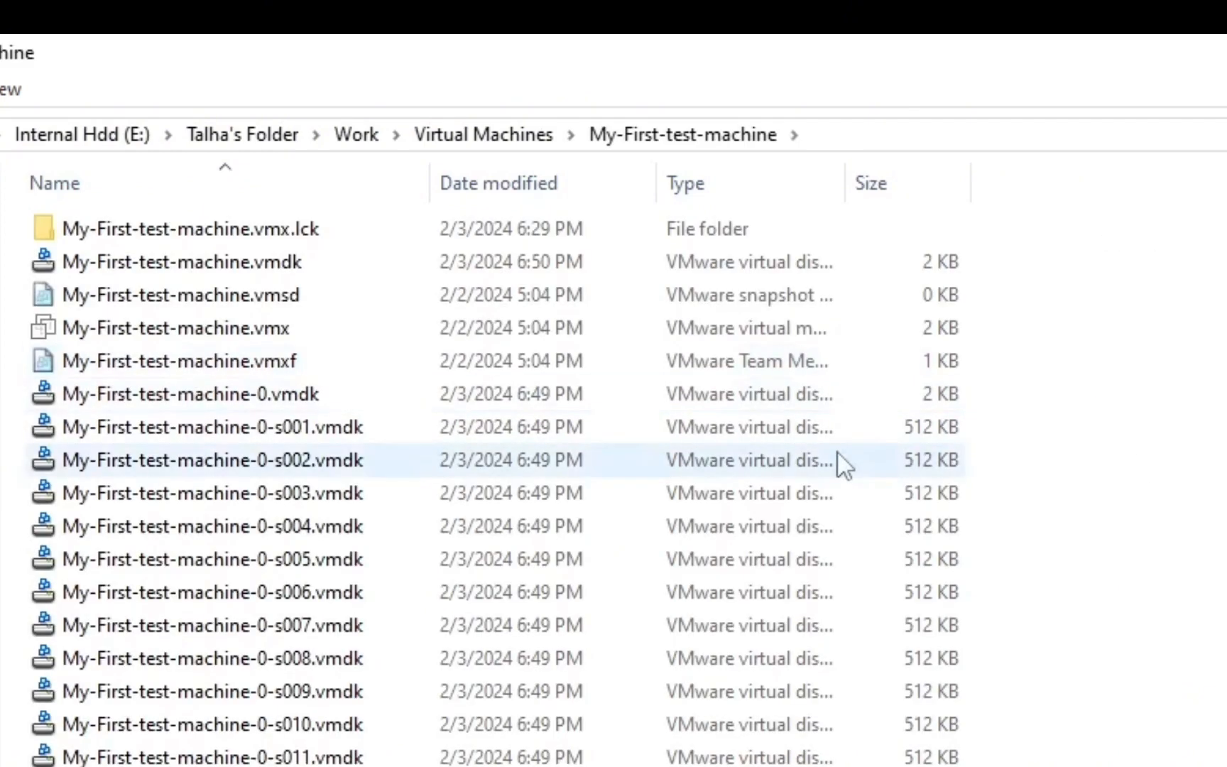
{"action": "scroll", "scroll_direction": "down", "scroll_amount": 3}
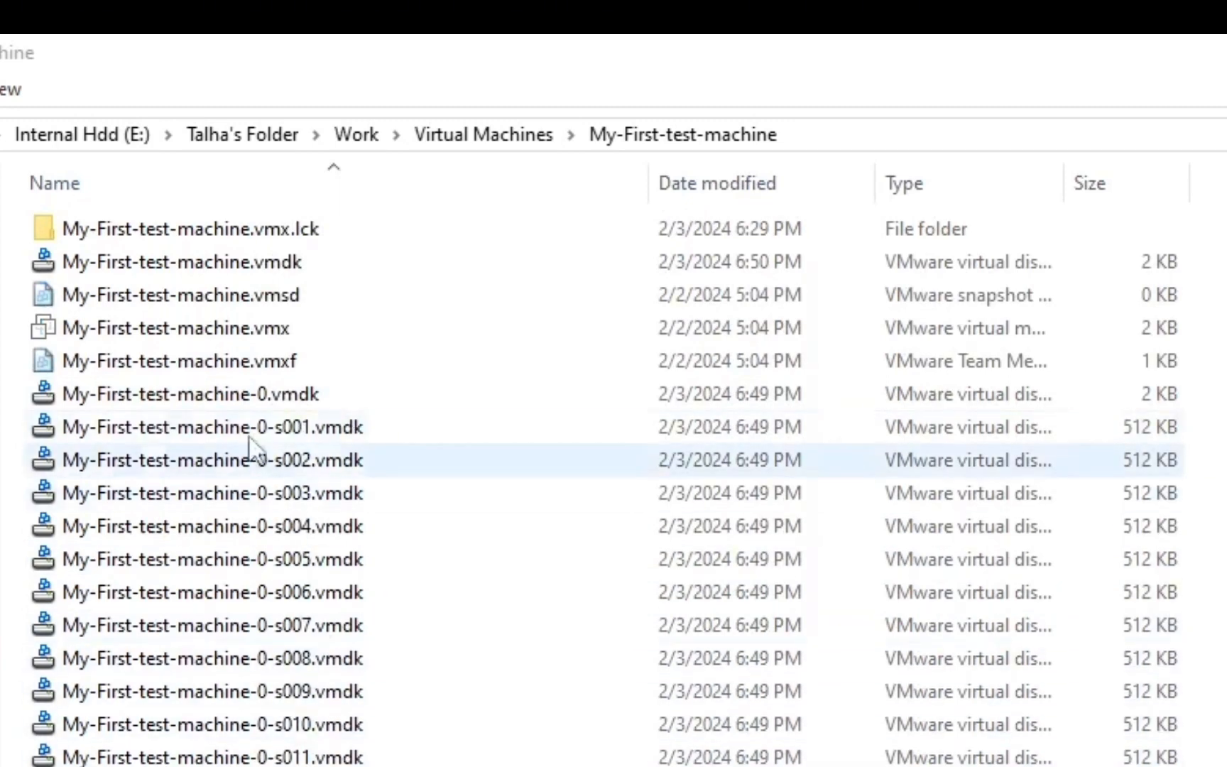
{"action": "left_click", "coordinate": [187, 393]}
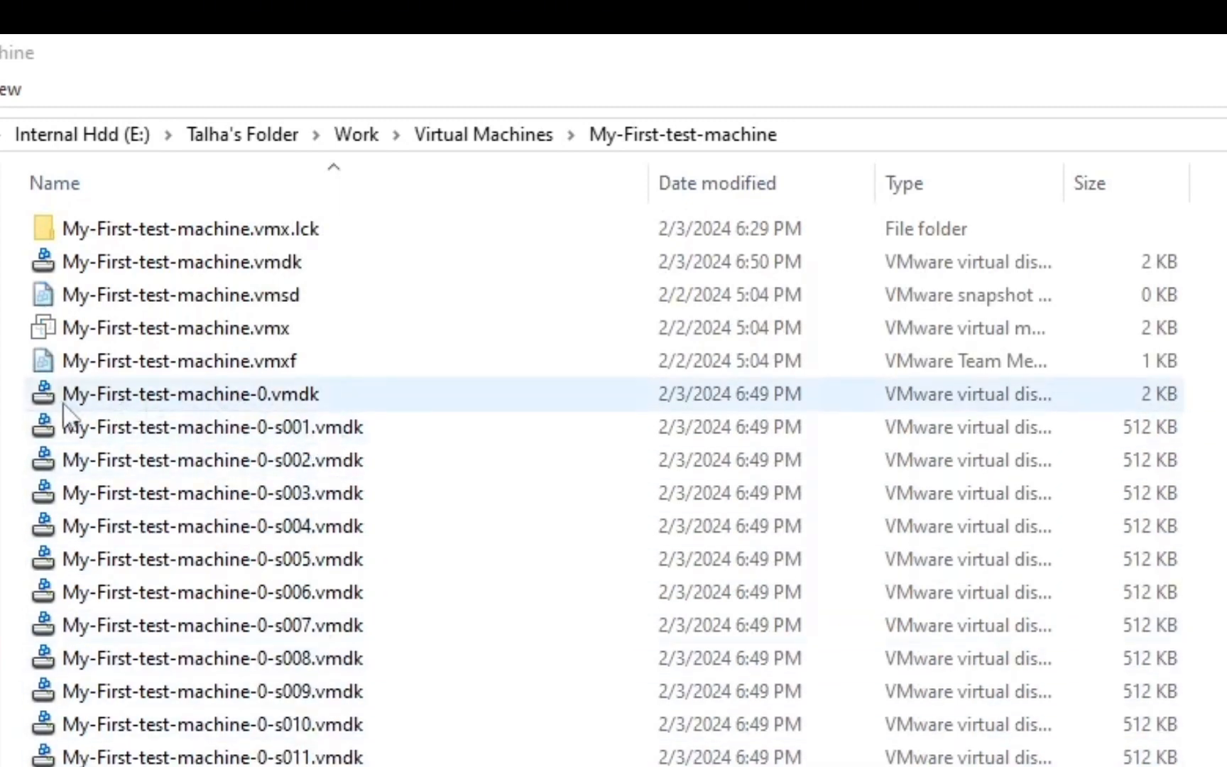
{"action": "mouse_move", "coordinate": [196, 403]}
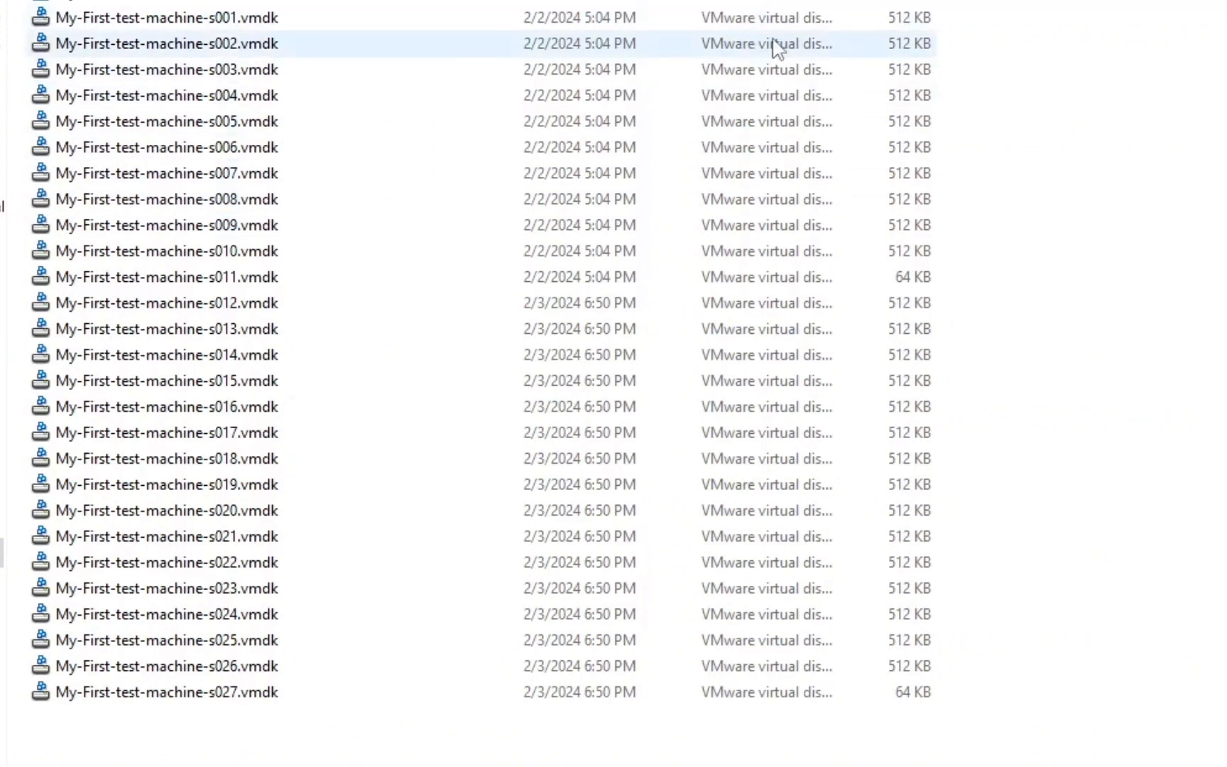
{"action": "mouse_move", "coordinate": [766, 48]}
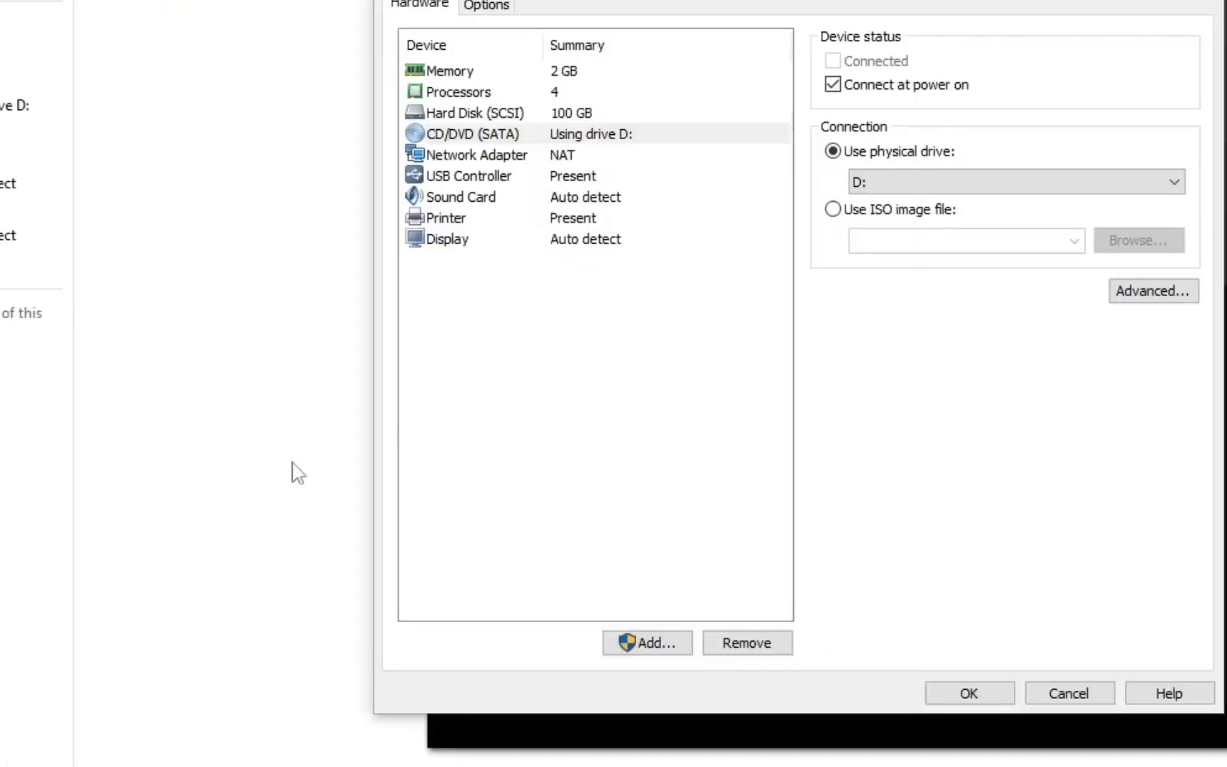
View the CD/DVD (SATA) drive, then add hardware and choose CD/DVD Drive.
{"action": "left_click", "coordinate": [476, 154]}
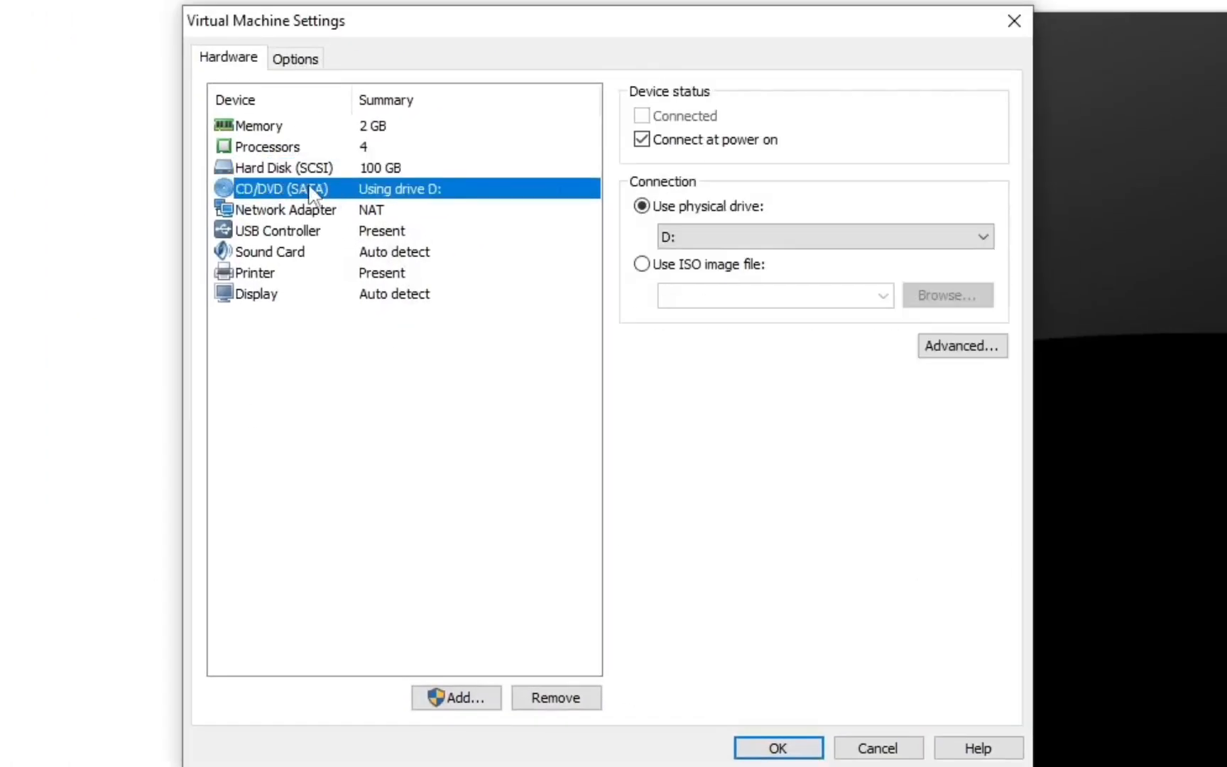
{"action": "mouse_move", "coordinate": [274, 329]}
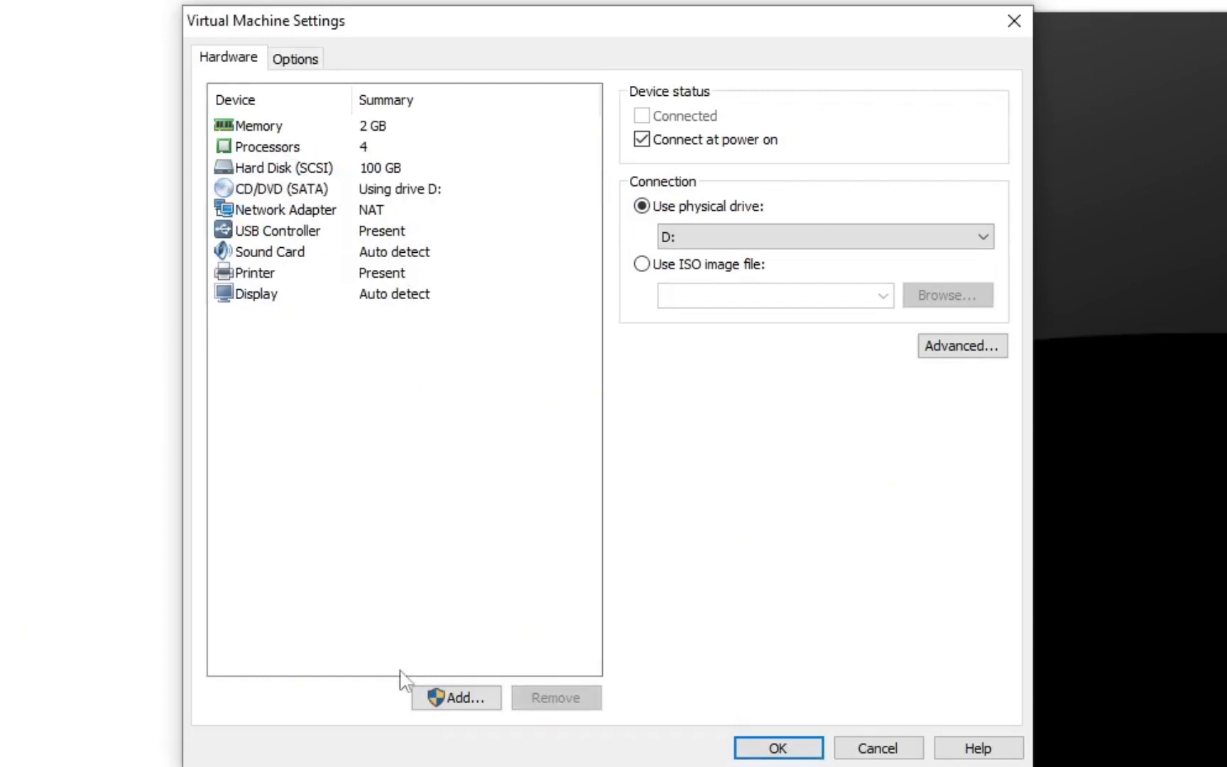
{"action": "left_click", "coordinate": [456, 697]}
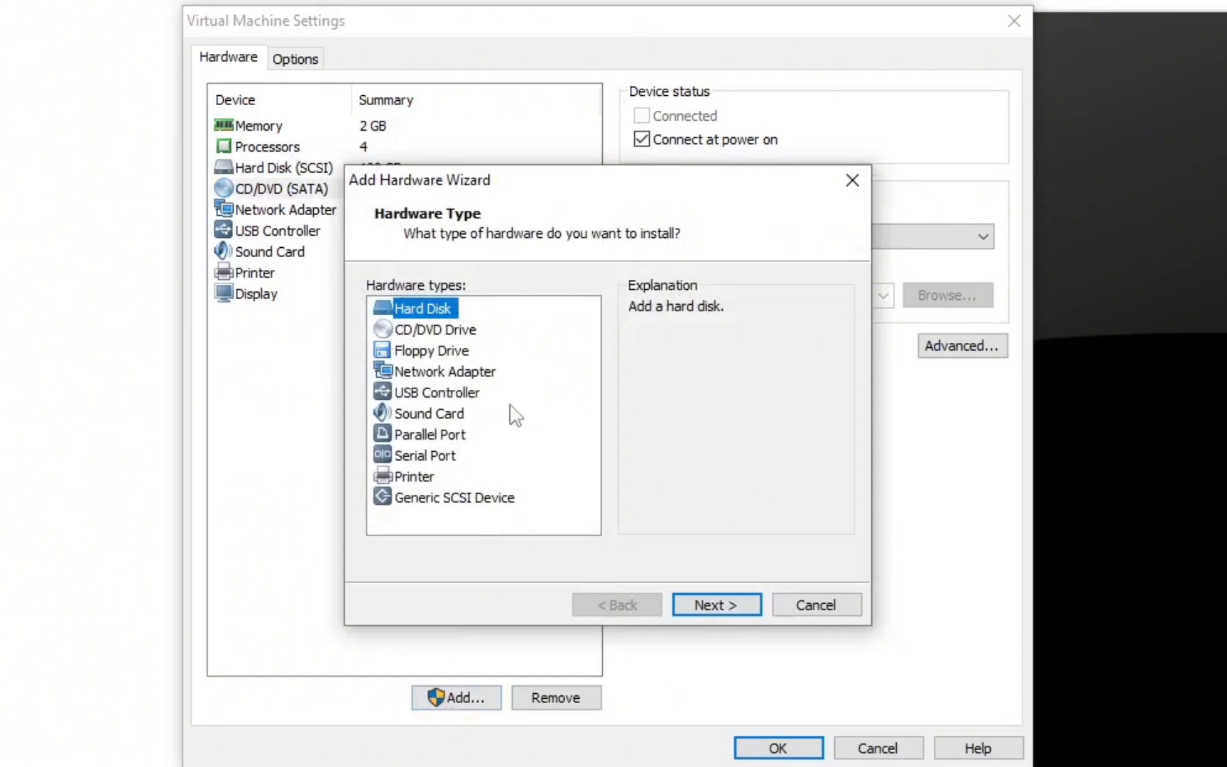
{"action": "mouse_move", "coordinate": [429, 493]}
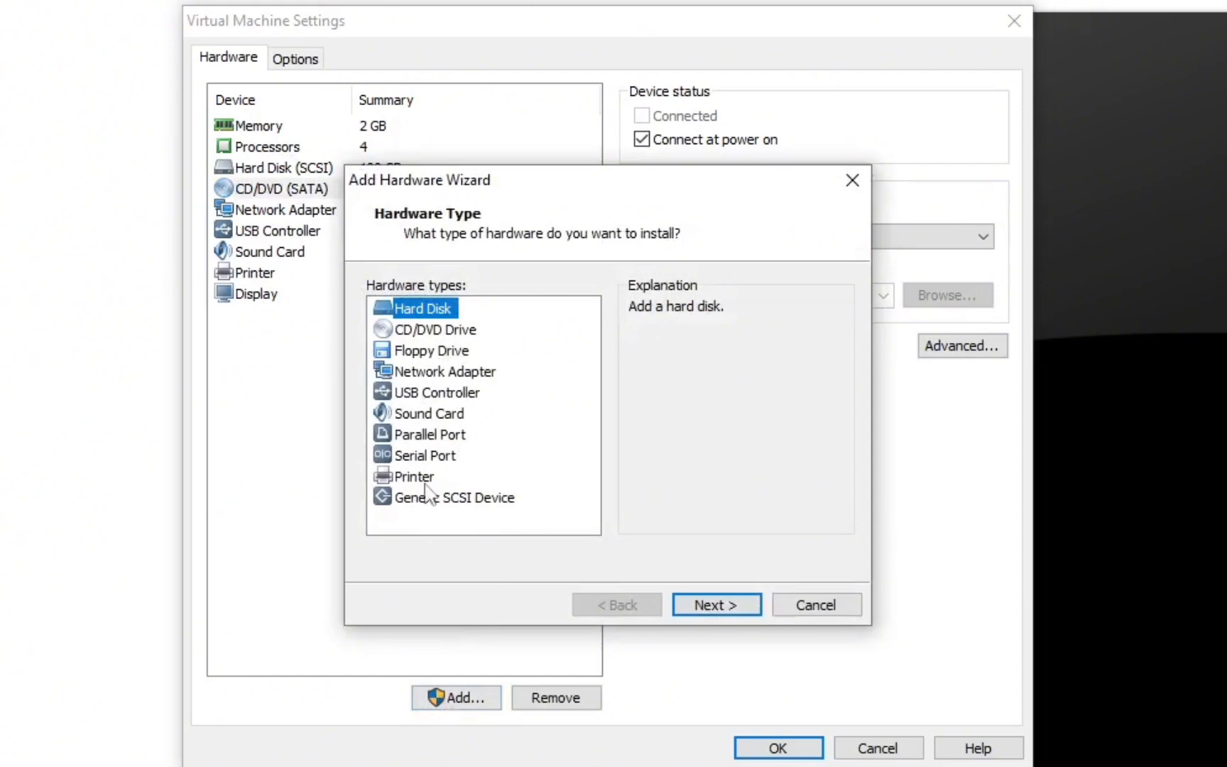
{"action": "mouse_move", "coordinate": [443, 462]}
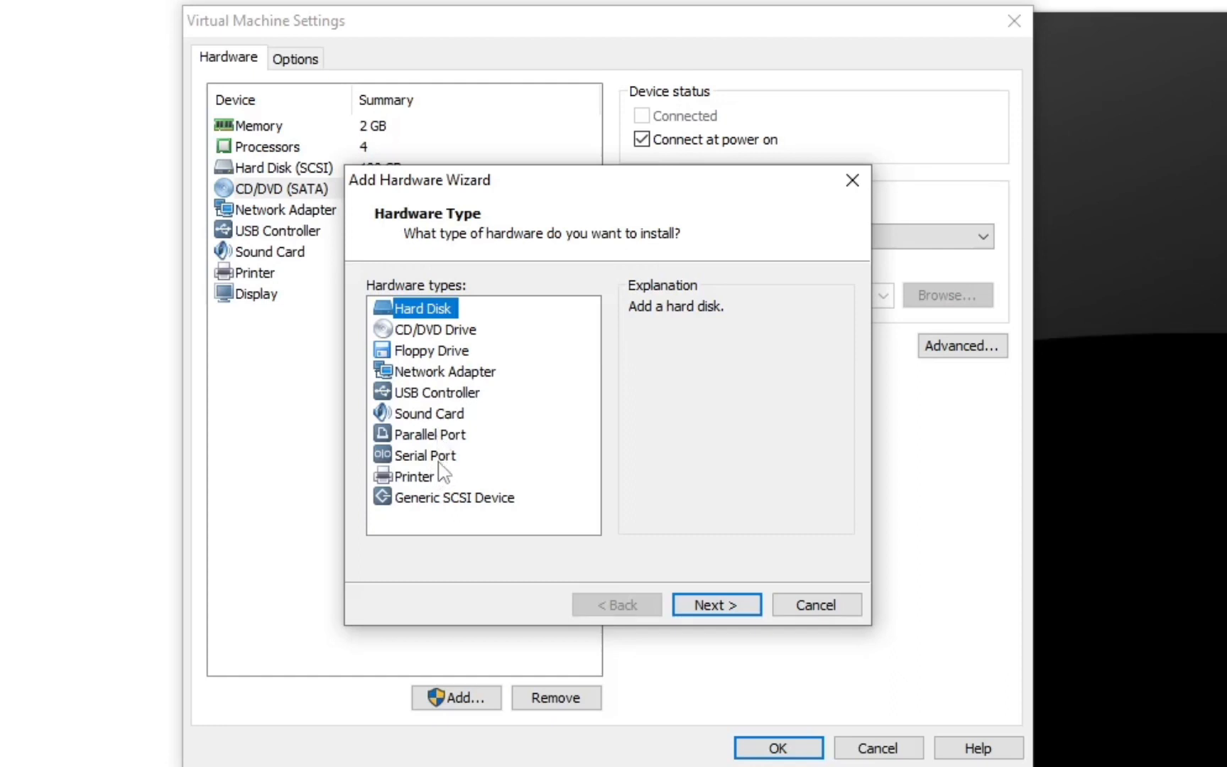
{"action": "left_click", "coordinate": [427, 455]}
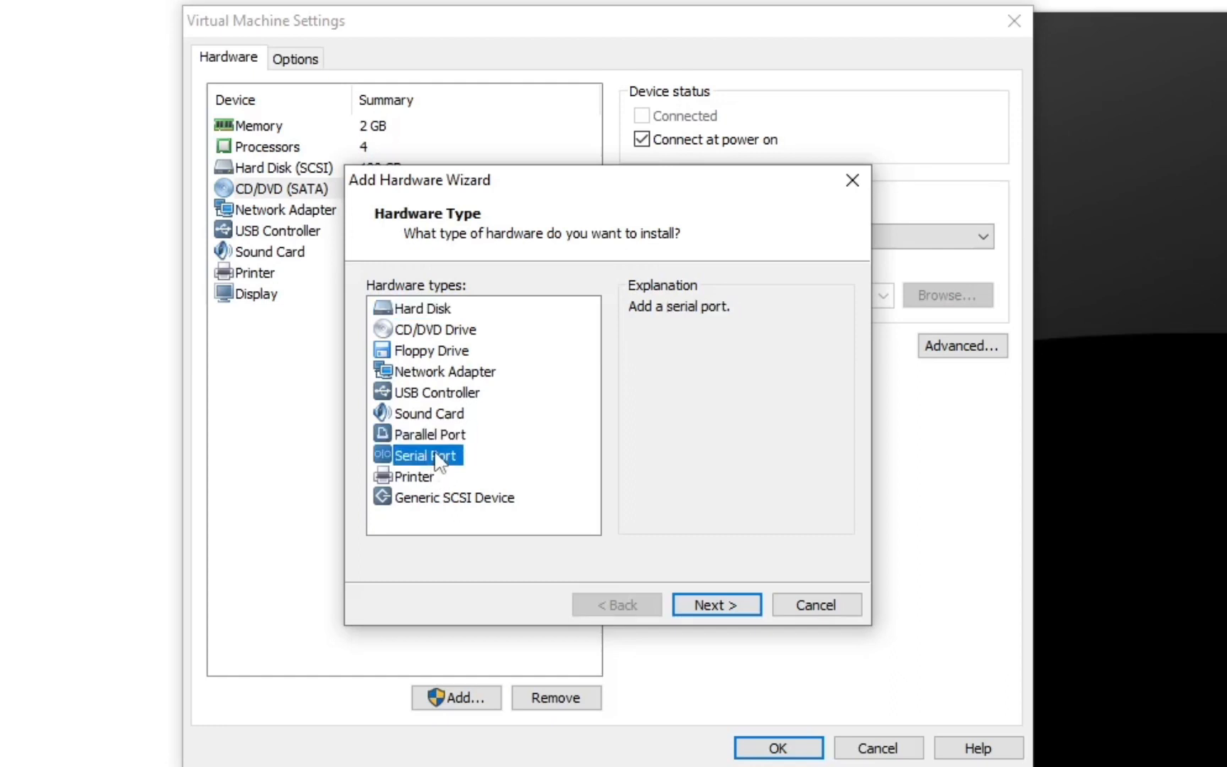
{"action": "mouse_move", "coordinate": [553, 420]}
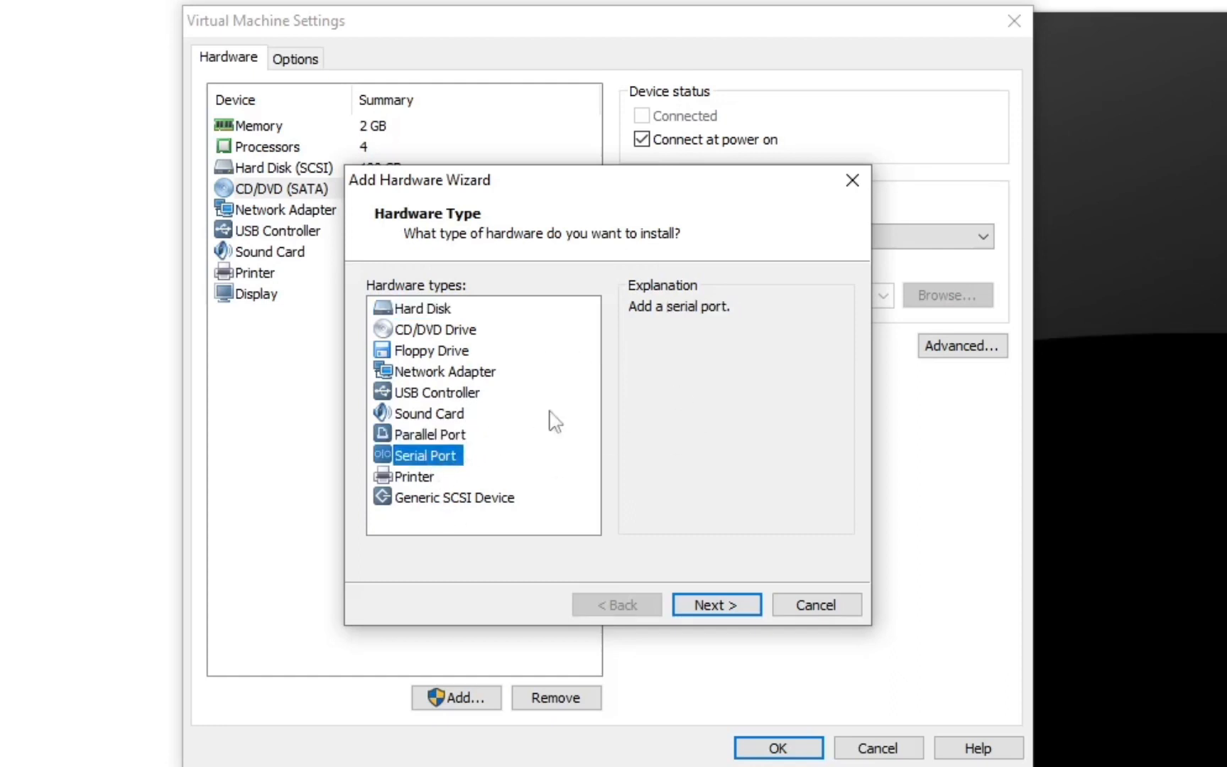
{"action": "mouse_move", "coordinate": [524, 389]}
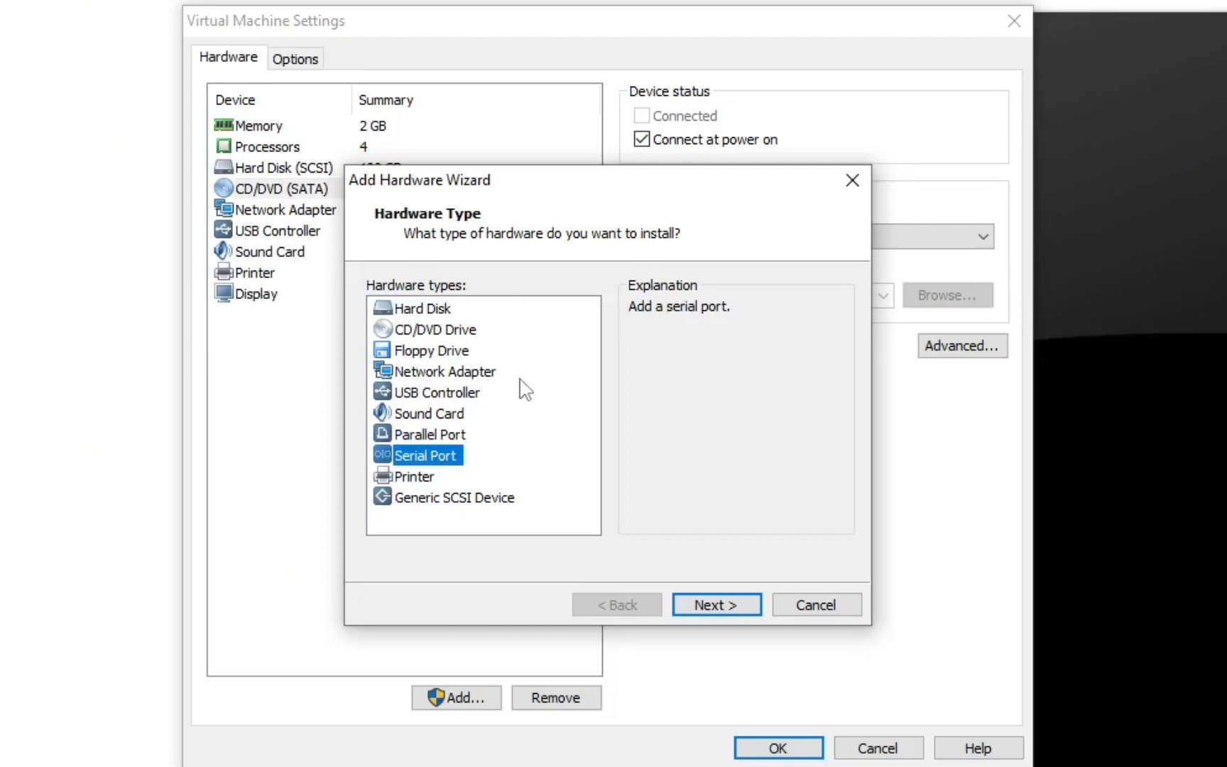
{"action": "mouse_move", "coordinate": [495, 389]}
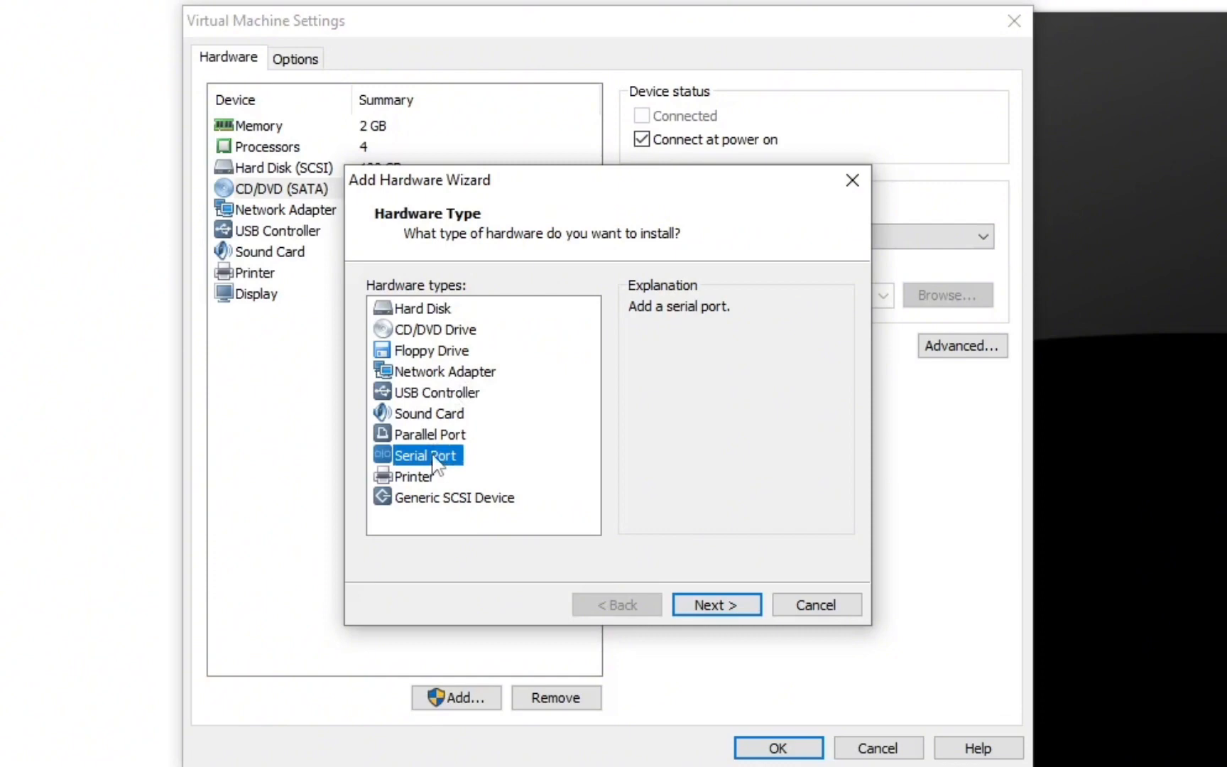
{"action": "mouse_move", "coordinate": [430, 379]}
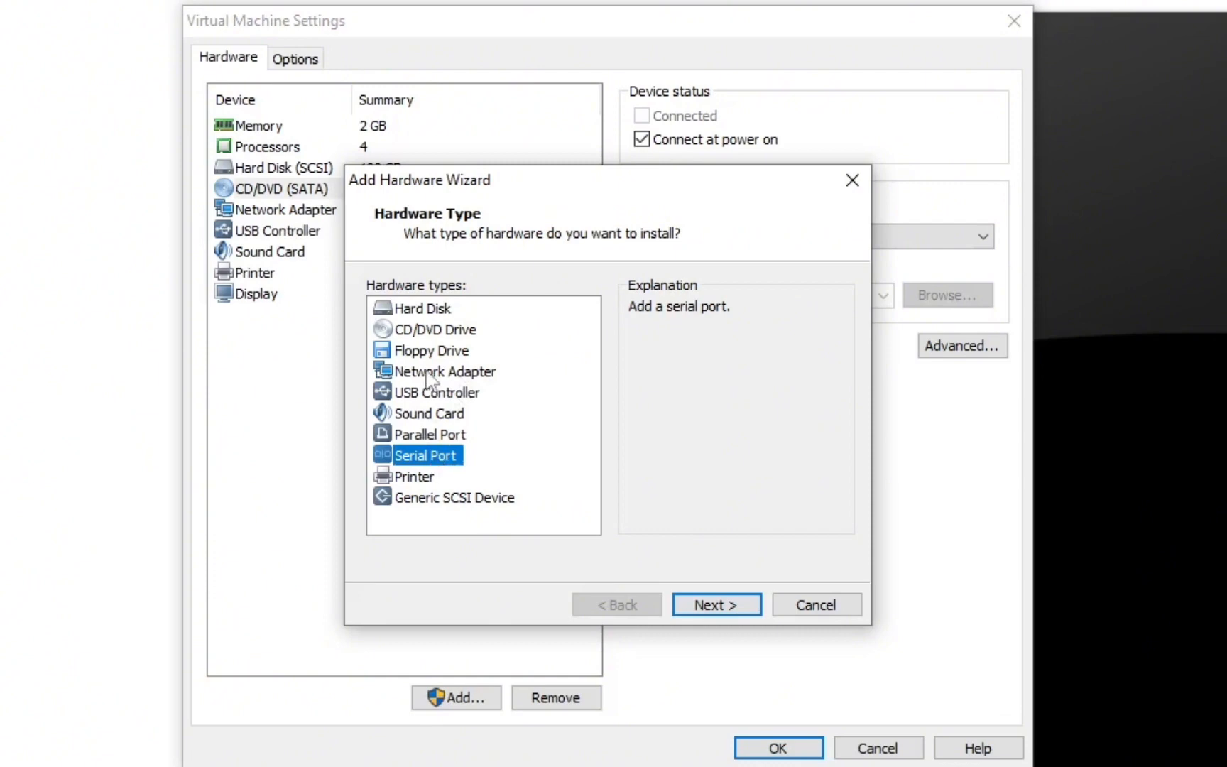
{"action": "left_click", "coordinate": [446, 371]}
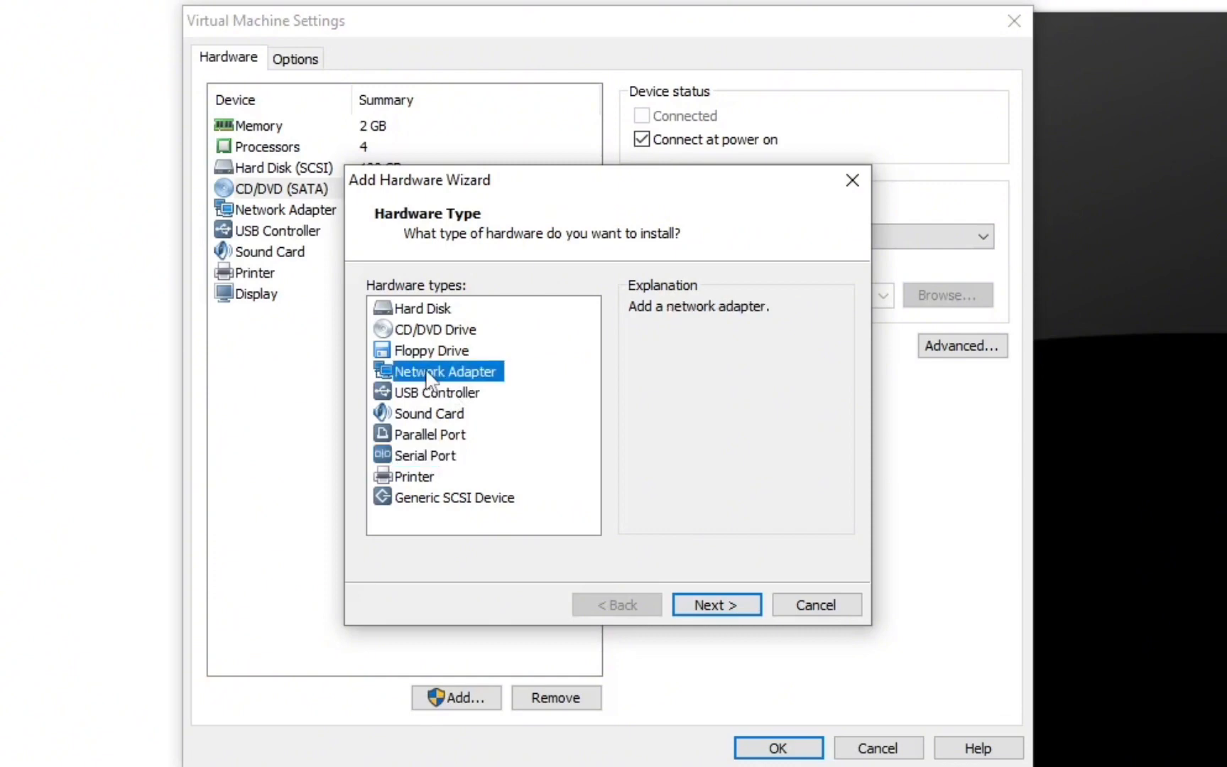
{"action": "left_click", "coordinate": [437, 328]}
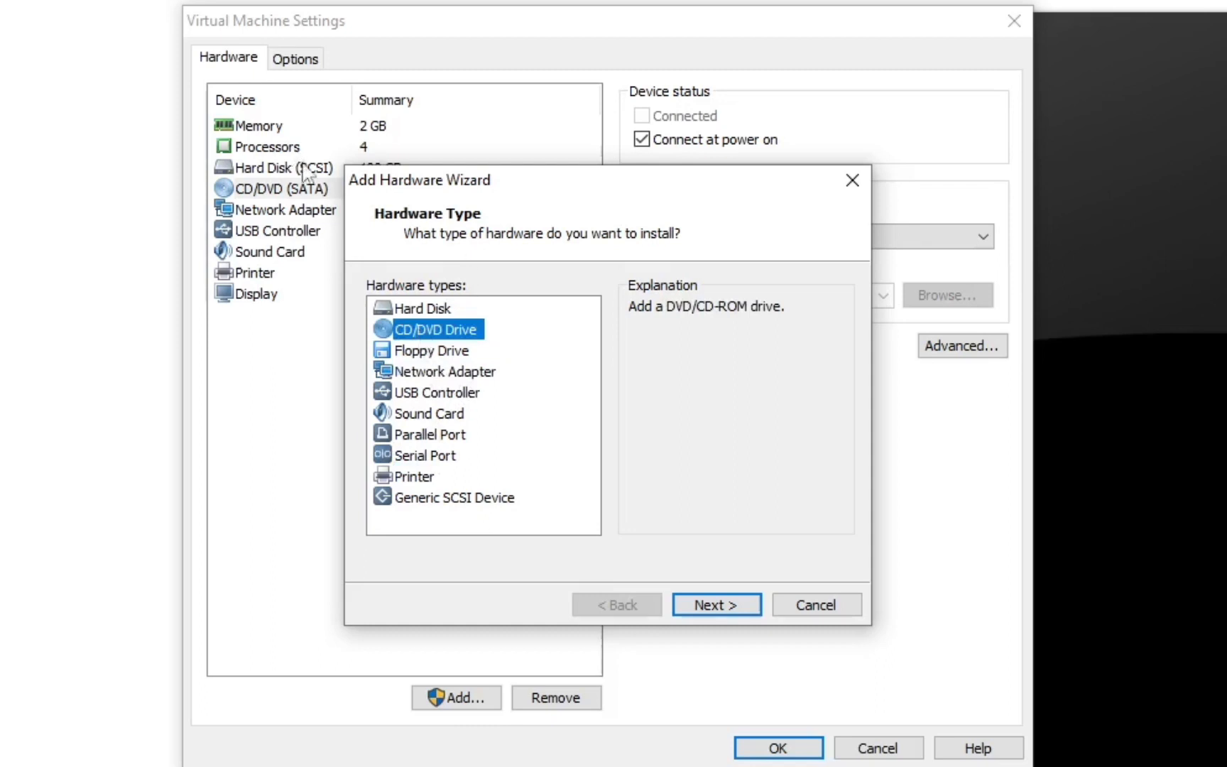
{"action": "mouse_move", "coordinate": [335, 212]}
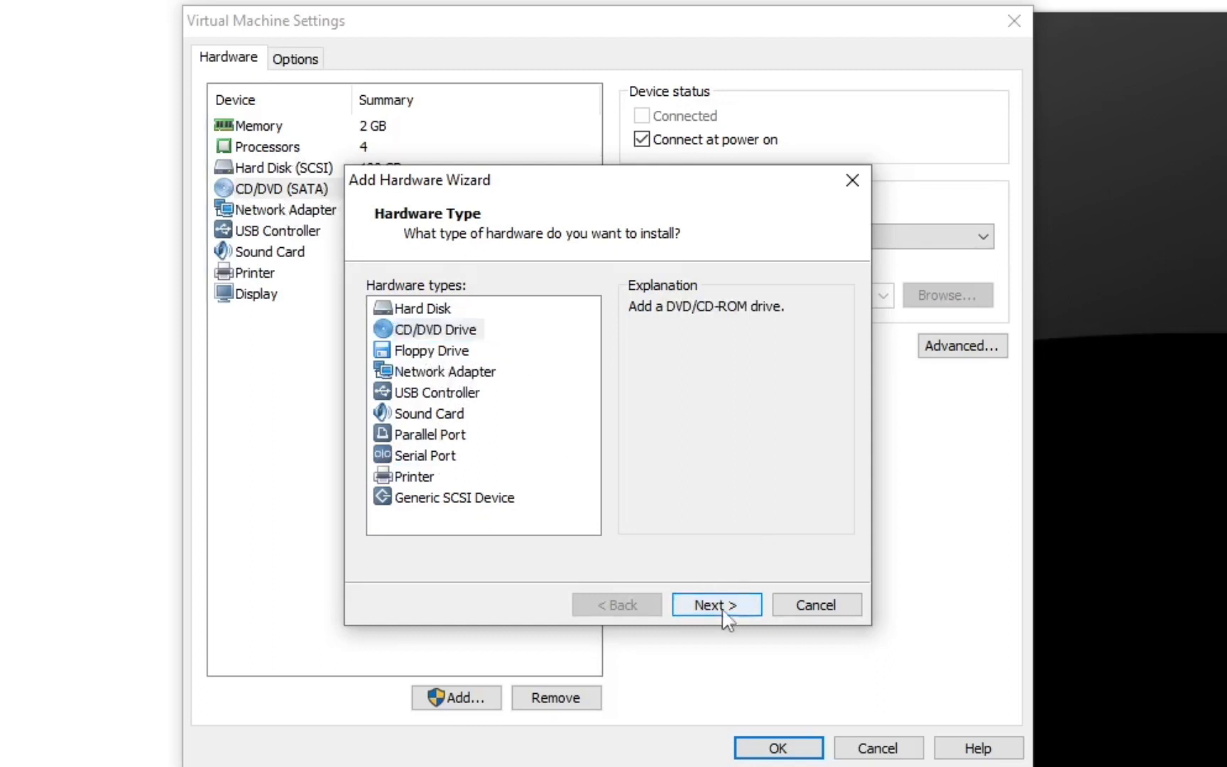
Configure the new CD/DVD drive as an auto-detected physical drive connecting at power on.
{"action": "left_click", "coordinate": [715, 605]}
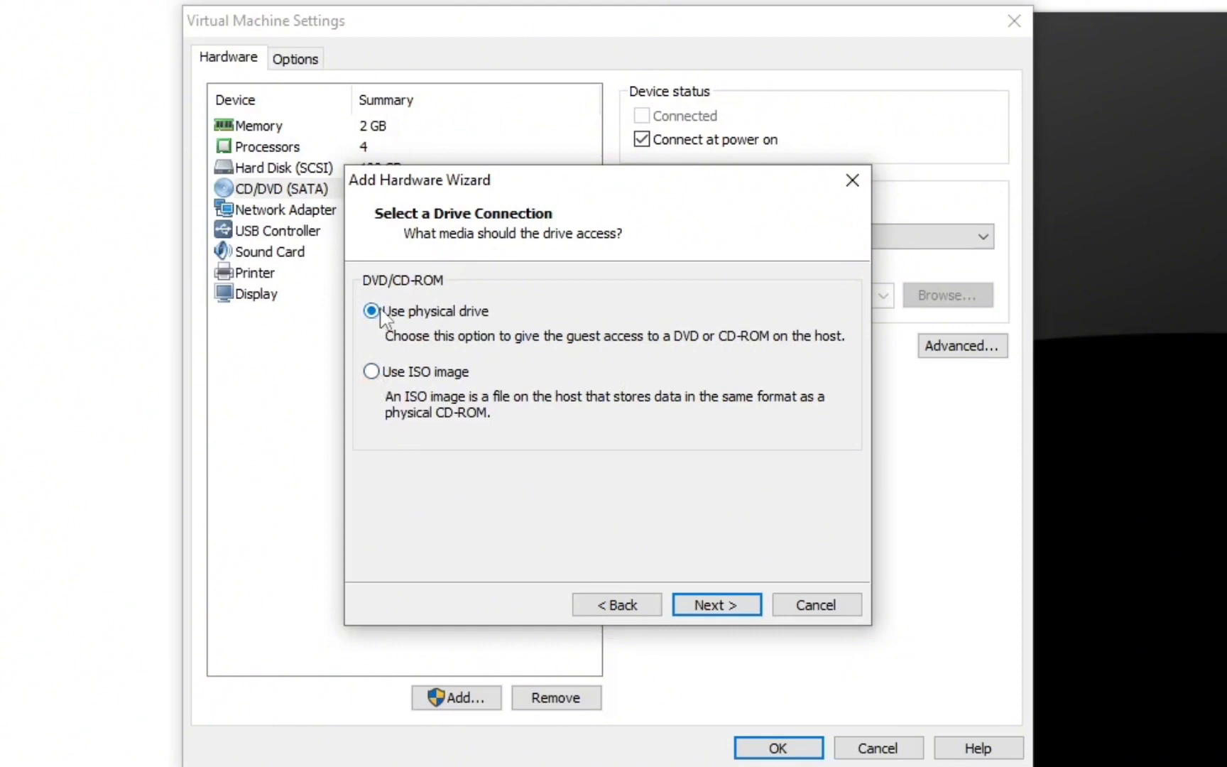
{"action": "left_click", "coordinate": [715, 604]}
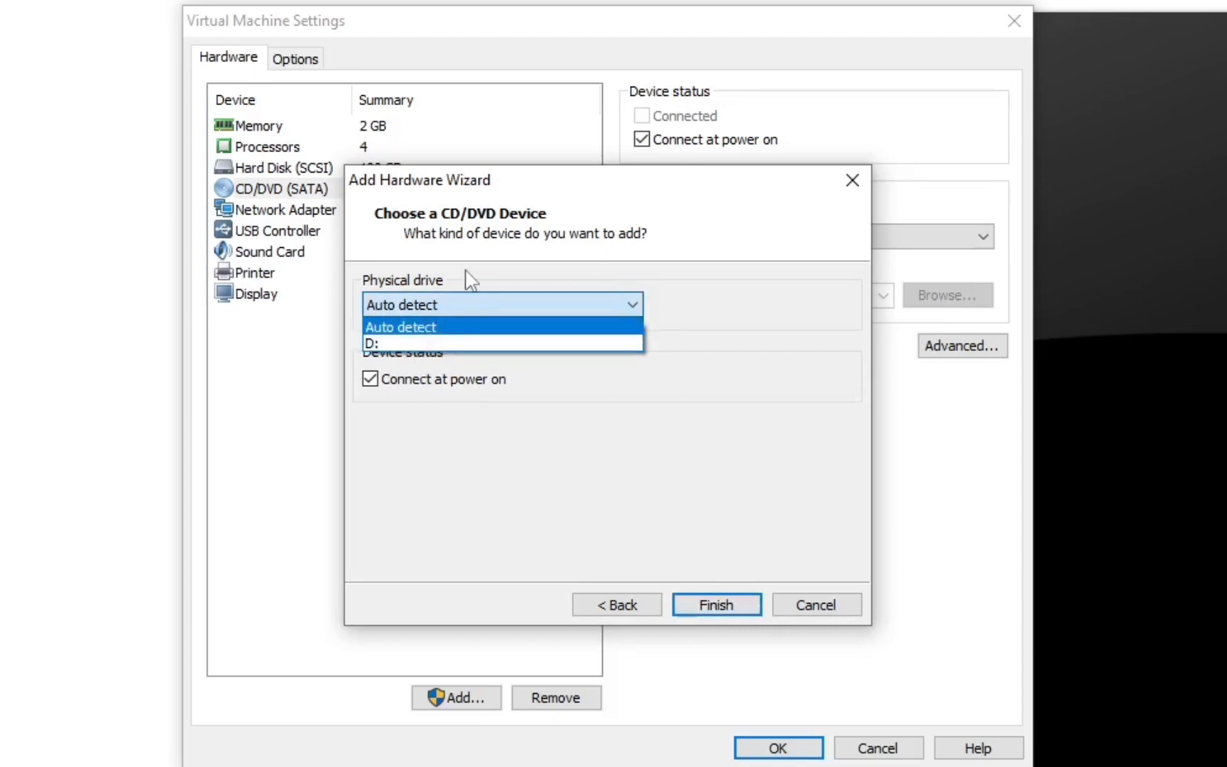
{"action": "left_click", "coordinate": [401, 305]}
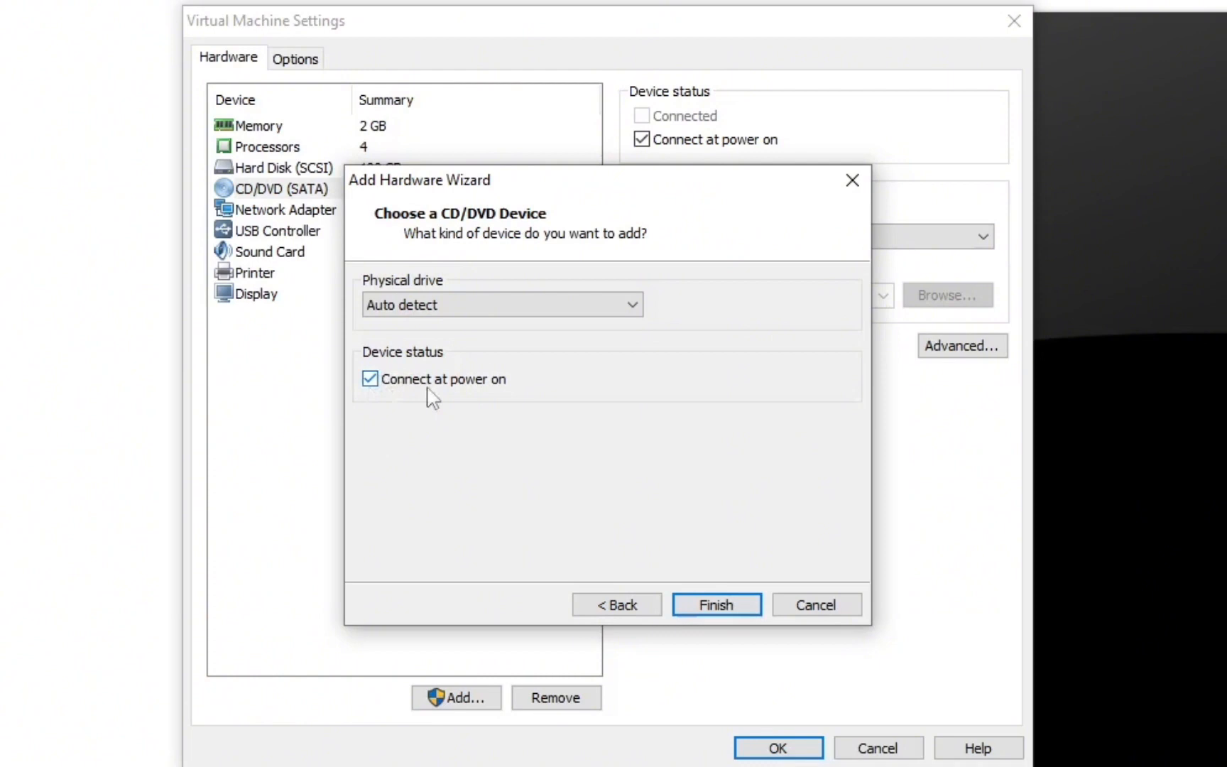
{"action": "mouse_move", "coordinate": [437, 363]}
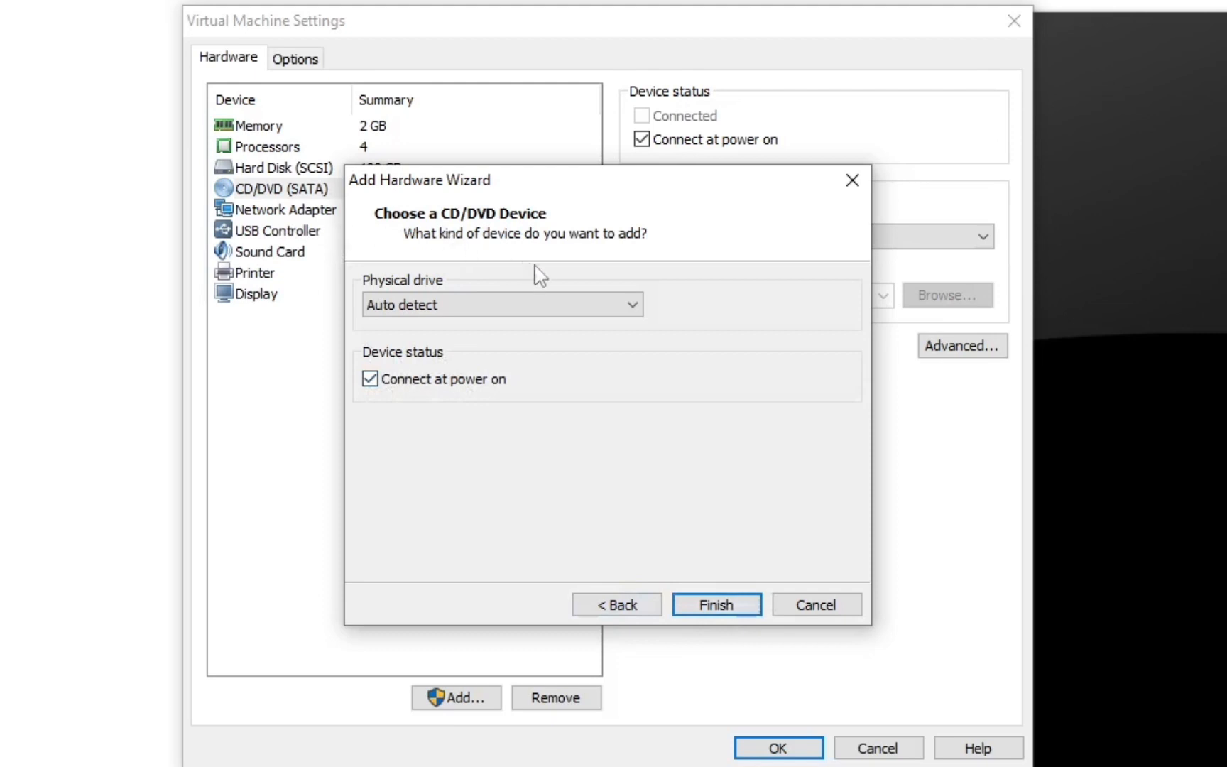
{"action": "mouse_move", "coordinate": [622, 550]}
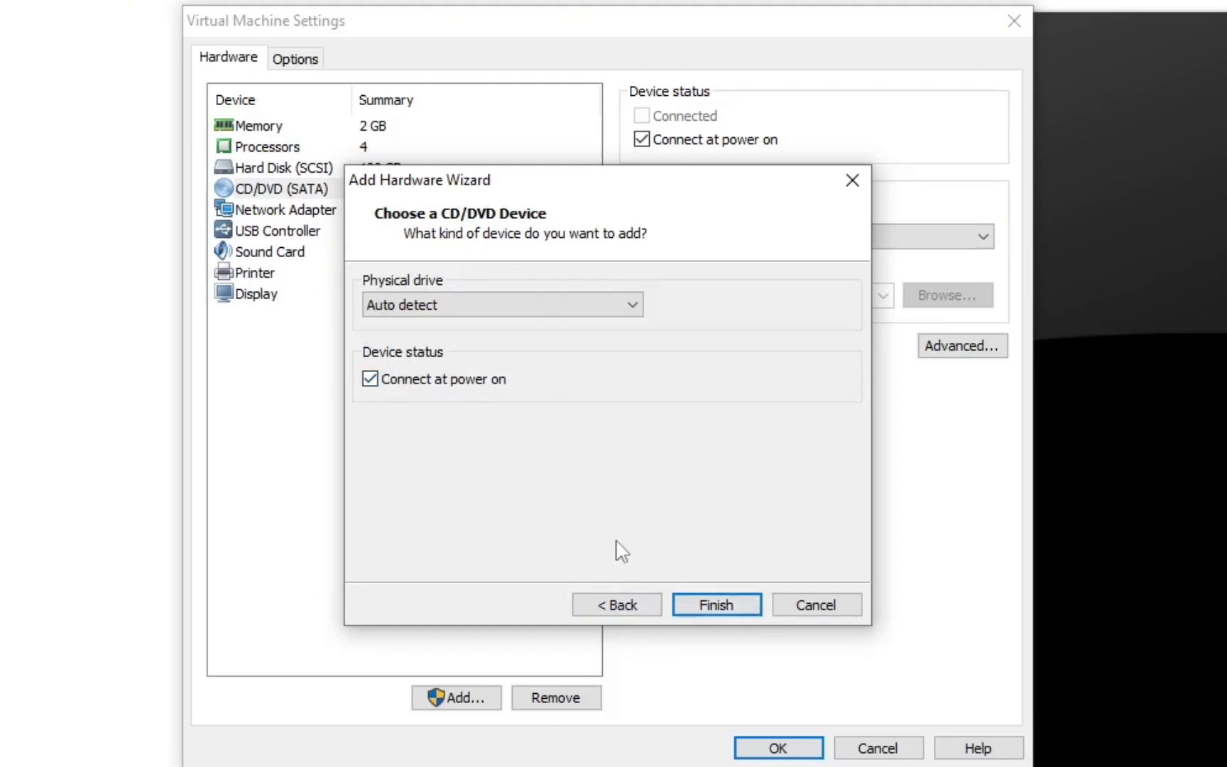